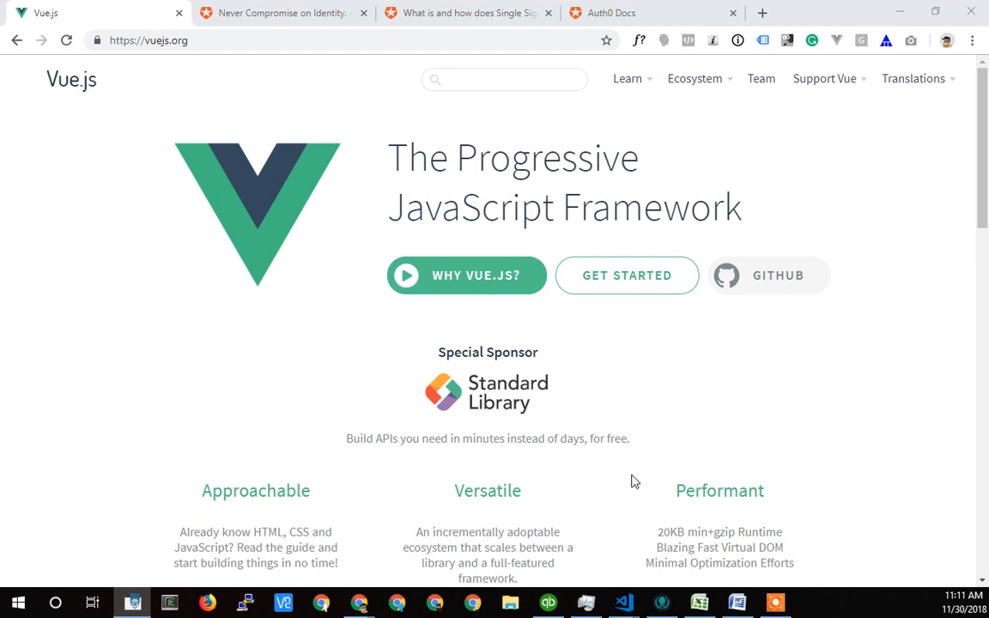
{"action": "mouse_move", "coordinate": [604, 494]}
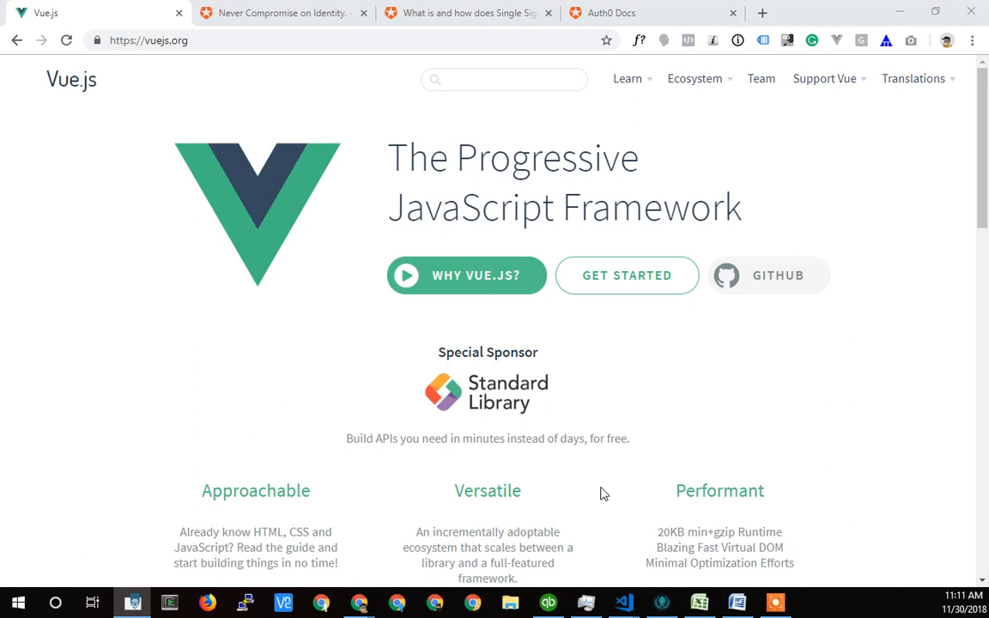
{"action": "mouse_move", "coordinate": [515, 419]}
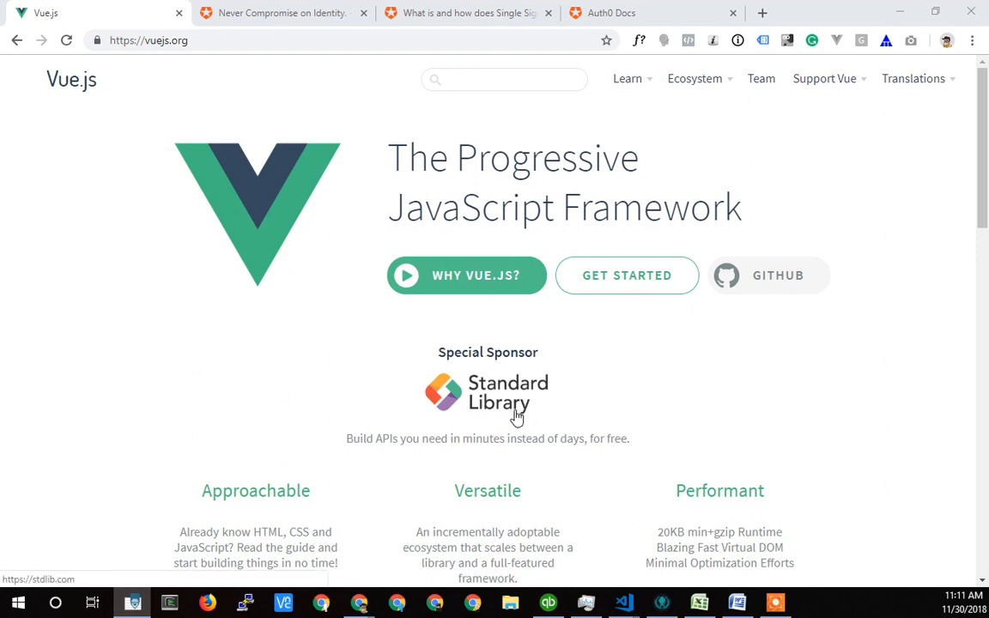
{"action": "mouse_move", "coordinate": [467, 153]}
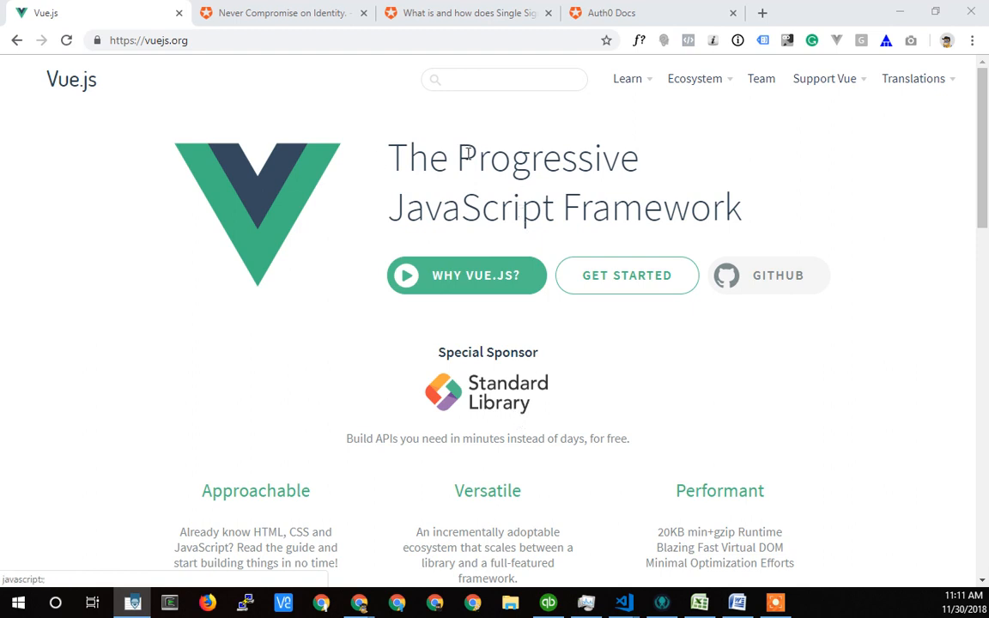
{"action": "mouse_move", "coordinate": [518, 204]}
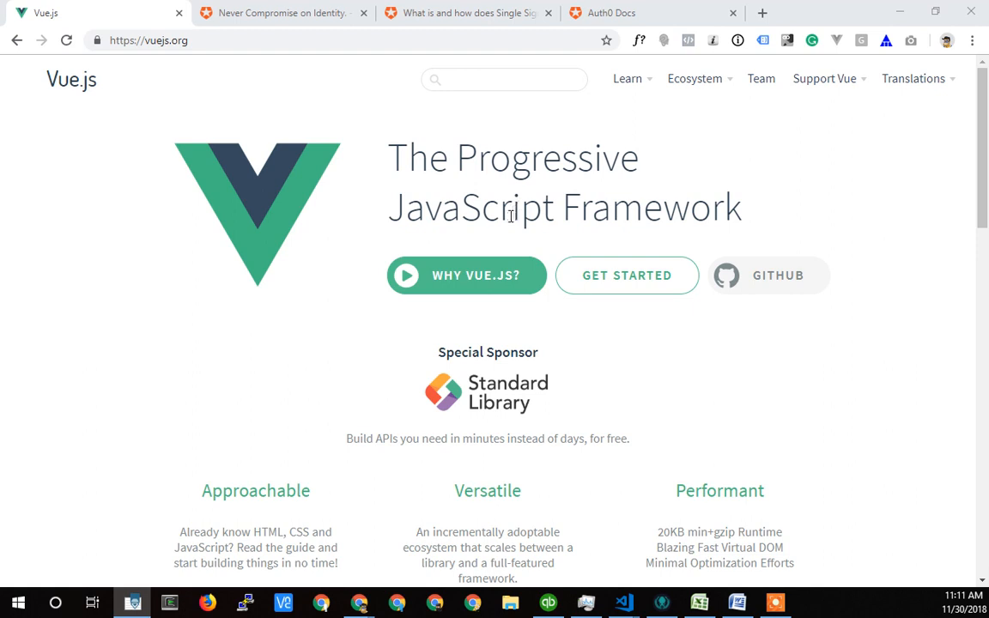
{"action": "mouse_move", "coordinate": [670, 316]}
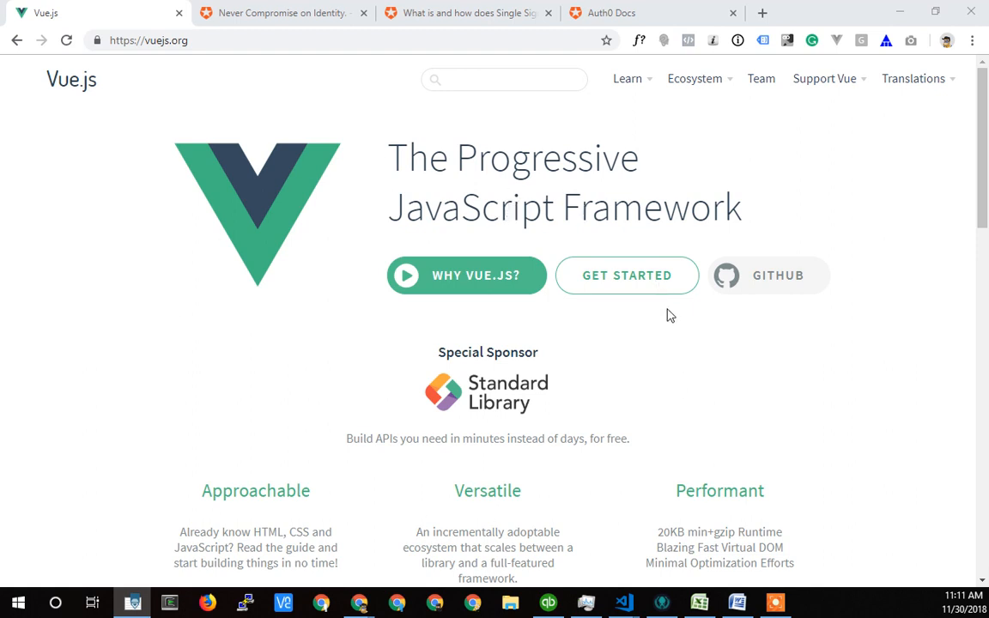
{"action": "mouse_move", "coordinate": [455, 196]}
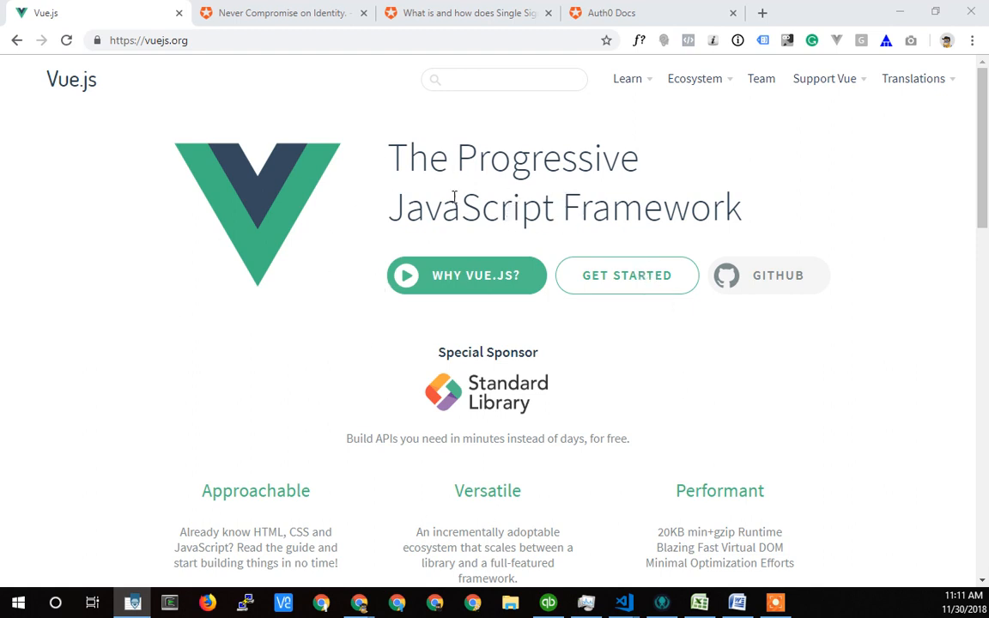
{"action": "mouse_move", "coordinate": [632, 247]}
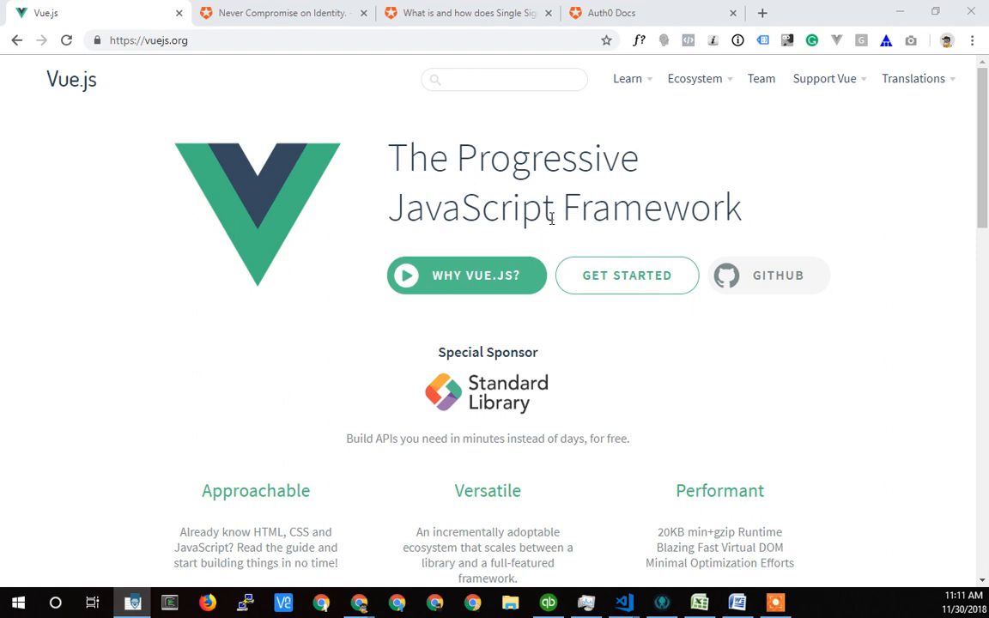
{"action": "mouse_move", "coordinate": [439, 216]}
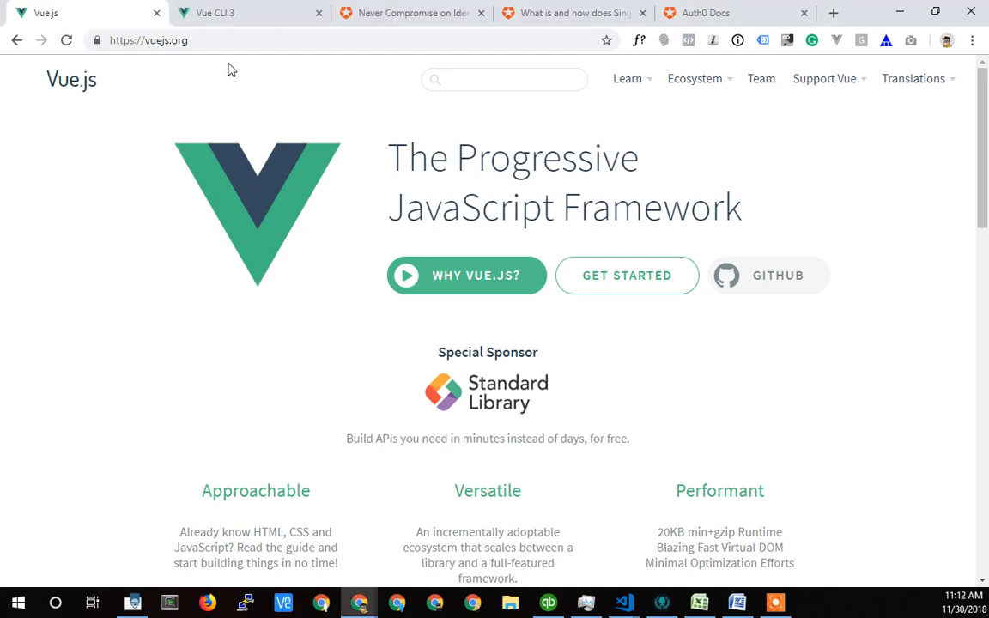
Switch to the Vue CLI 3 docs homepage and scroll through its Standard Tooling content and back
{"action": "left_click", "coordinate": [249, 12]}
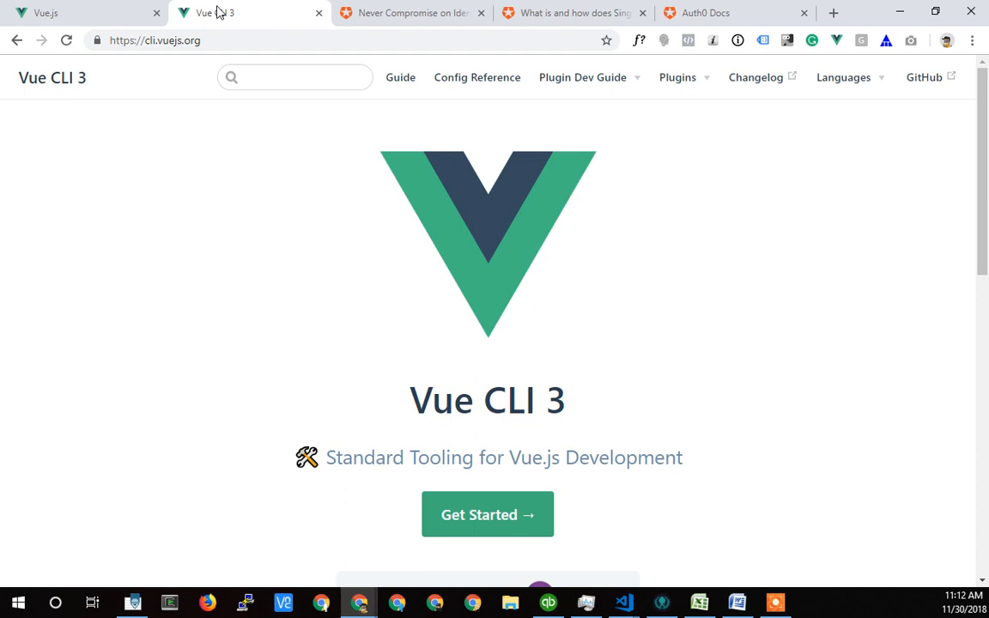
{"action": "scroll", "scroll_direction": "down", "scroll_amount": 3}
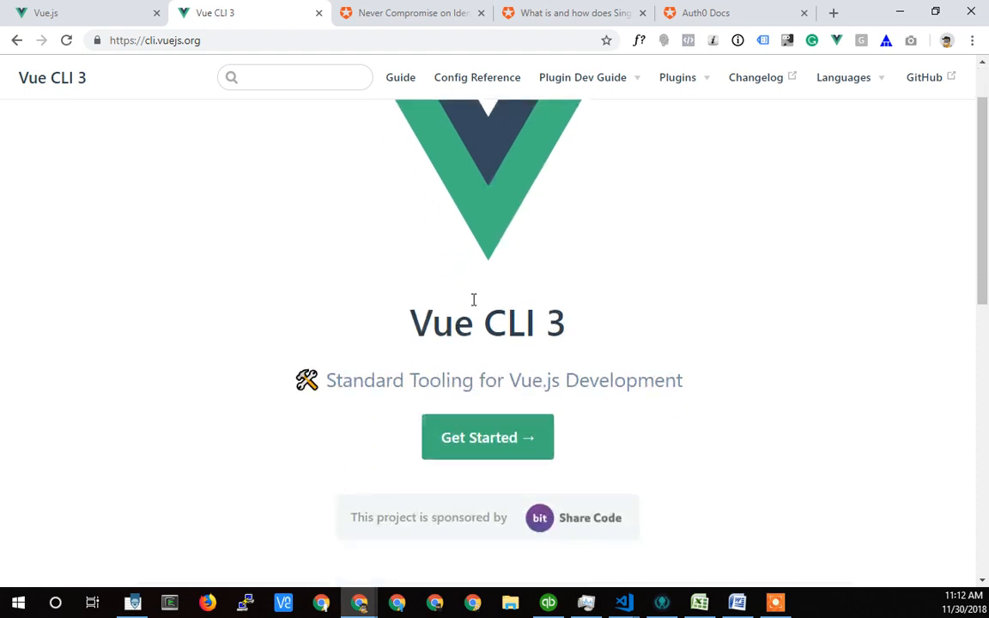
{"action": "mouse_move", "coordinate": [539, 374]}
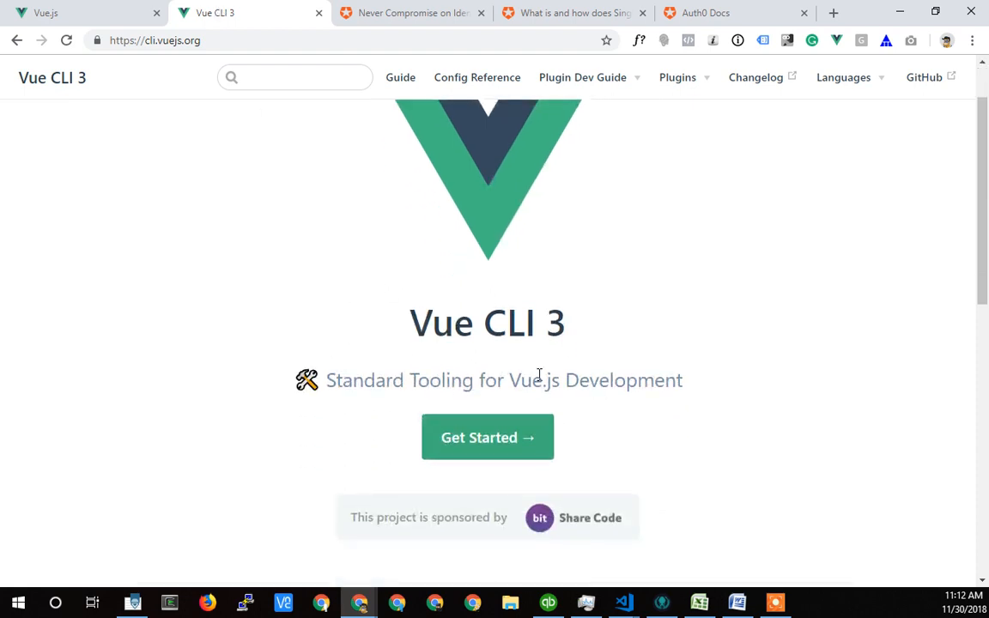
{"action": "scroll", "scroll_direction": "up", "scroll_amount": 3}
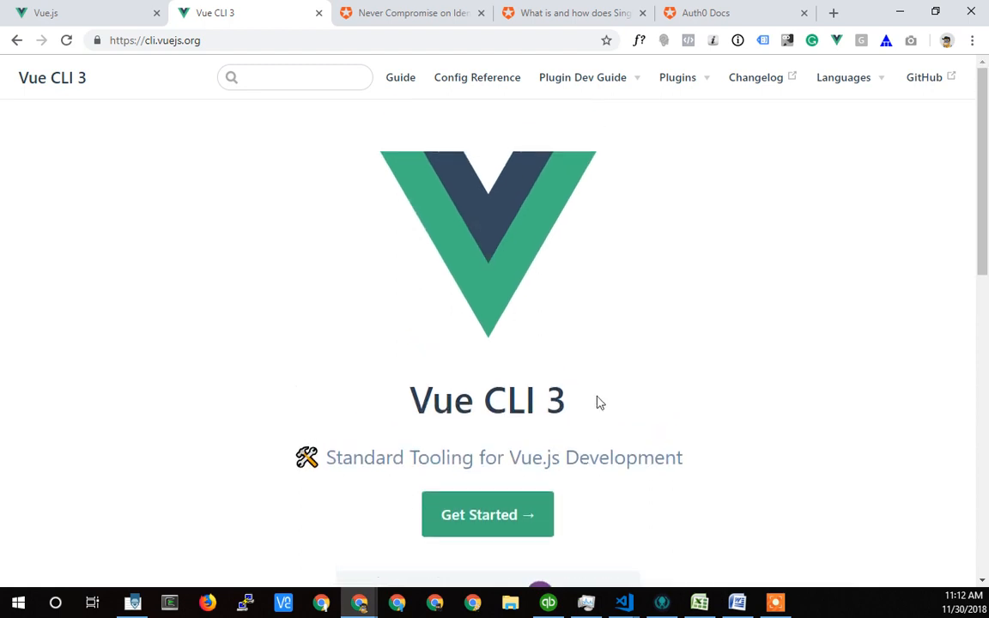
{"action": "mouse_move", "coordinate": [549, 336]}
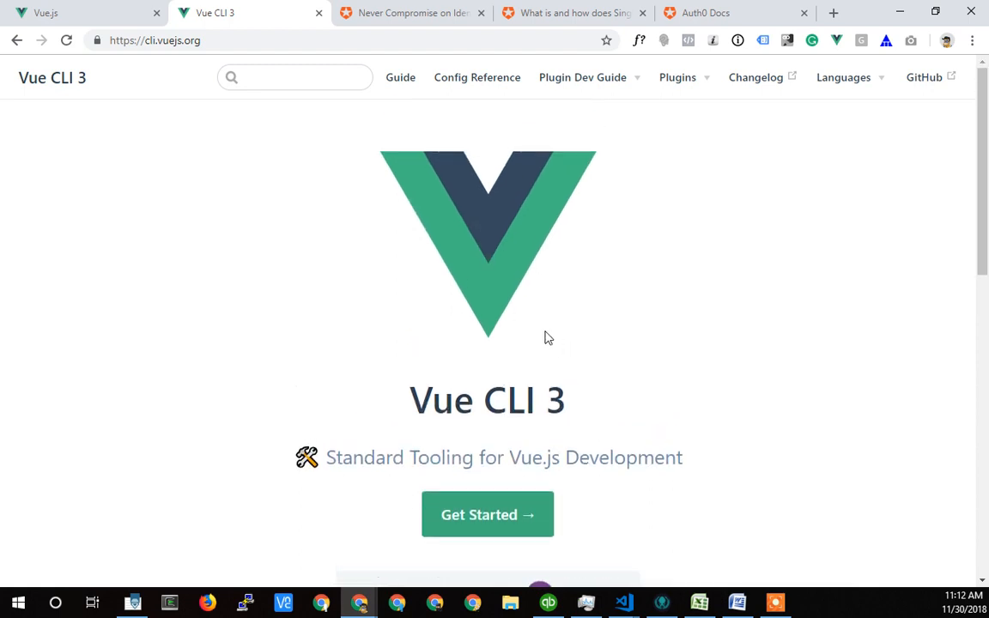
{"action": "mouse_move", "coordinate": [392, 429]}
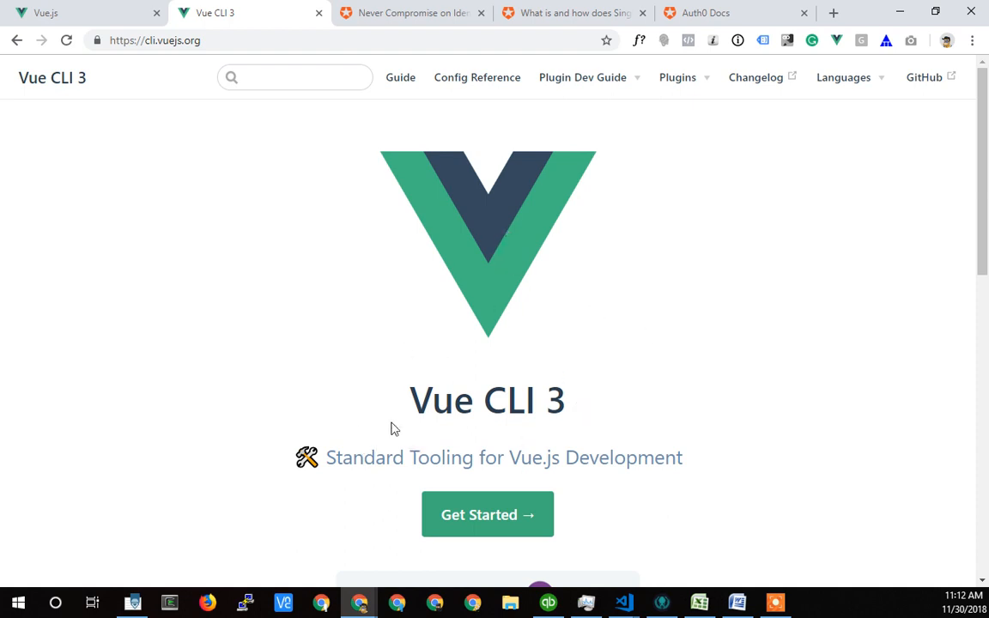
{"action": "mouse_move", "coordinate": [549, 323]}
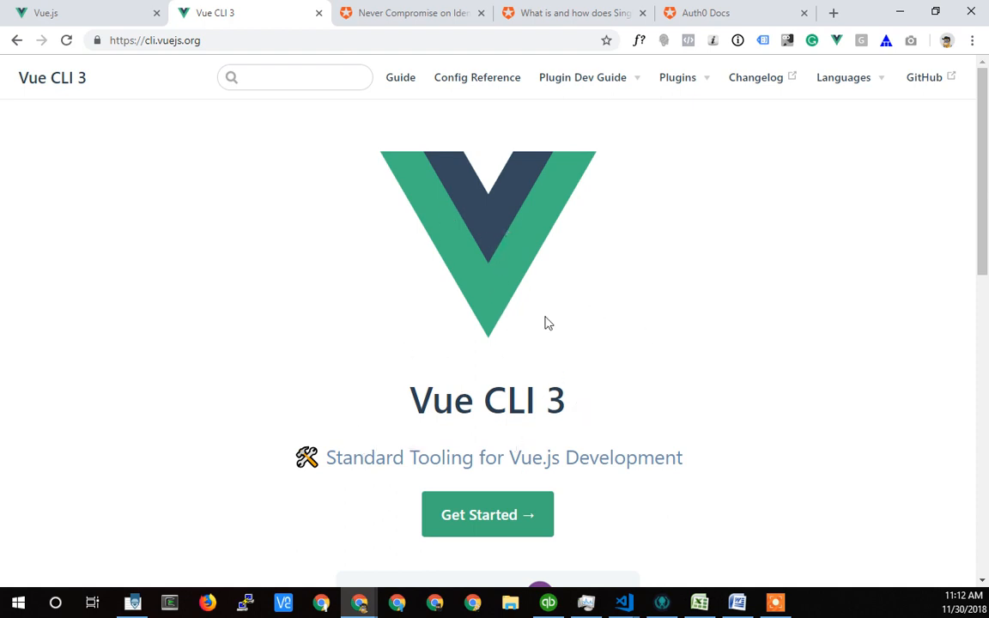
{"action": "mouse_move", "coordinate": [384, 374]}
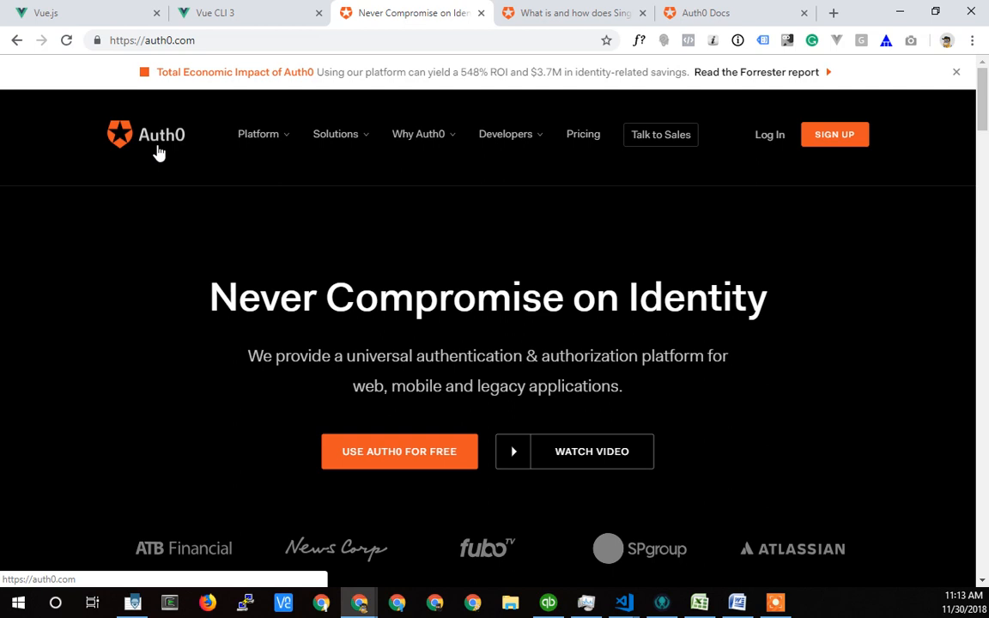
{"action": "mouse_move", "coordinate": [382, 307]}
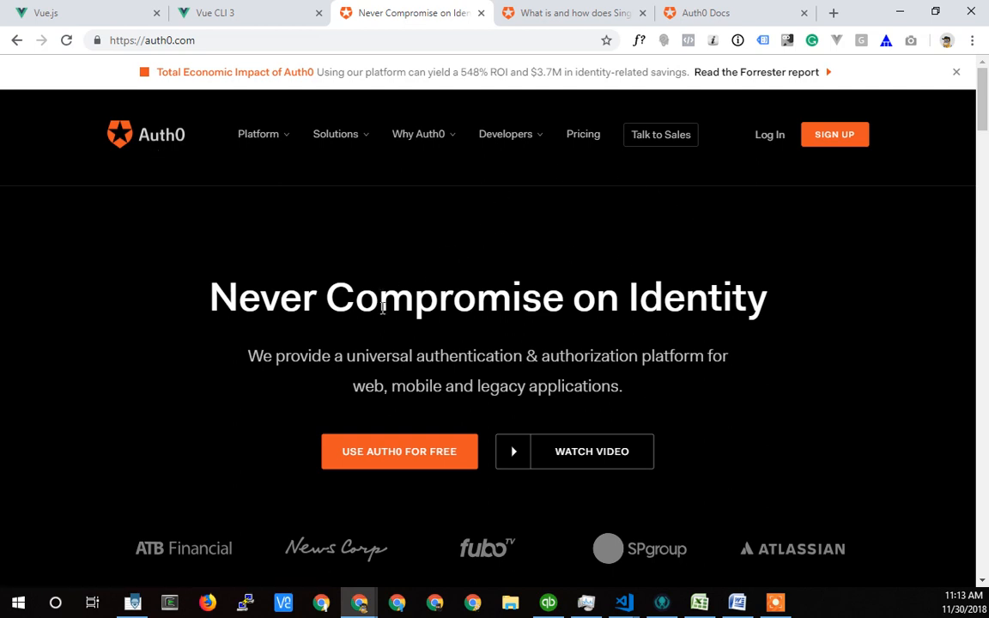
{"action": "mouse_move", "coordinate": [501, 323]}
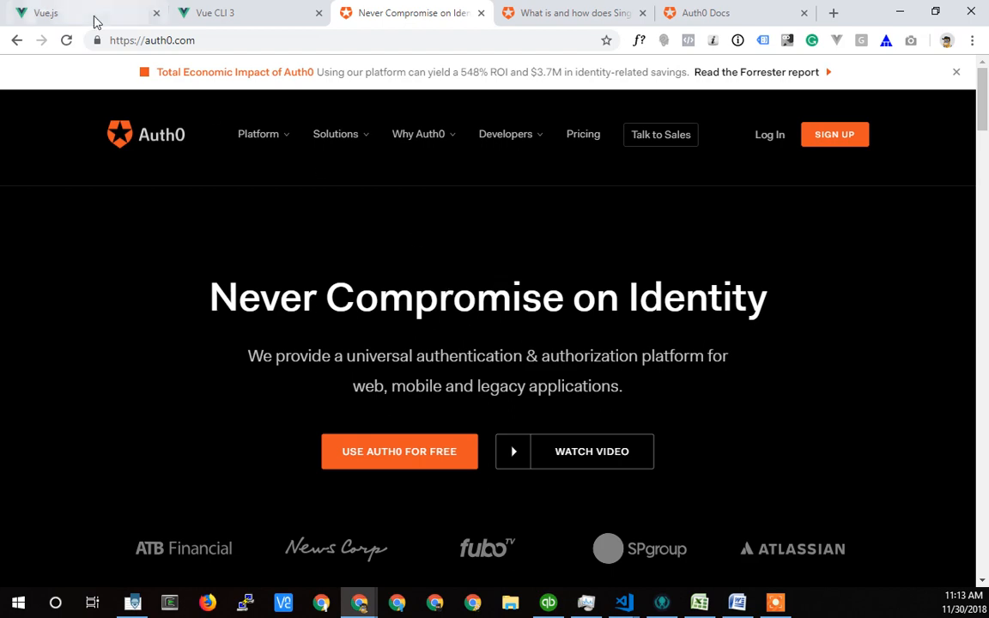
{"action": "mouse_move", "coordinate": [117, 377]}
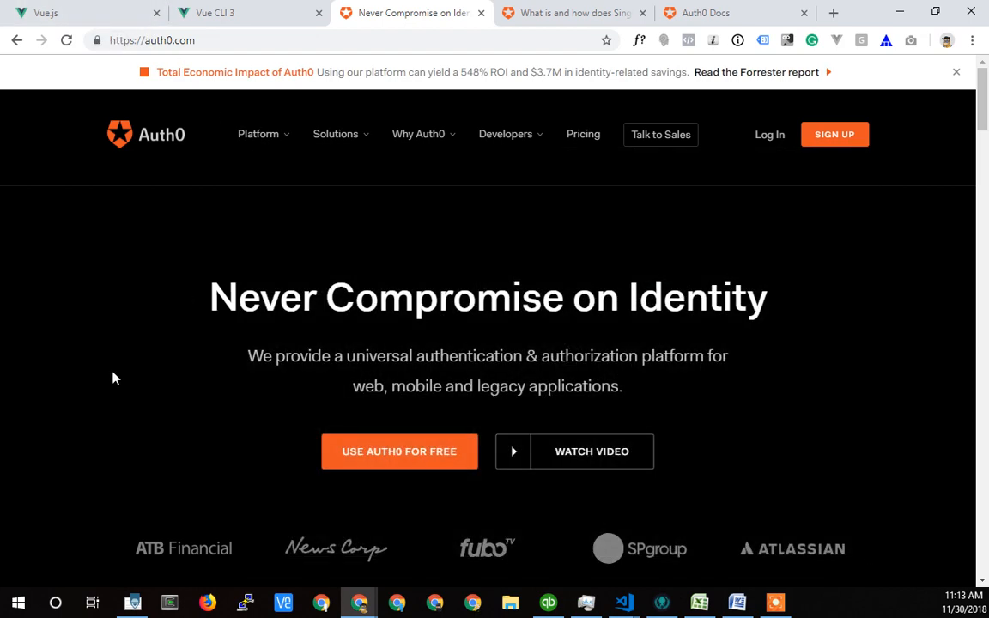
{"action": "mouse_move", "coordinate": [593, 309]}
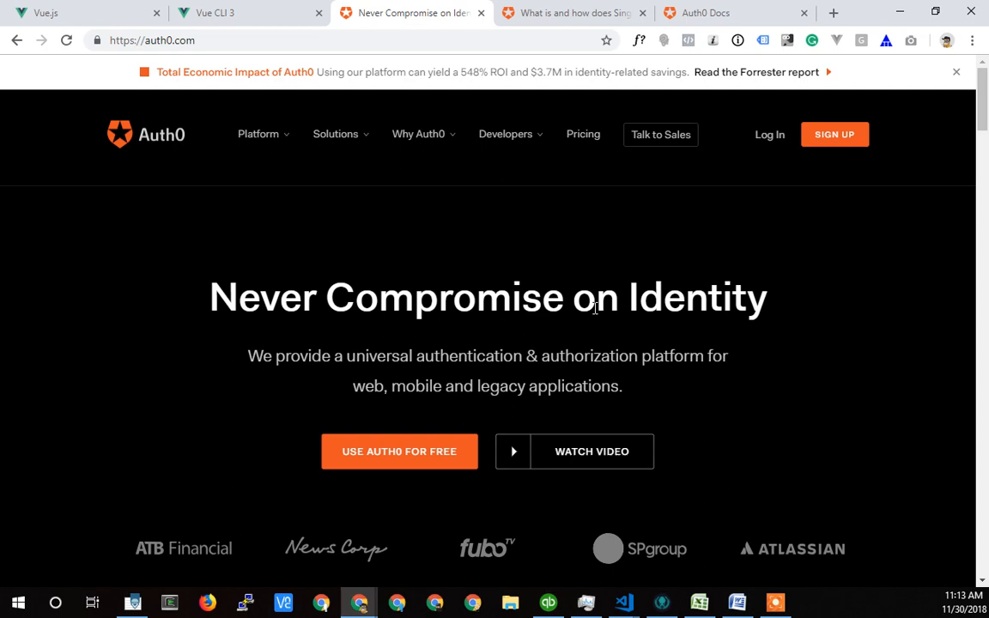
{"action": "mouse_move", "coordinate": [479, 350]}
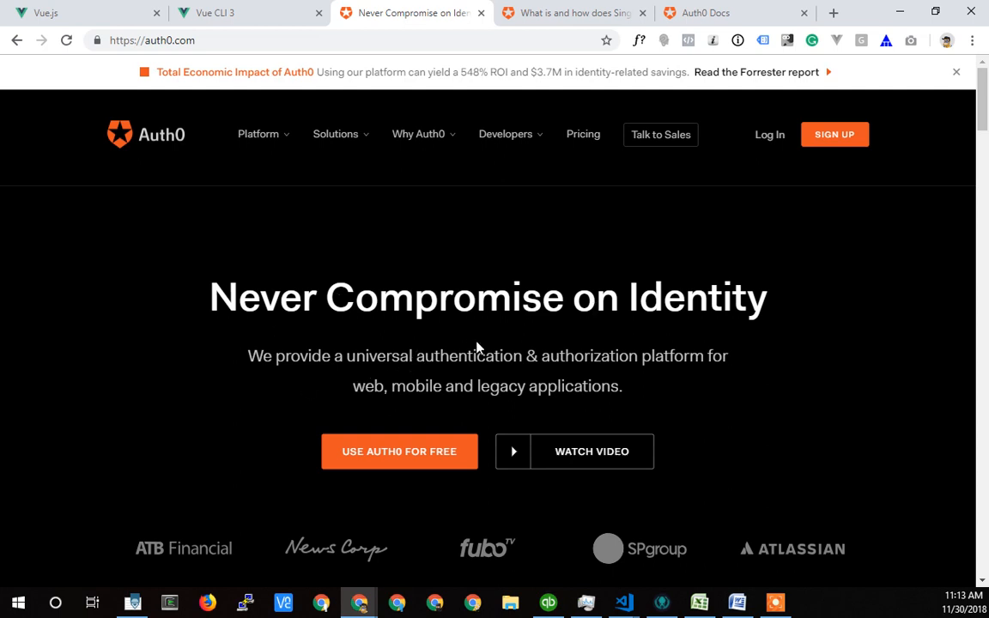
{"action": "mouse_move", "coordinate": [504, 333]}
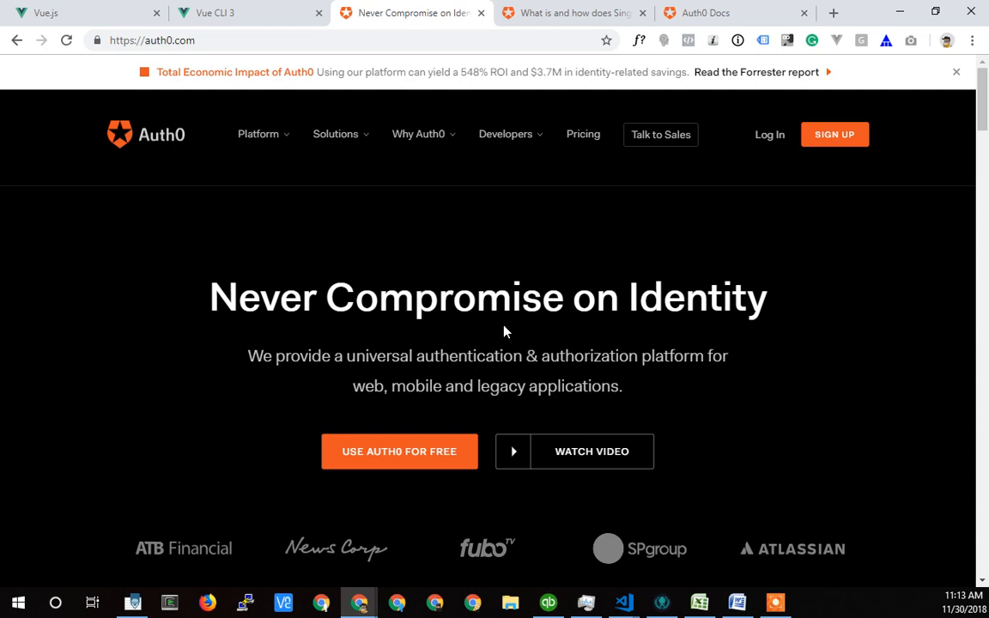
{"action": "mouse_move", "coordinate": [364, 303]}
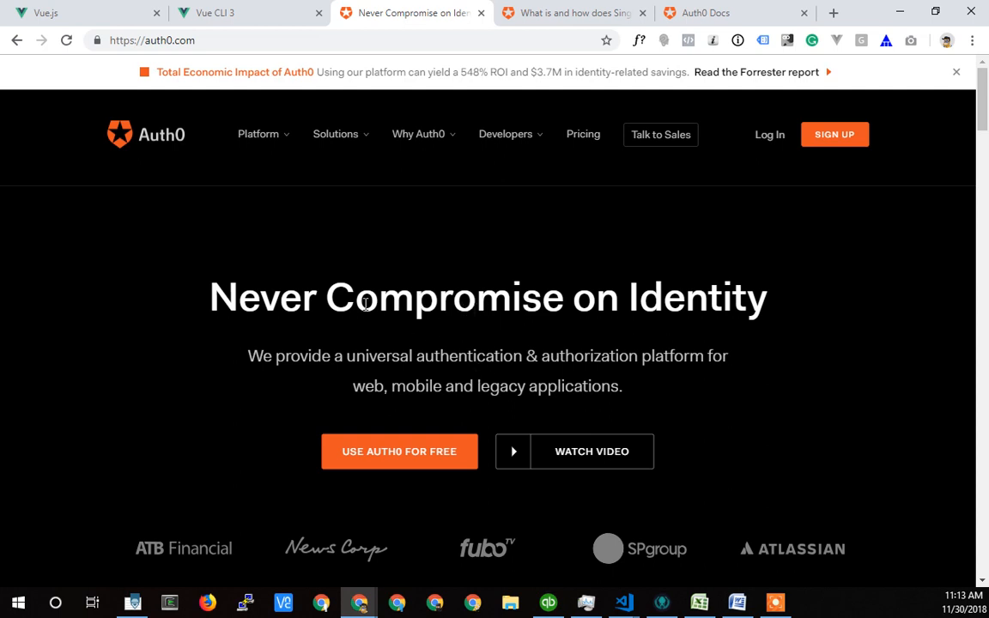
{"action": "mouse_move", "coordinate": [457, 319]}
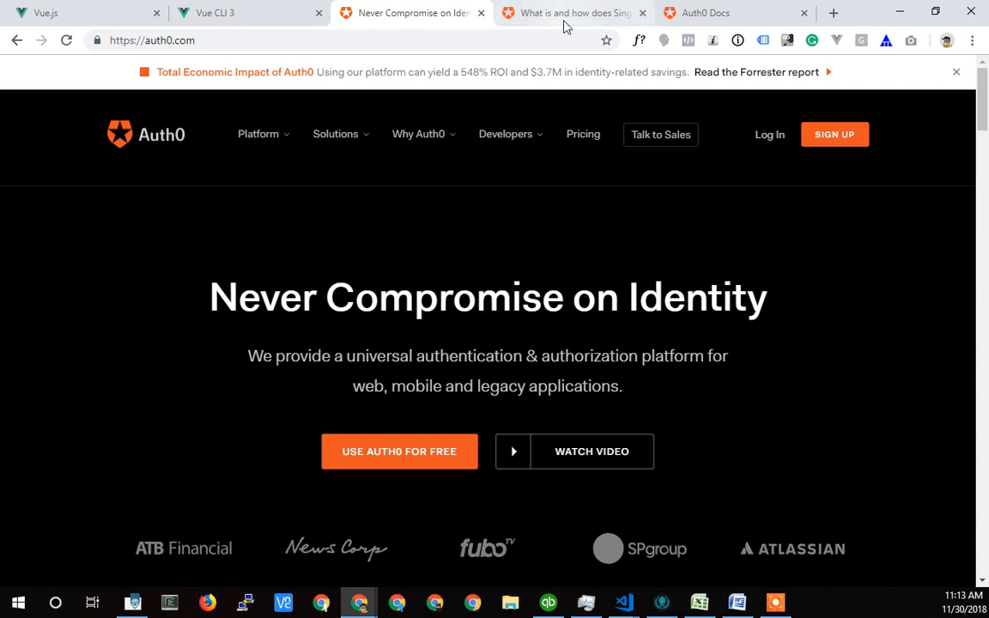
{"action": "mouse_move", "coordinate": [312, 283]}
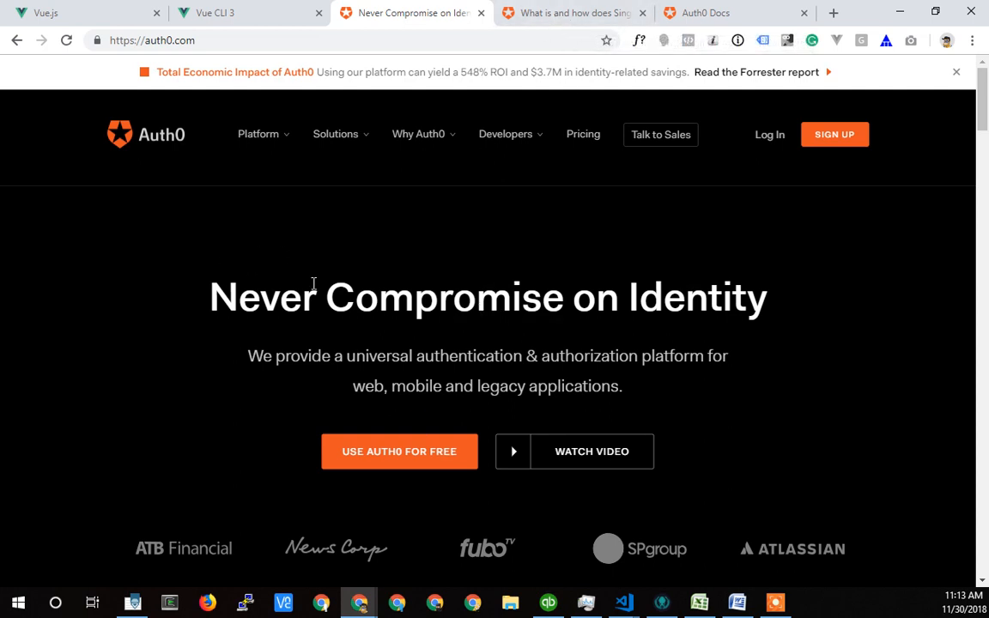
{"action": "mouse_move", "coordinate": [425, 342]}
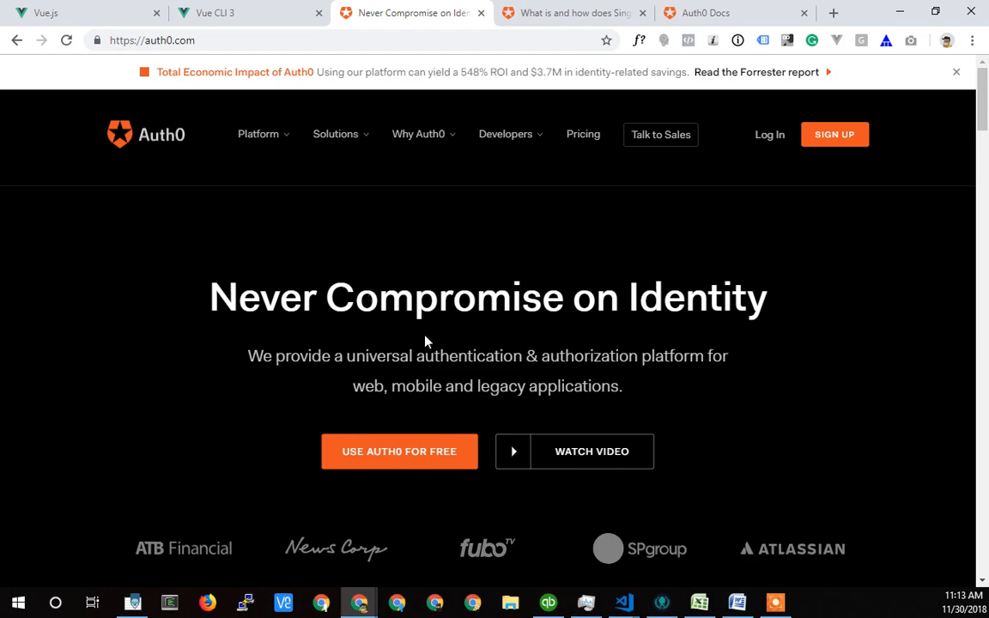
{"action": "mouse_move", "coordinate": [354, 359]}
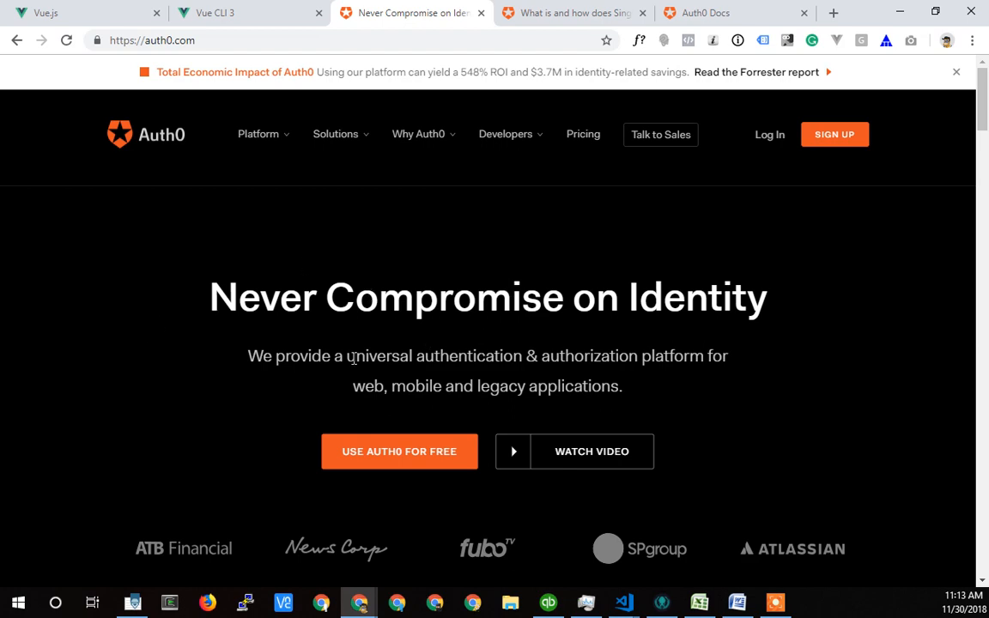
Switch to the Auth0 blog article and move from the Non SSO diagram down to the same-origin-policy diagram
{"action": "left_click", "coordinate": [570, 12]}
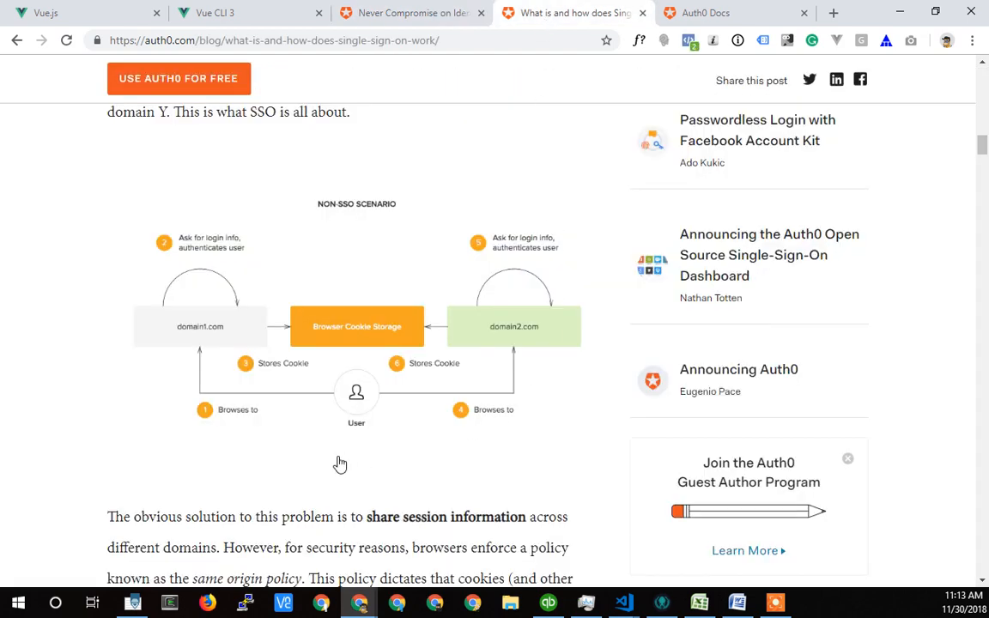
{"action": "mouse_move", "coordinate": [261, 319]}
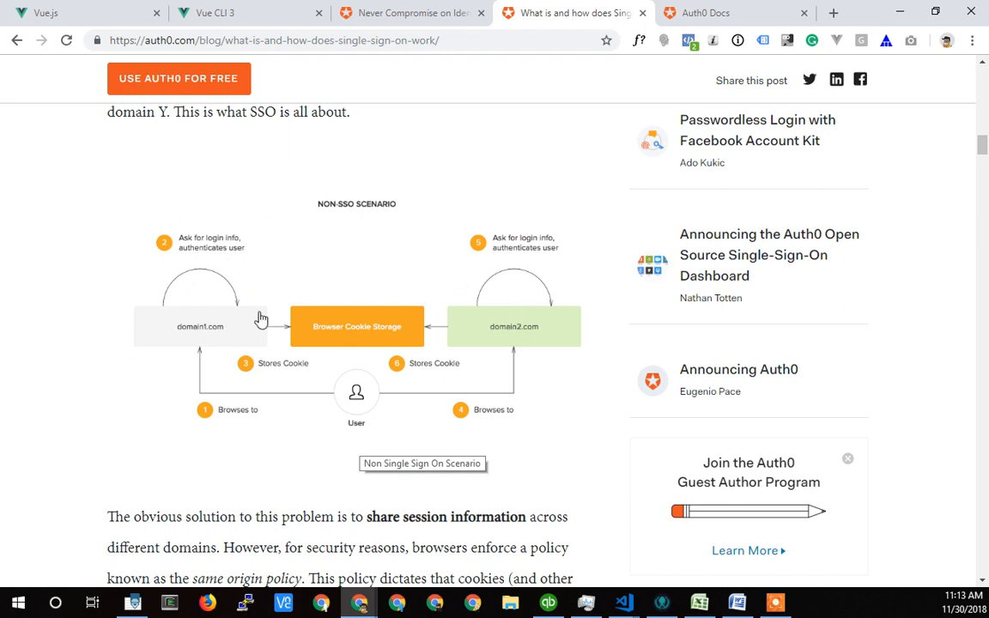
{"action": "mouse_move", "coordinate": [309, 392]}
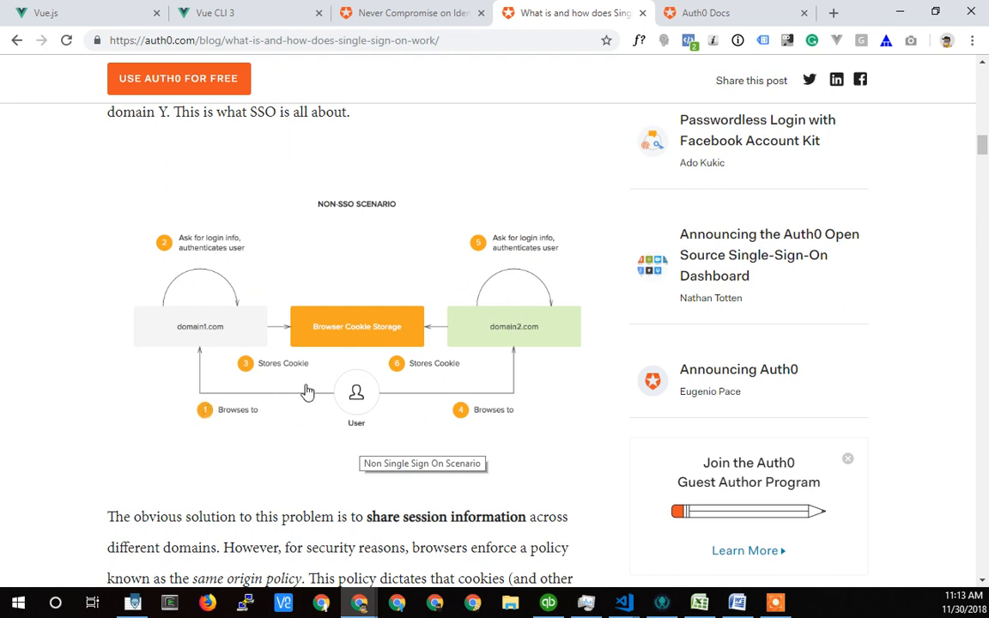
{"action": "mouse_move", "coordinate": [318, 384]}
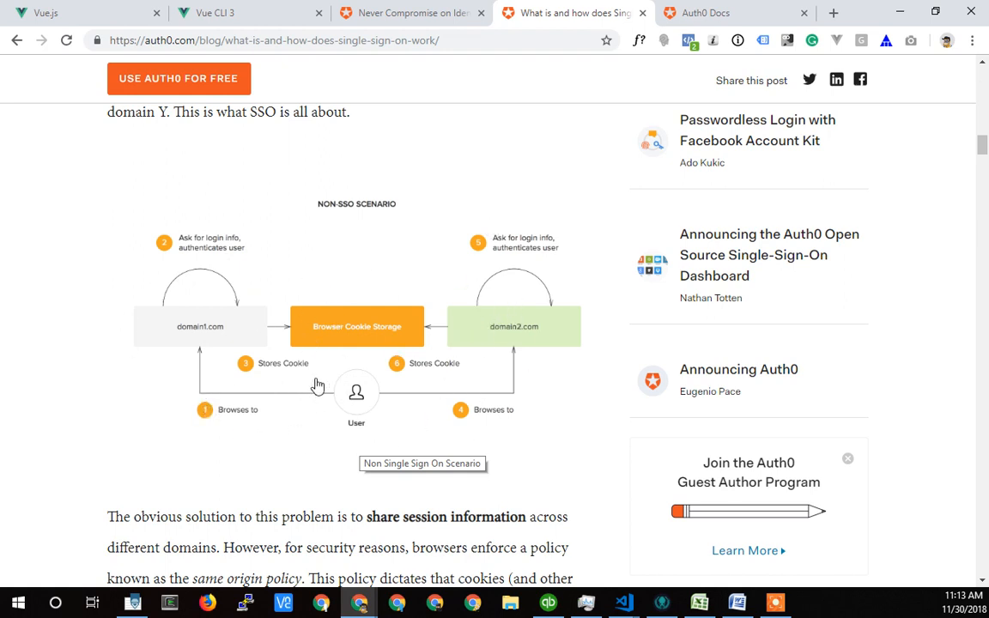
{"action": "mouse_move", "coordinate": [226, 242]}
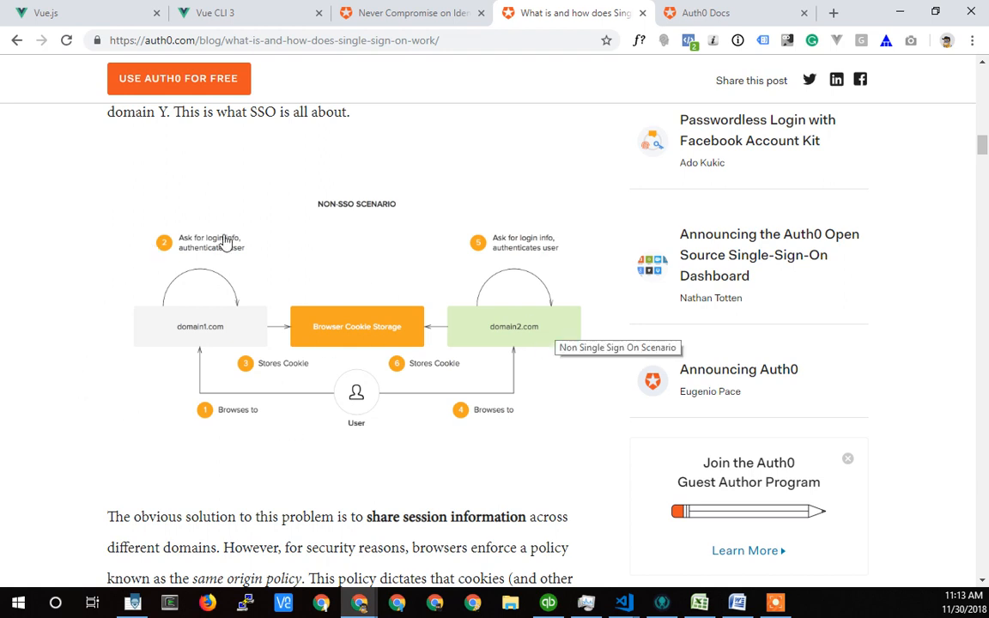
{"action": "mouse_move", "coordinate": [194, 296]}
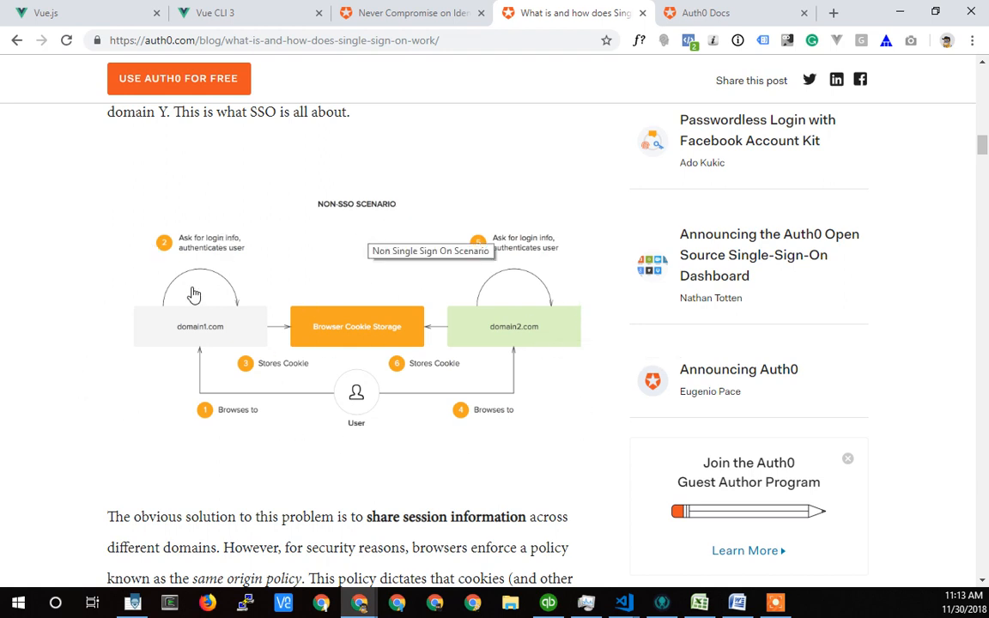
{"action": "mouse_move", "coordinate": [350, 316]}
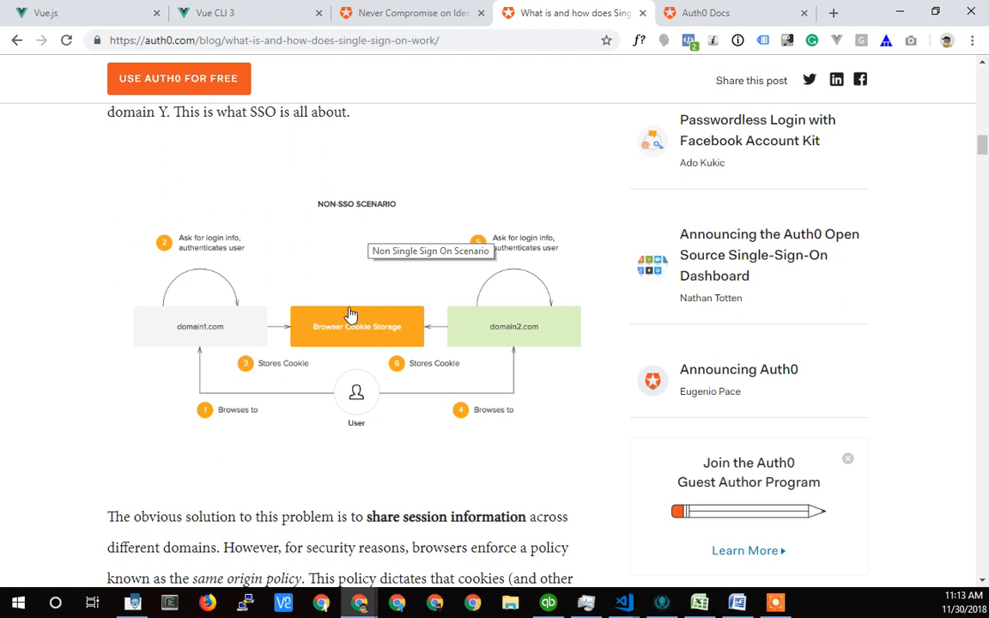
{"action": "mouse_move", "coordinate": [357, 404]}
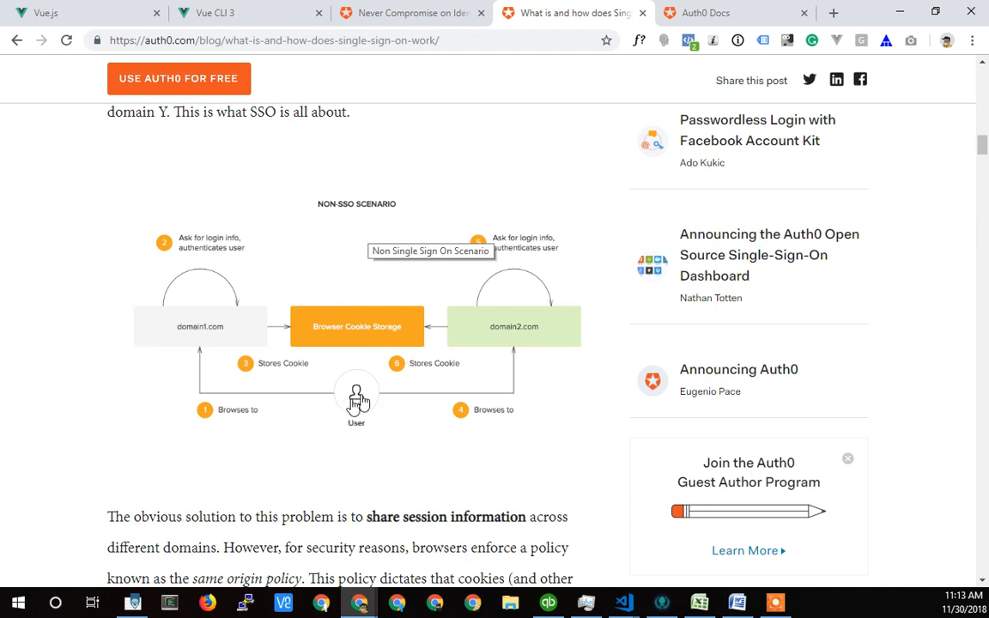
{"action": "mouse_move", "coordinate": [167, 313]}
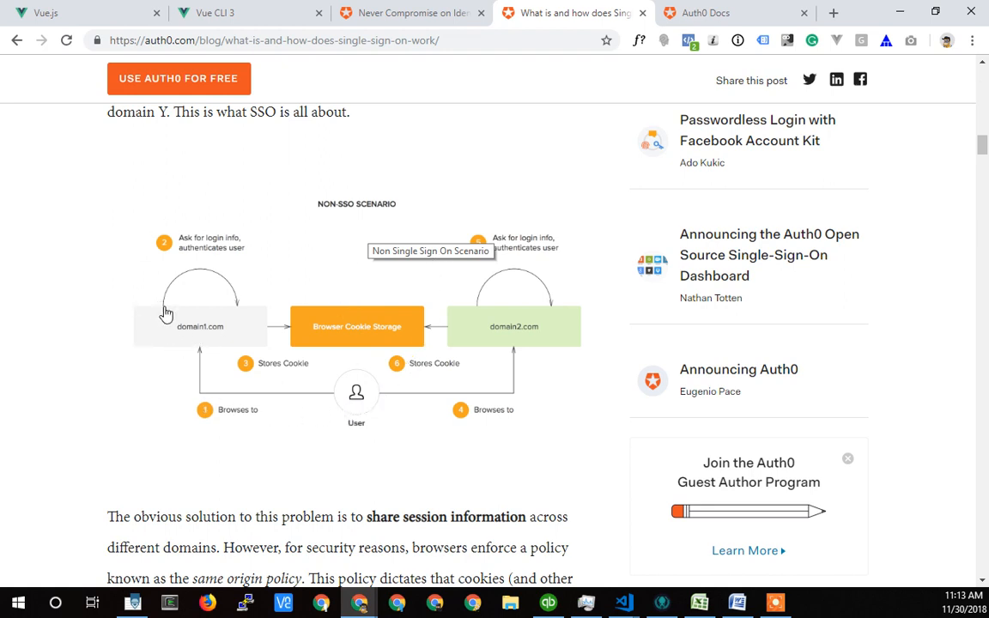
{"action": "mouse_move", "coordinate": [237, 317]}
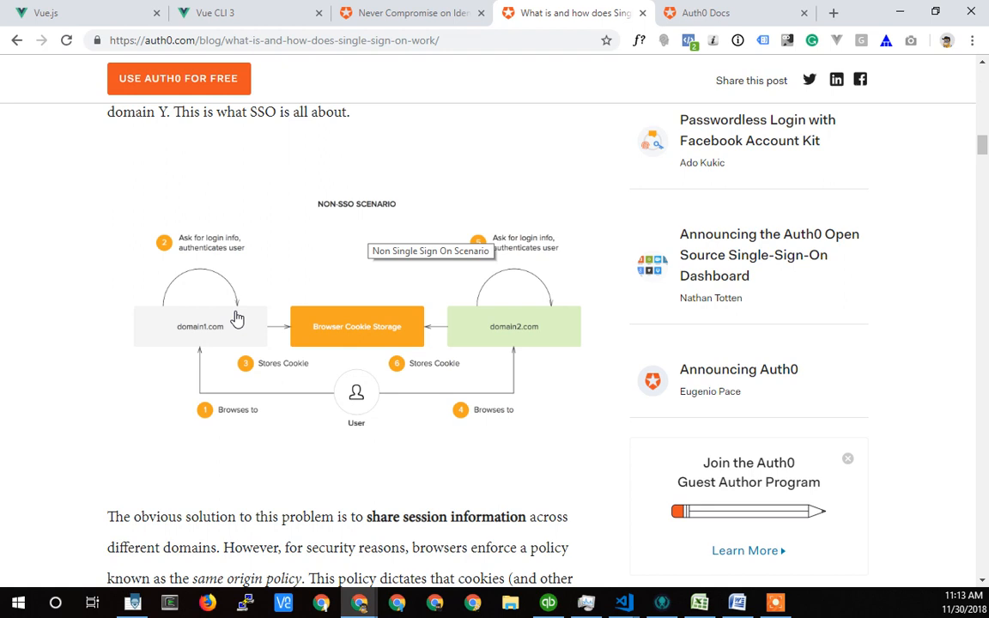
{"action": "mouse_move", "coordinate": [369, 333]}
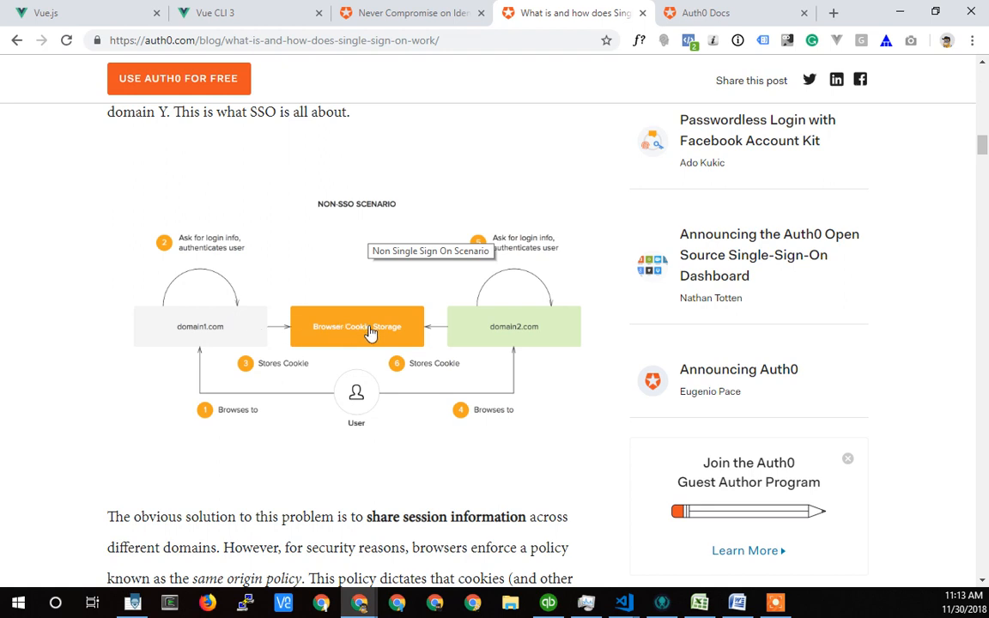
{"action": "mouse_move", "coordinate": [314, 336]}
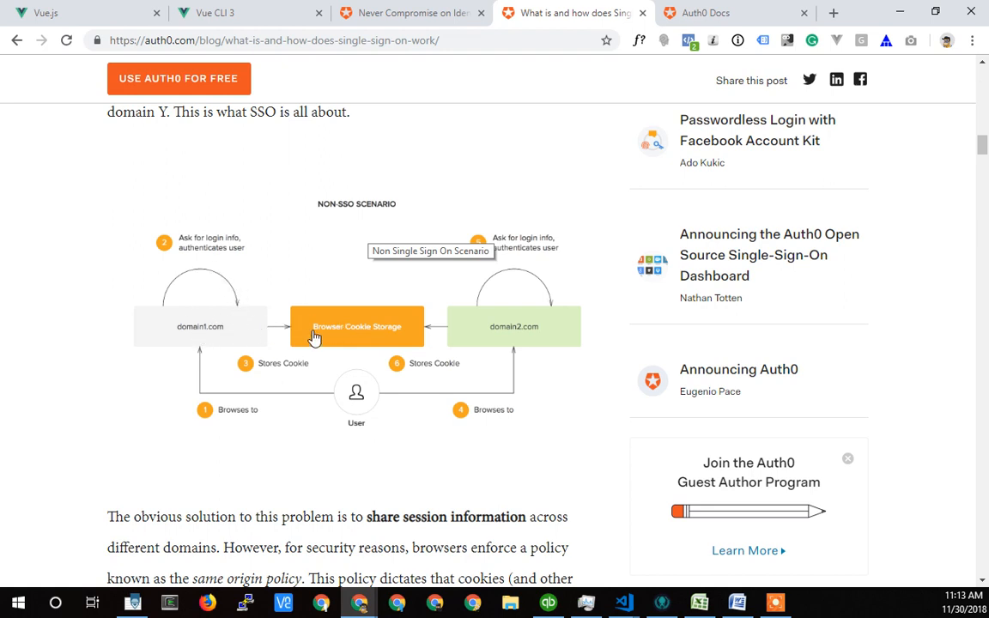
{"action": "mouse_move", "coordinate": [268, 331]}
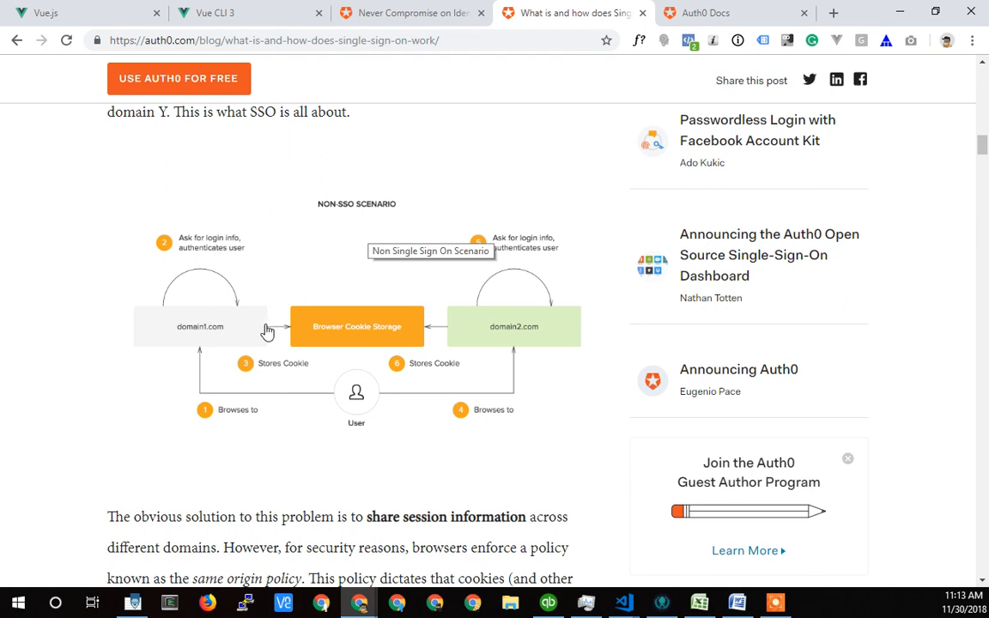
{"action": "mouse_move", "coordinate": [215, 328]}
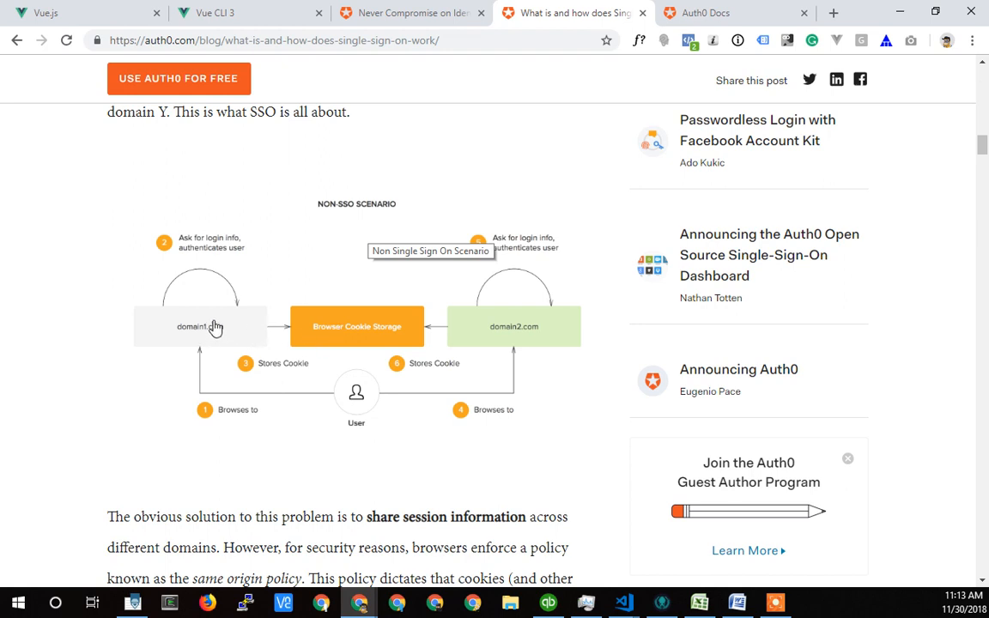
{"action": "mouse_move", "coordinate": [215, 254]}
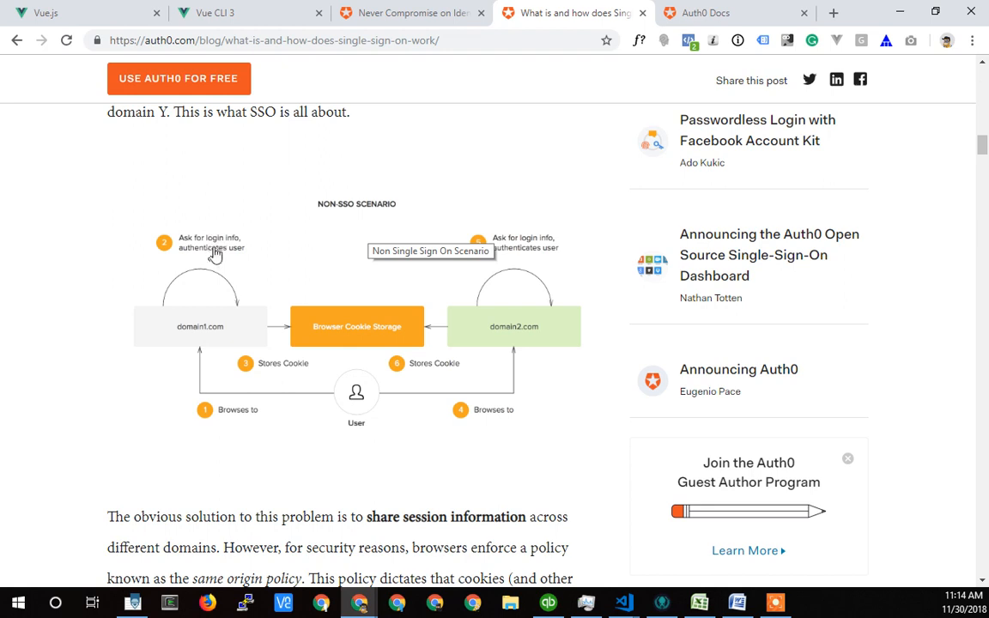
{"action": "mouse_move", "coordinate": [210, 249]}
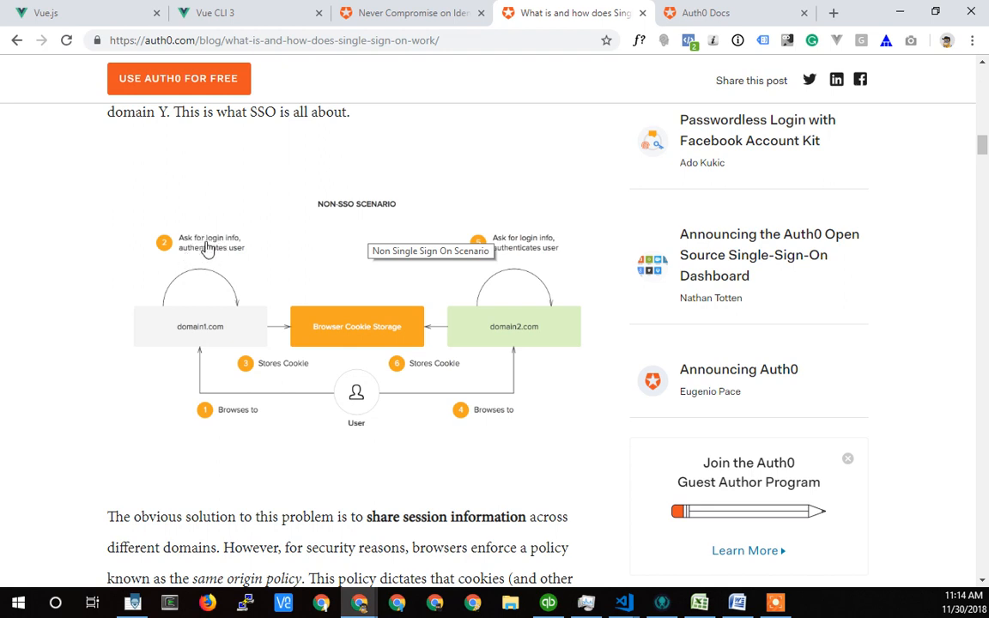
{"action": "mouse_move", "coordinate": [199, 254]}
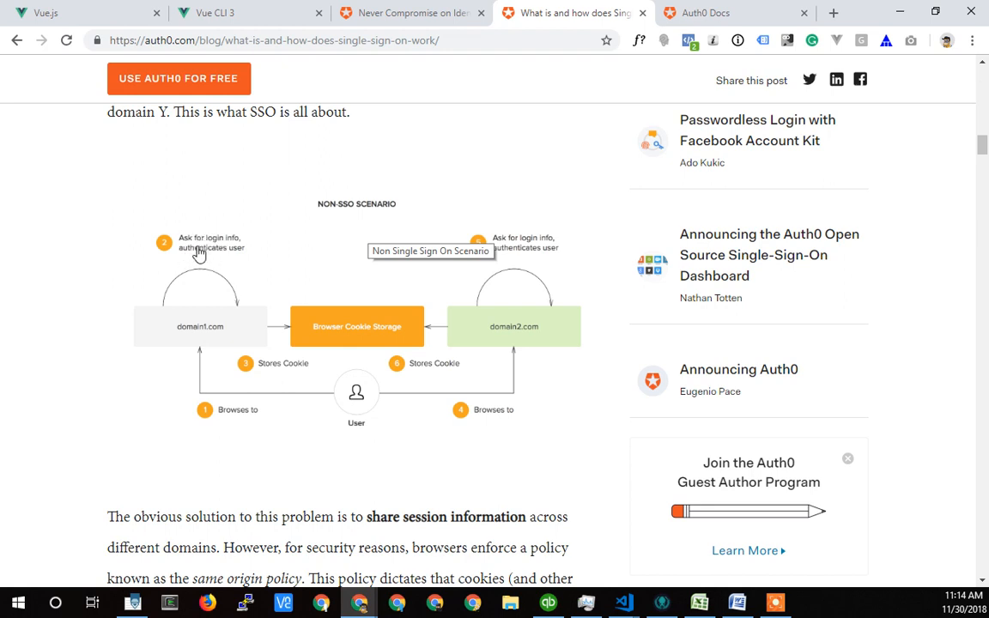
{"action": "mouse_move", "coordinate": [199, 265]}
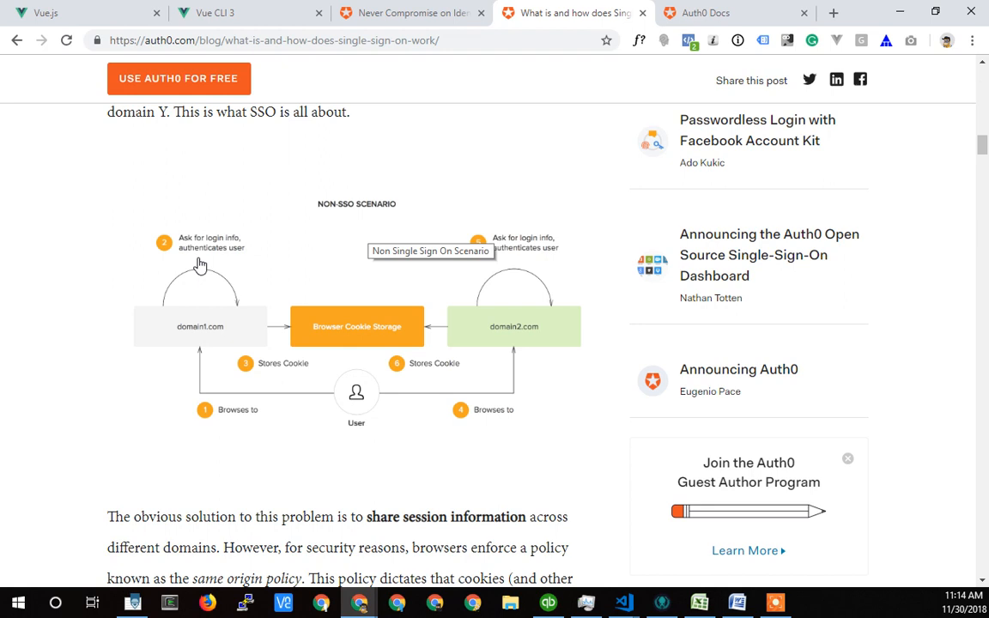
{"action": "mouse_move", "coordinate": [217, 254]}
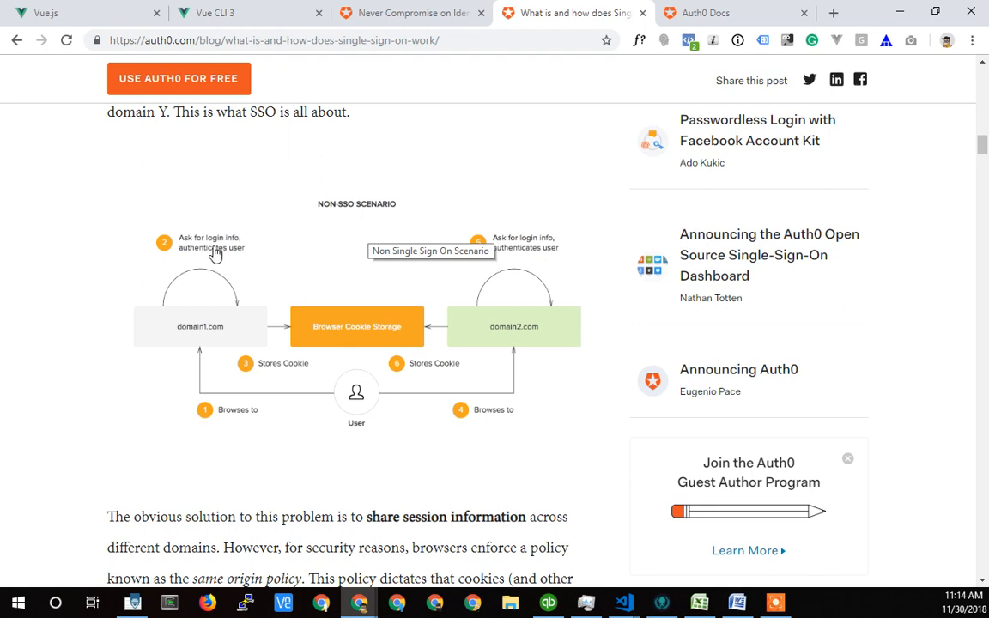
{"action": "mouse_move", "coordinate": [154, 266]}
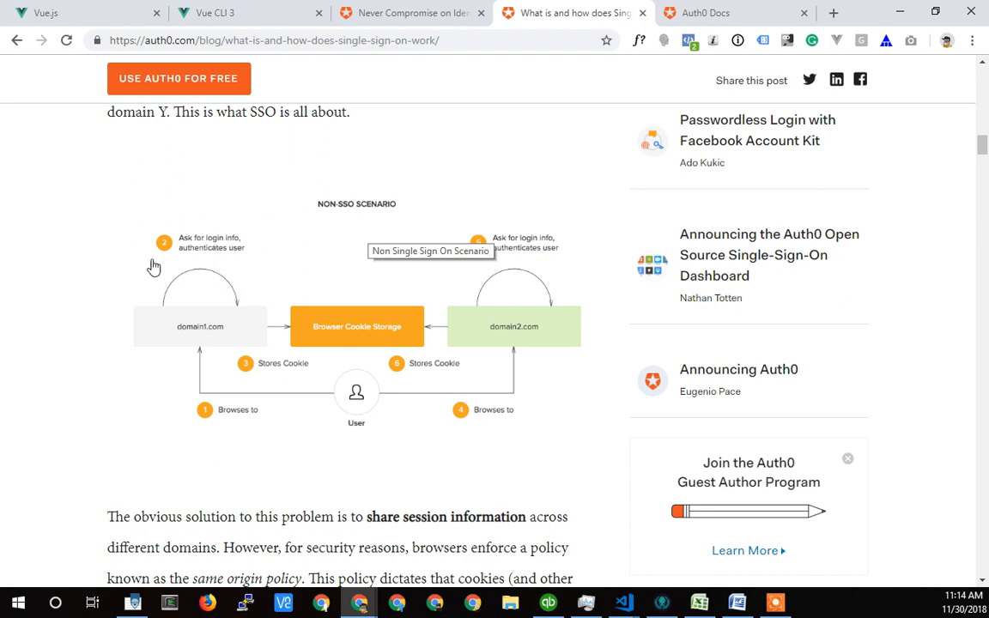
{"action": "mouse_move", "coordinate": [203, 270]}
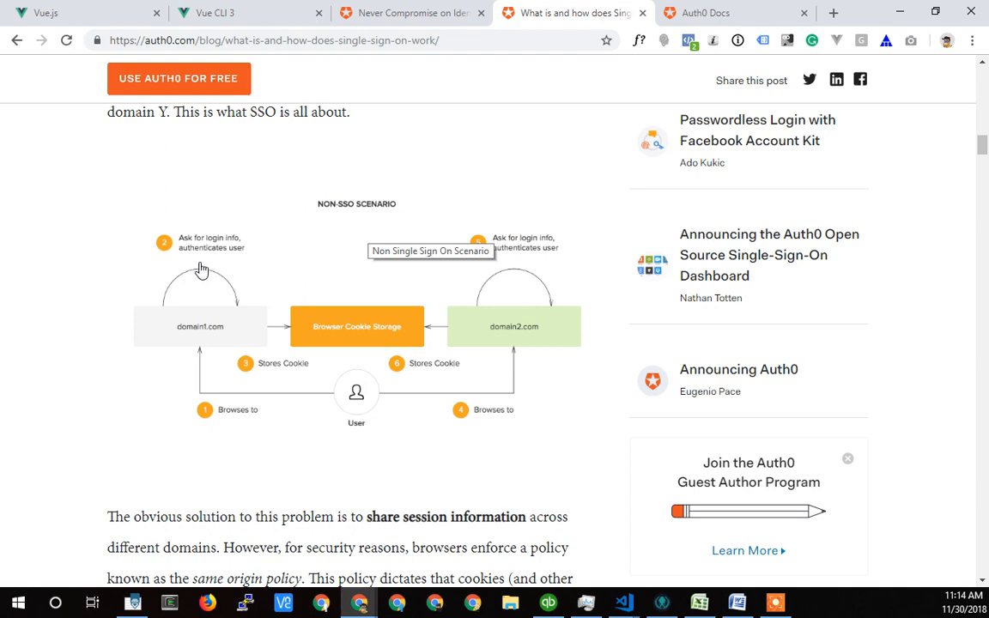
{"action": "scroll", "scroll_direction": "down", "scroll_amount": 3}
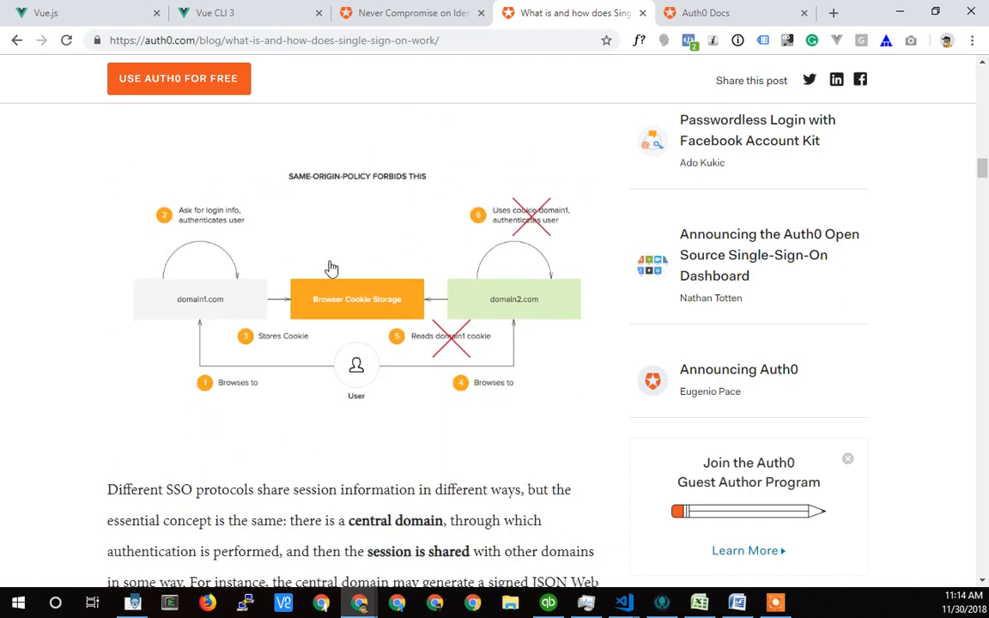
{"action": "mouse_move", "coordinate": [246, 326]}
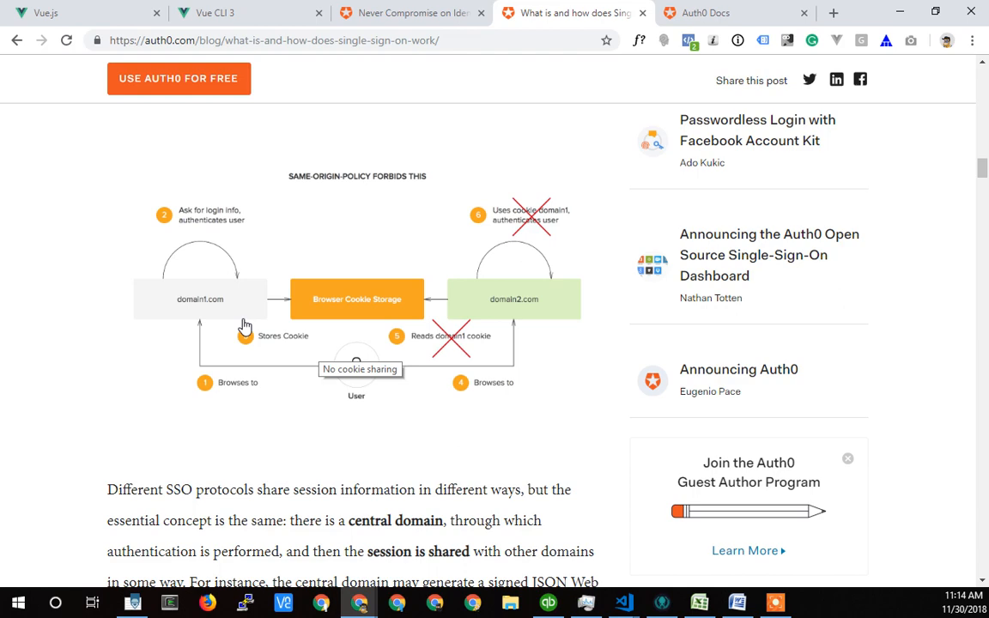
Scroll to the central authentication domain diagram, then switch to the Auth0 Docs page
{"action": "scroll", "scroll_direction": "down", "scroll_amount": 3}
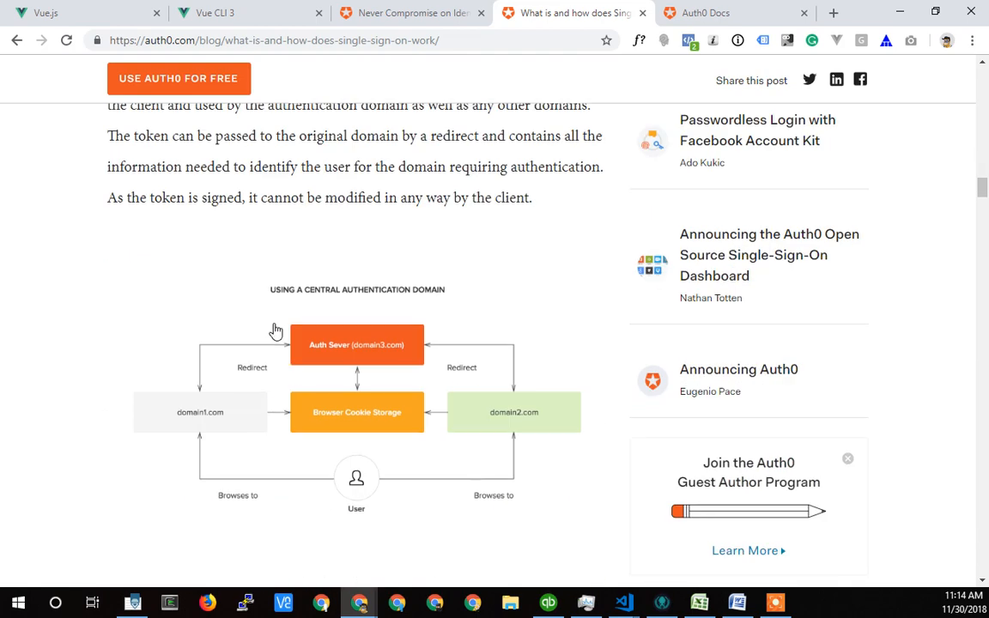
{"action": "scroll", "scroll_direction": "down", "scroll_amount": 3}
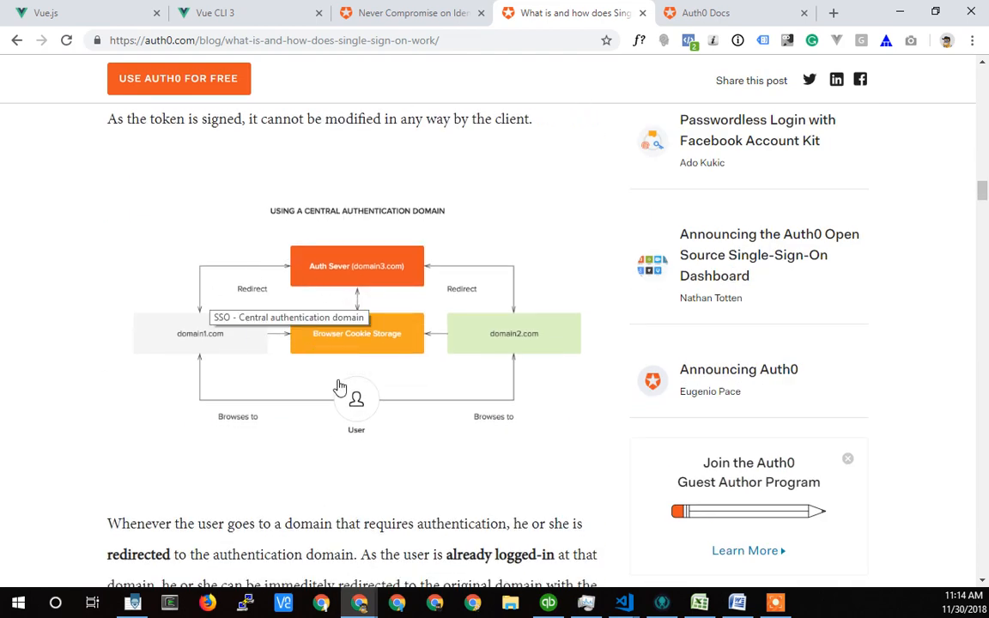
{"action": "mouse_move", "coordinate": [199, 335]}
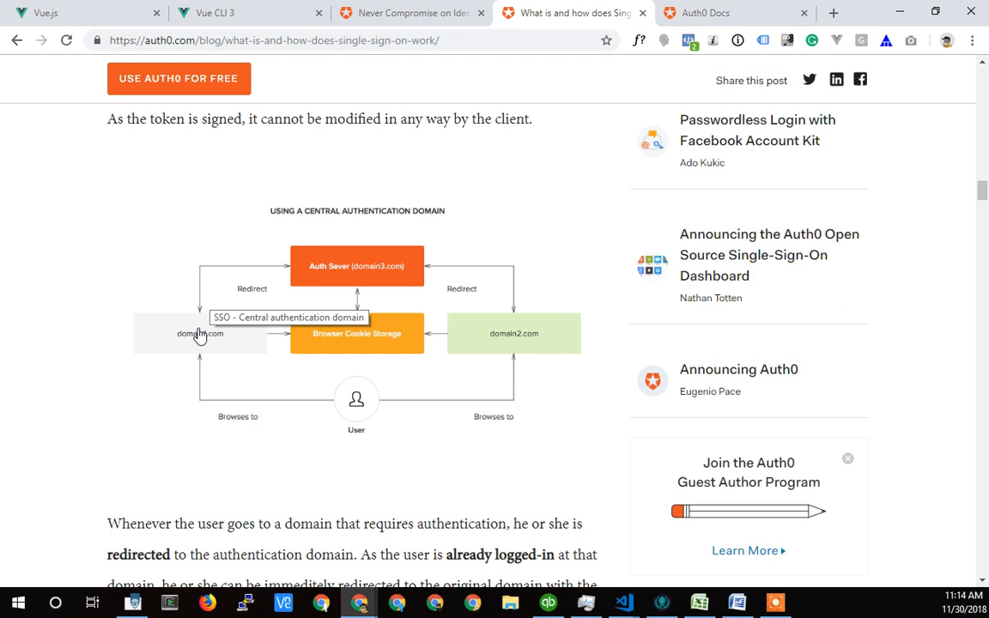
{"action": "mouse_move", "coordinate": [338, 274]}
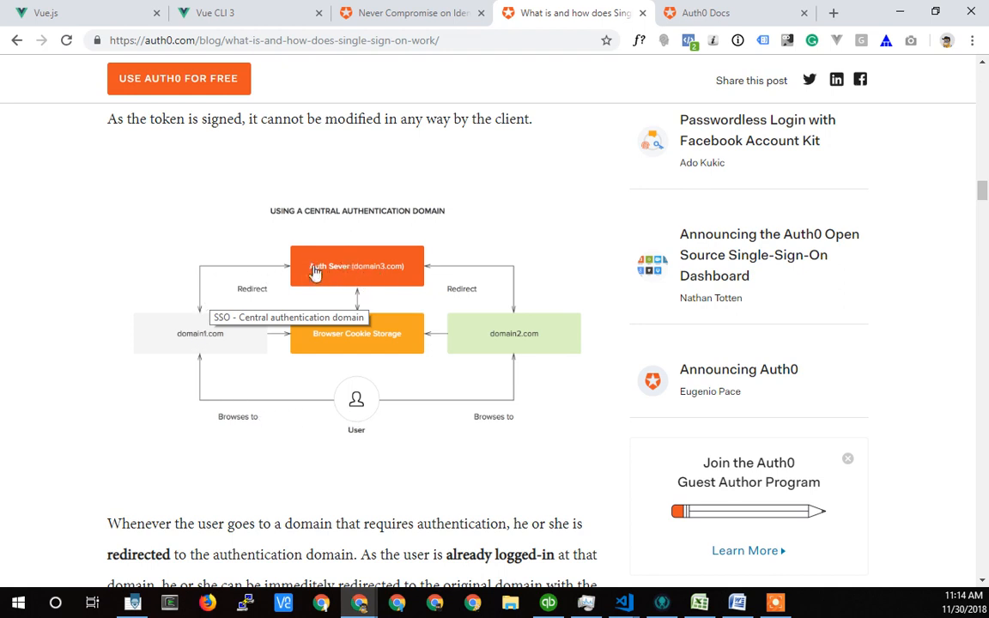
{"action": "mouse_move", "coordinate": [342, 265]}
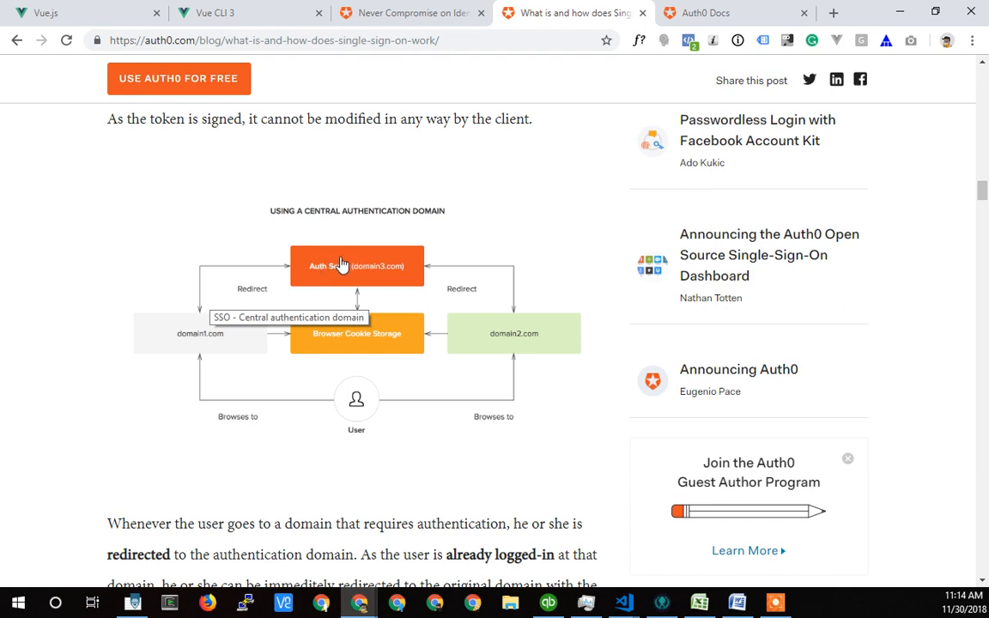
{"action": "mouse_move", "coordinate": [360, 269]}
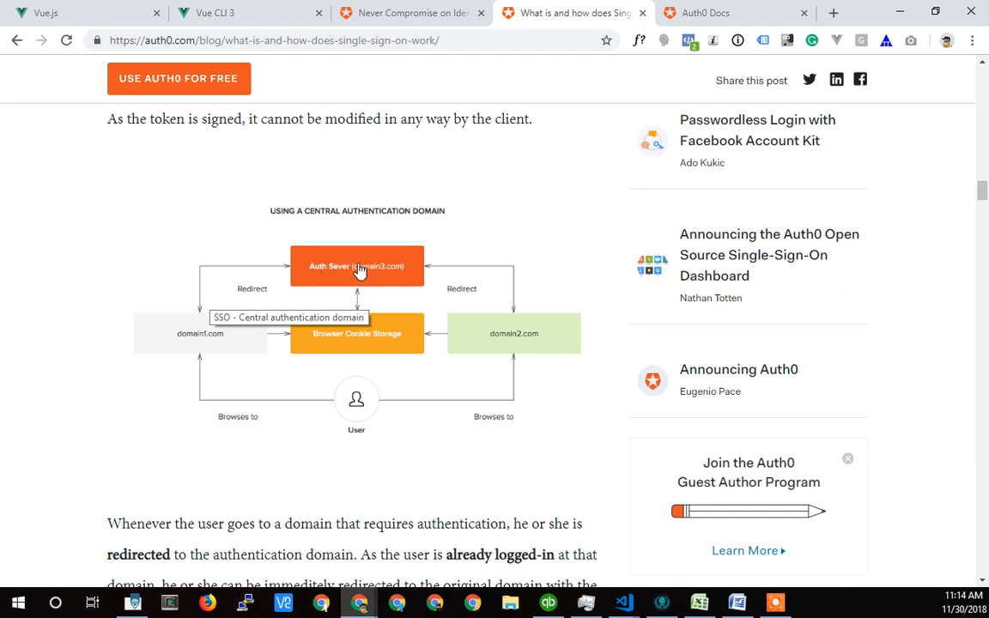
{"action": "mouse_move", "coordinate": [195, 321]}
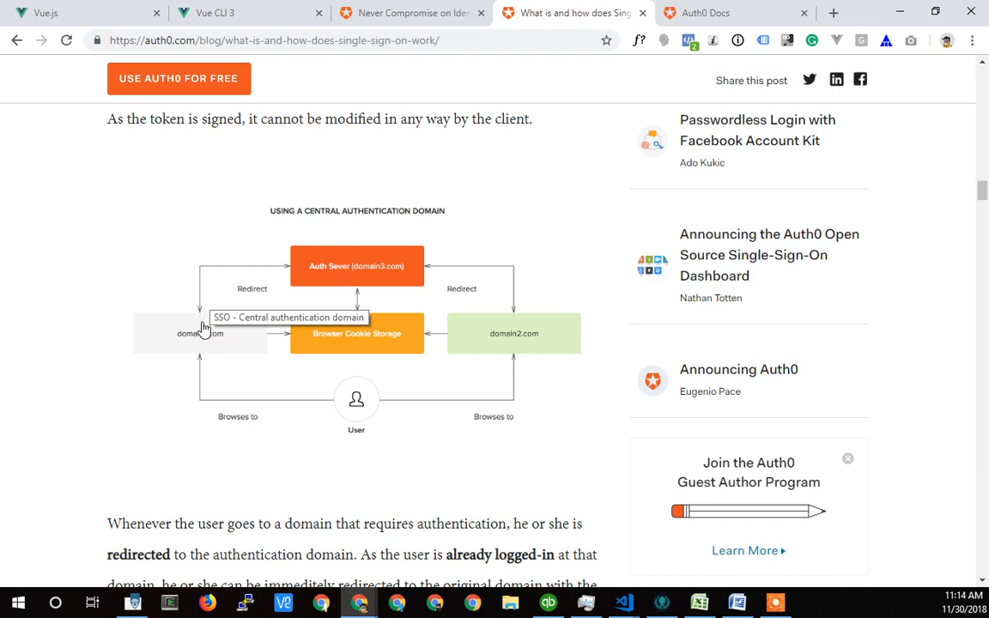
{"action": "mouse_move", "coordinate": [189, 347]}
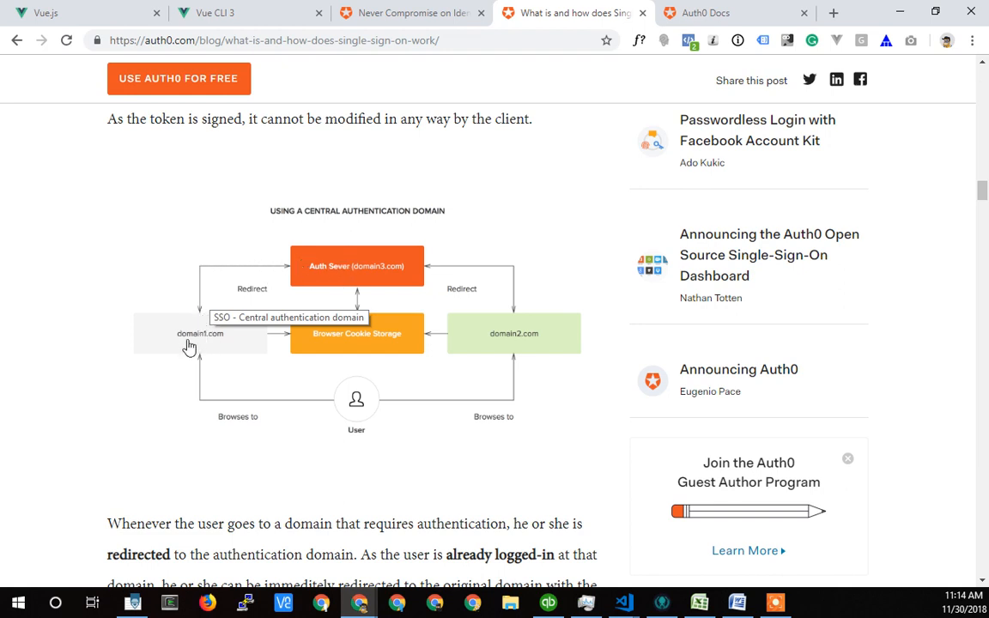
{"action": "mouse_move", "coordinate": [196, 340]}
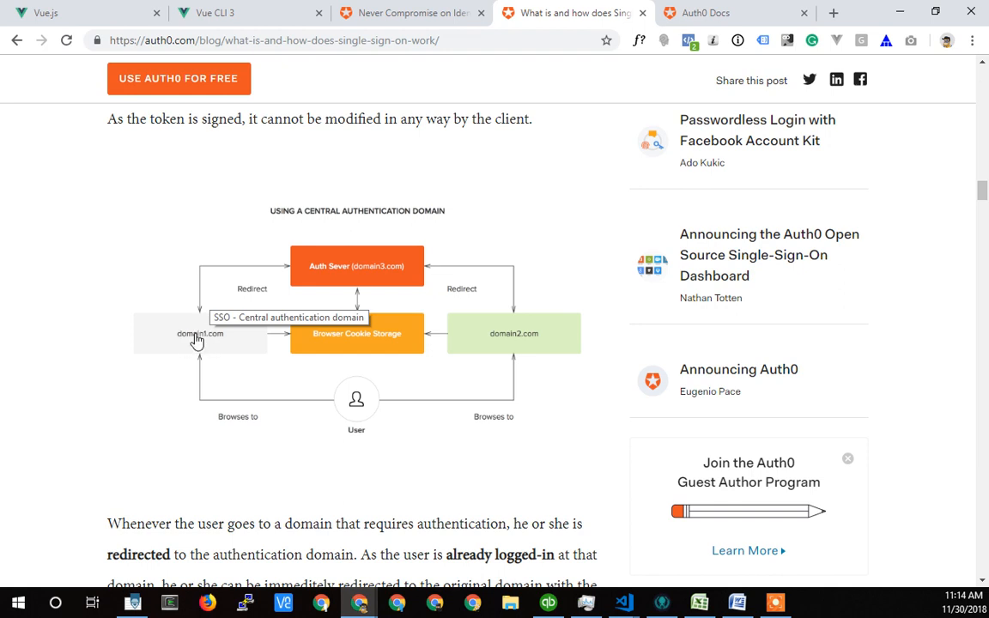
{"action": "mouse_move", "coordinate": [202, 337]}
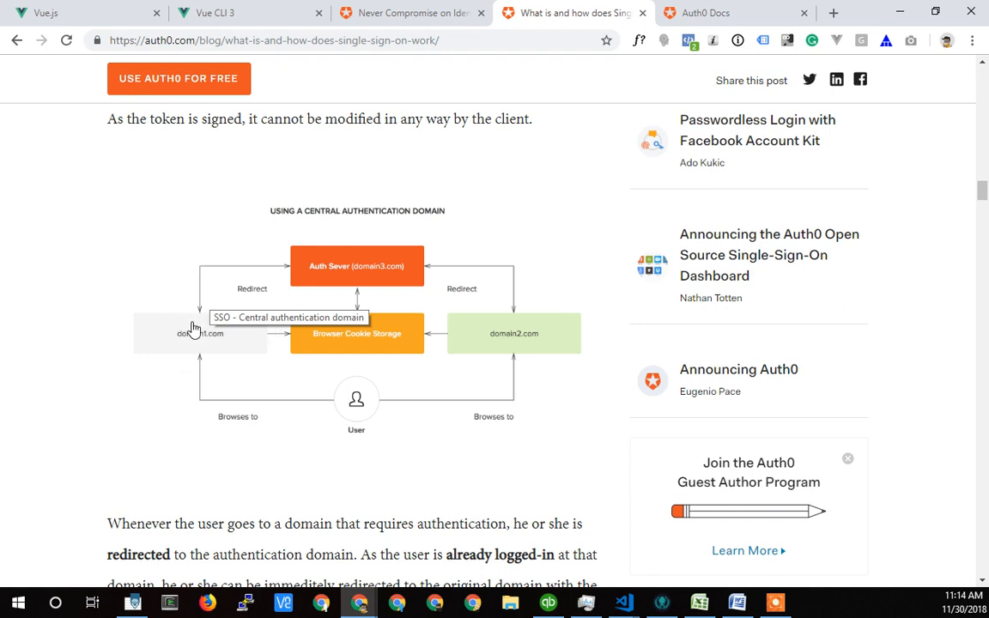
{"action": "mouse_move", "coordinate": [312, 268]}
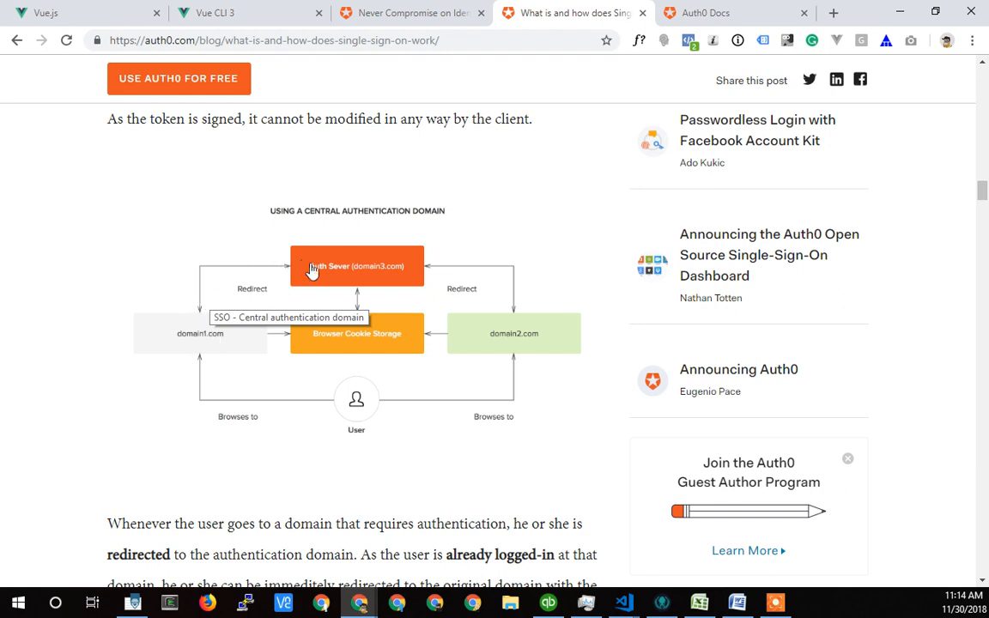
{"action": "mouse_move", "coordinate": [323, 271]}
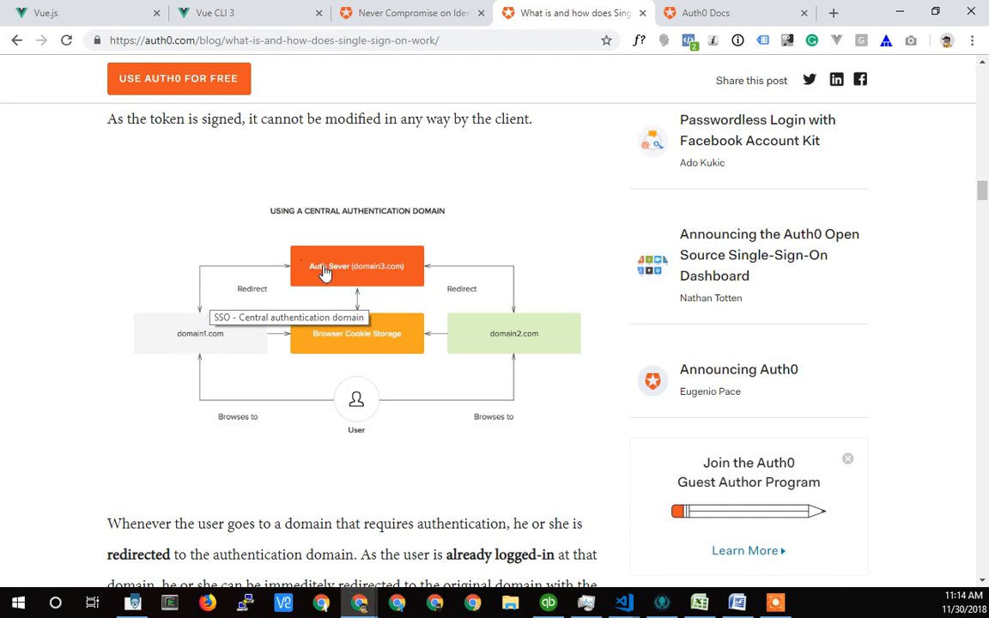
{"action": "mouse_move", "coordinate": [226, 281]}
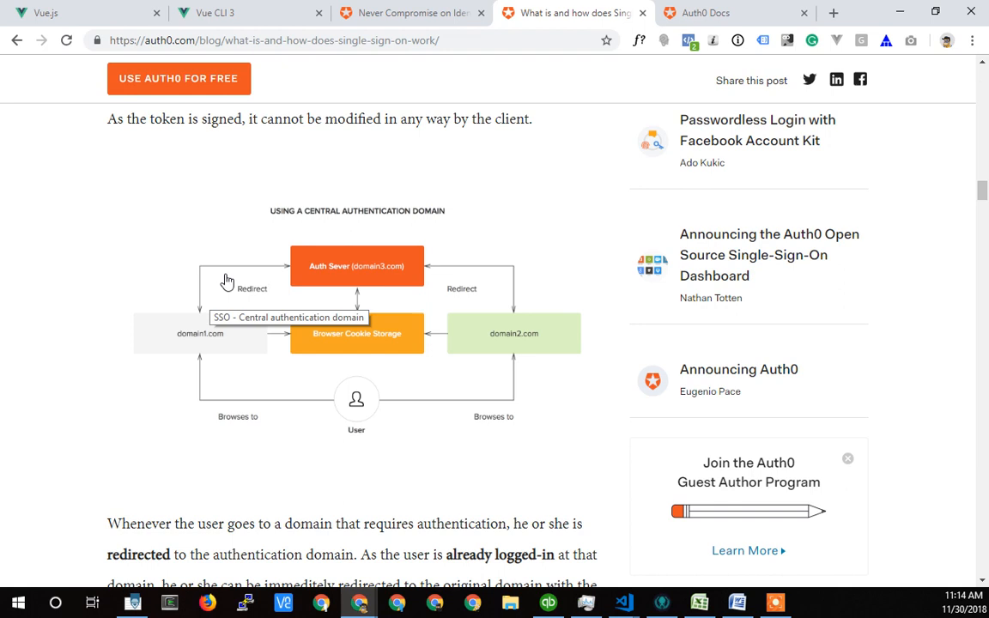
{"action": "mouse_move", "coordinate": [199, 340]}
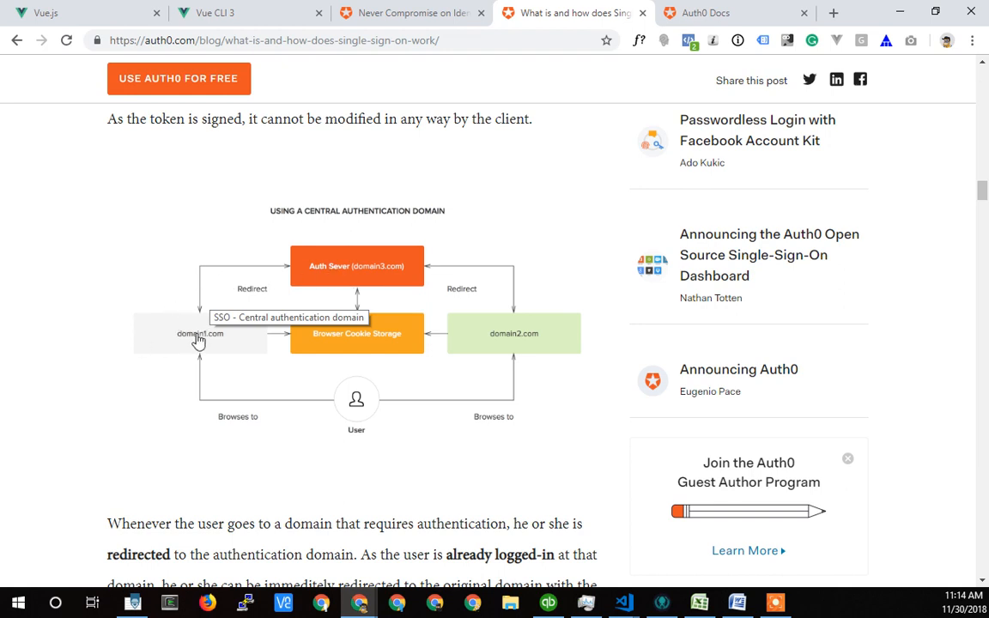
{"action": "mouse_move", "coordinate": [251, 367]}
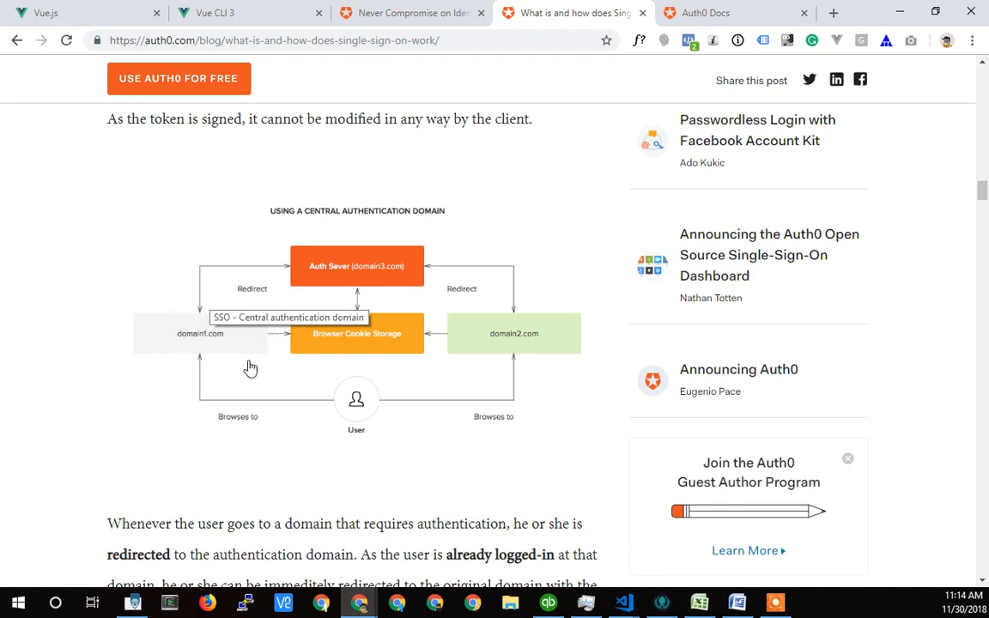
{"action": "mouse_move", "coordinate": [228, 350]}
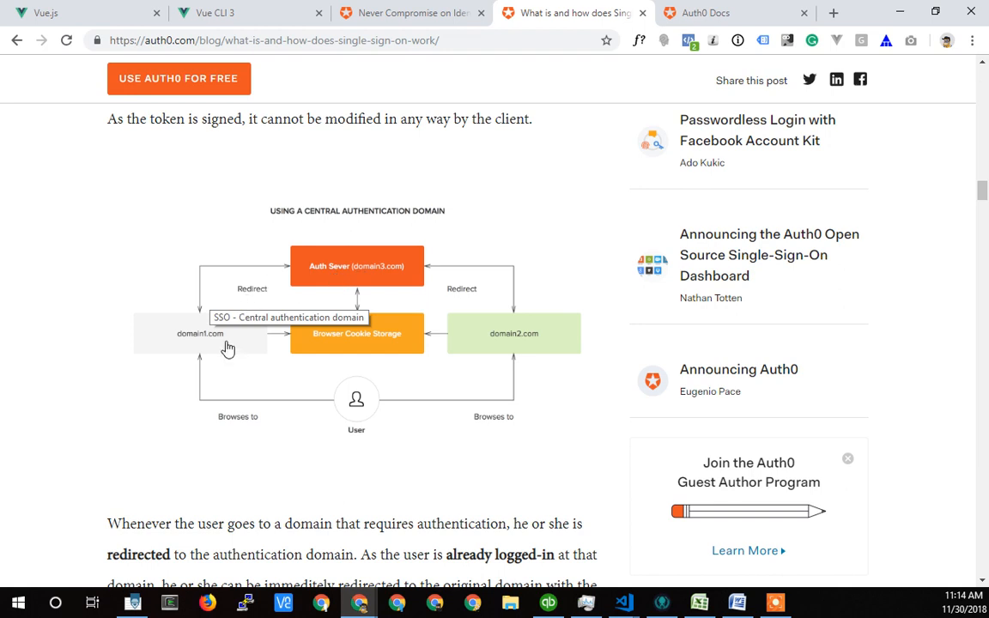
{"action": "mouse_move", "coordinate": [316, 273]}
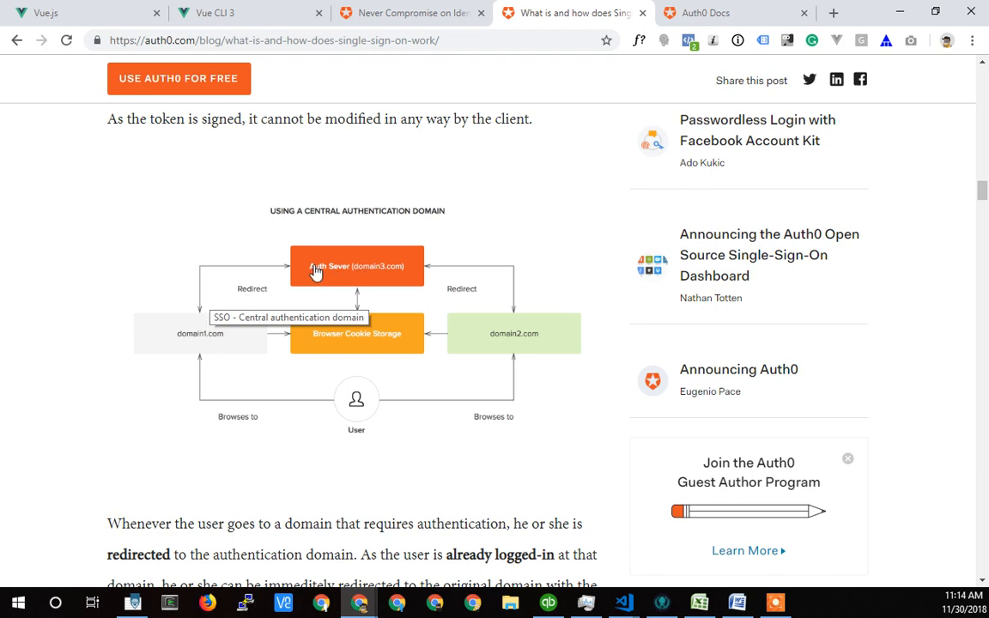
{"action": "left_click", "coordinate": [734, 12]}
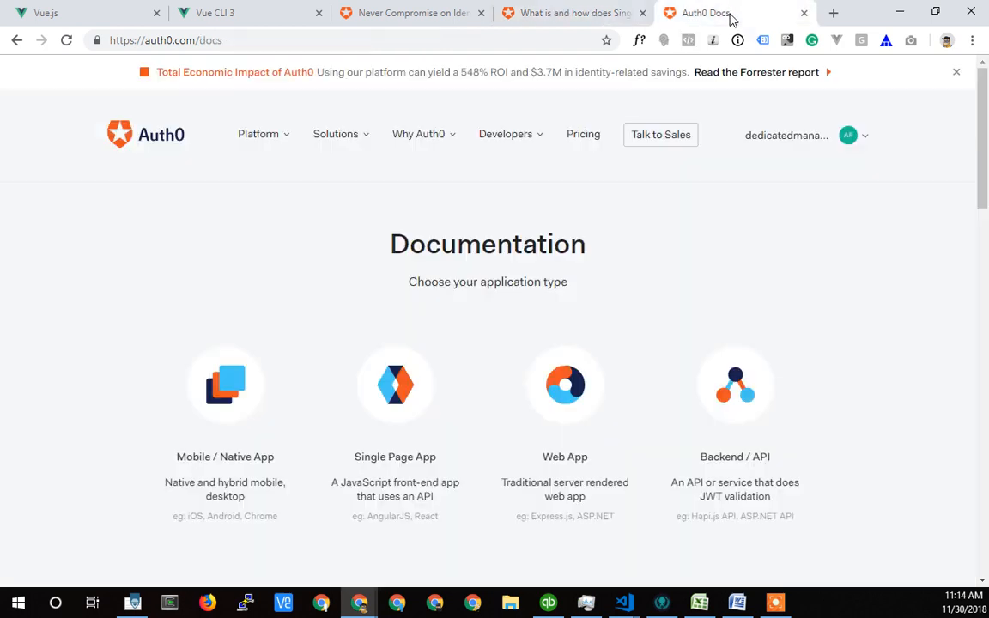
{"action": "mouse_move", "coordinate": [141, 386]}
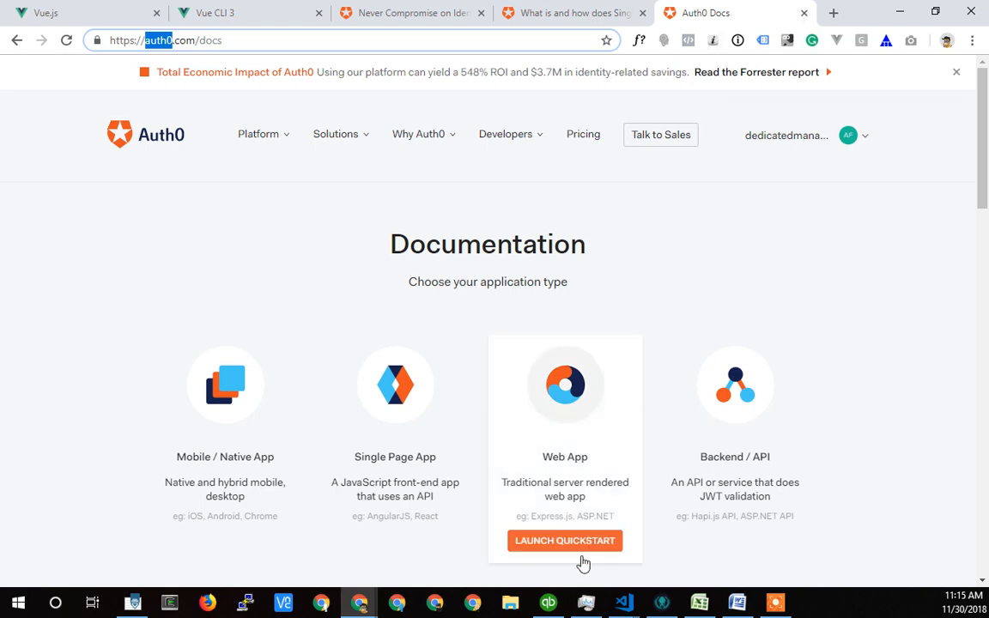
{"action": "mouse_move", "coordinate": [358, 601]}
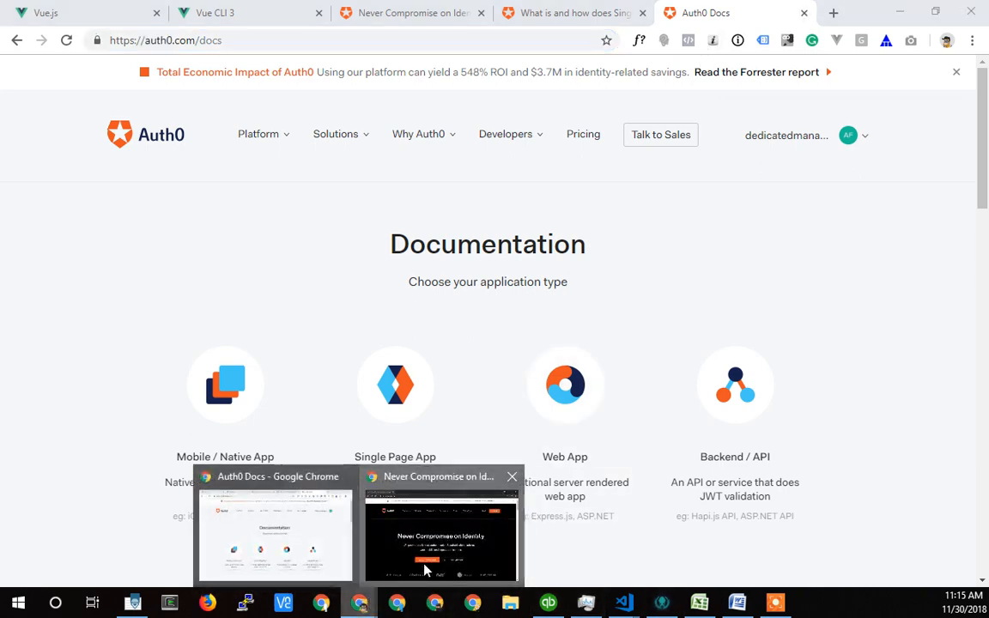
Bring up the auth0.com window and reach the Sign In page with GitHub, Google, LinkedIn, Microsoft options
{"action": "left_click", "coordinate": [439, 532]}
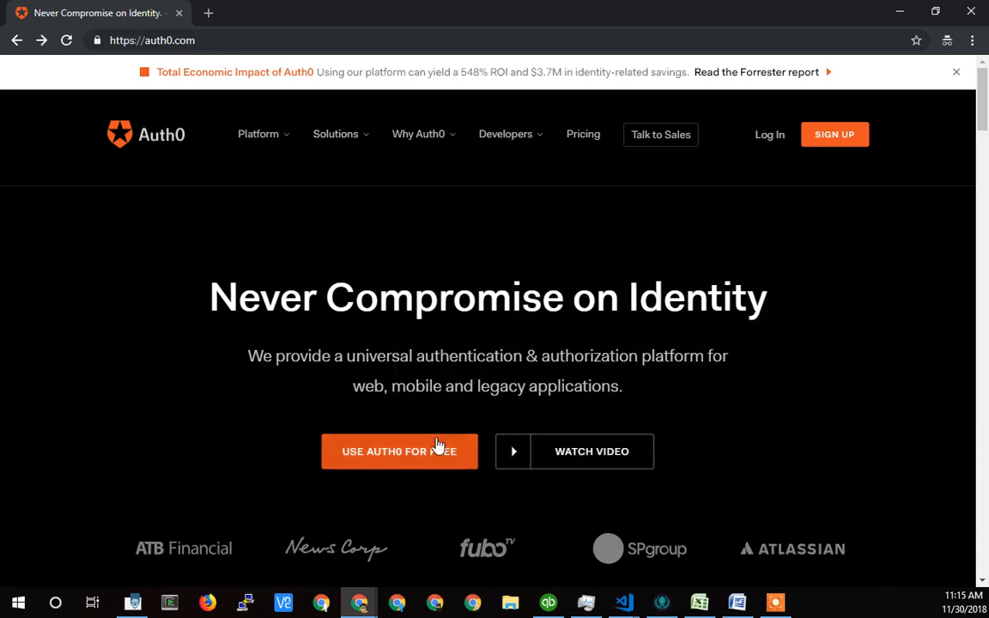
{"action": "mouse_move", "coordinate": [244, 486]}
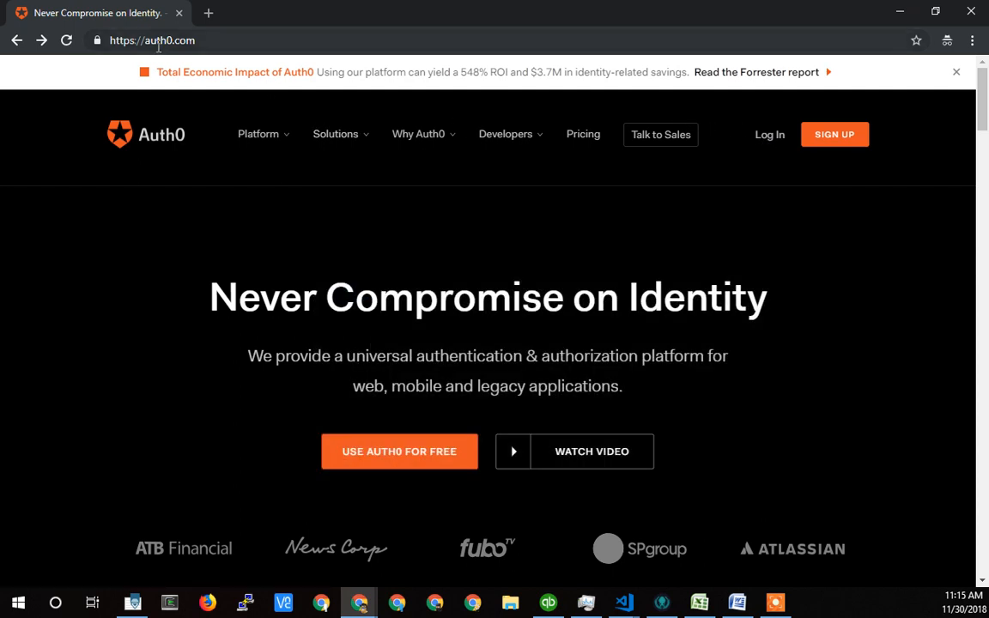
{"action": "mouse_move", "coordinate": [769, 134]}
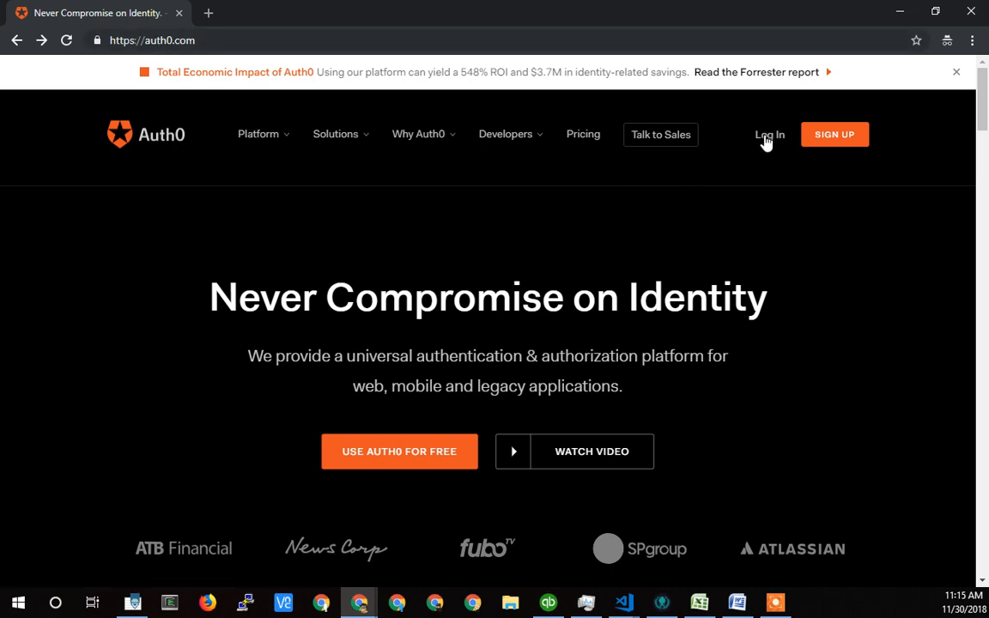
{"action": "left_click", "coordinate": [769, 134]}
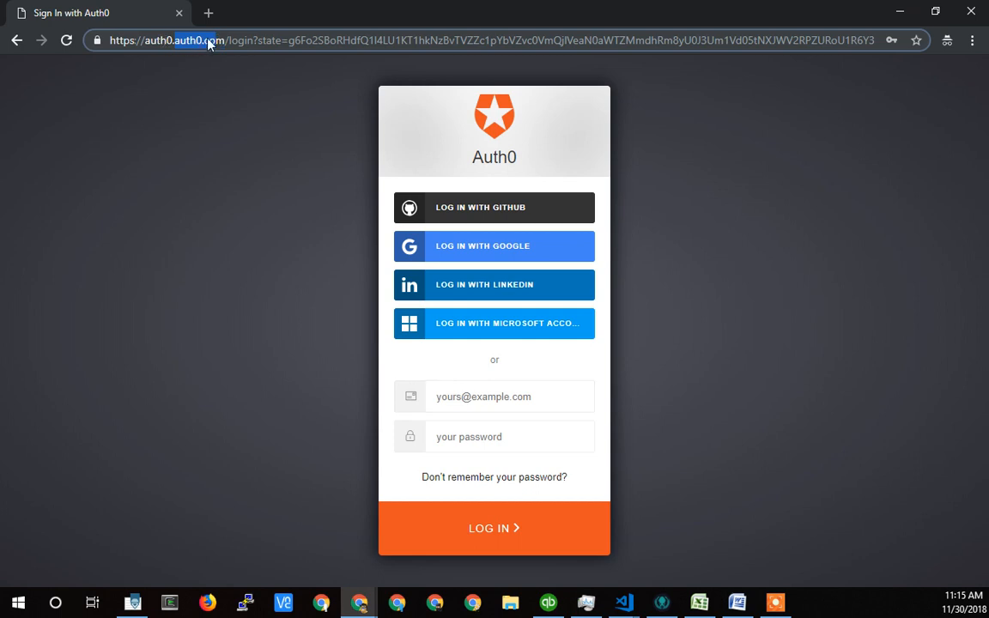
{"action": "mouse_move", "coordinate": [215, 67]}
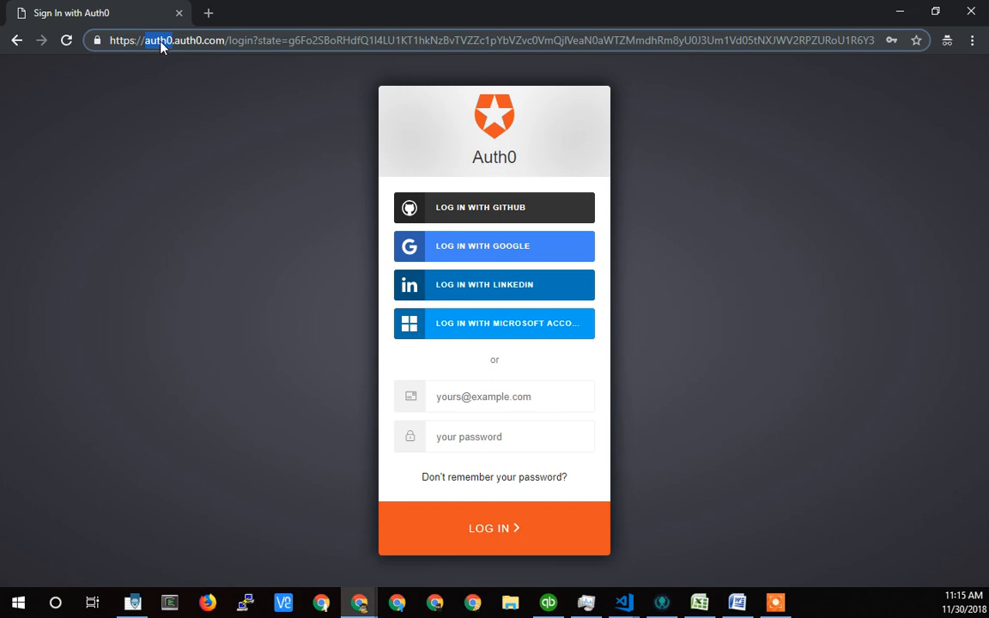
{"action": "mouse_move", "coordinate": [197, 48]}
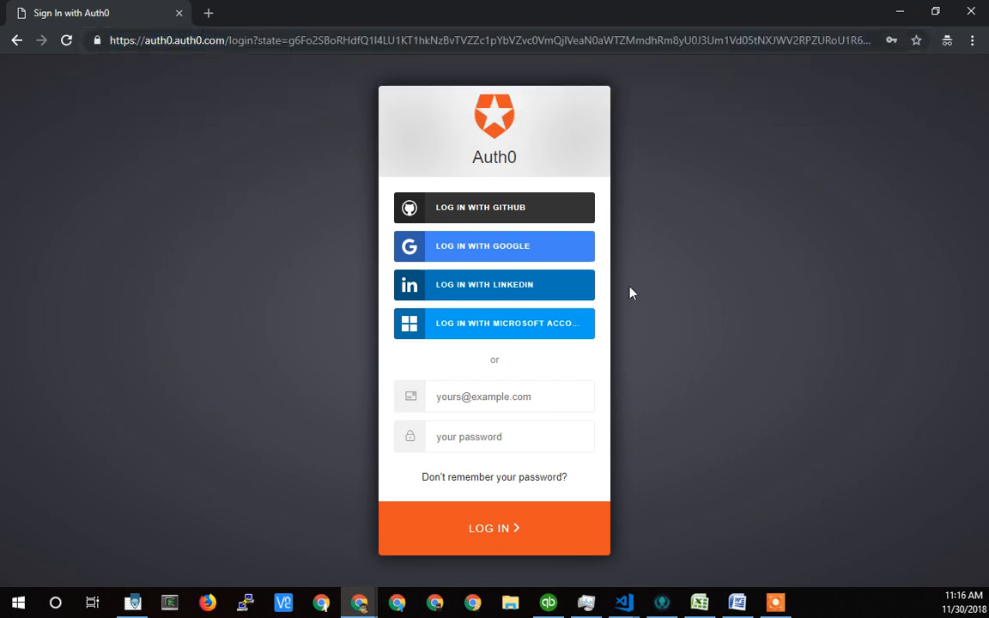
{"action": "mouse_move", "coordinate": [477, 335]}
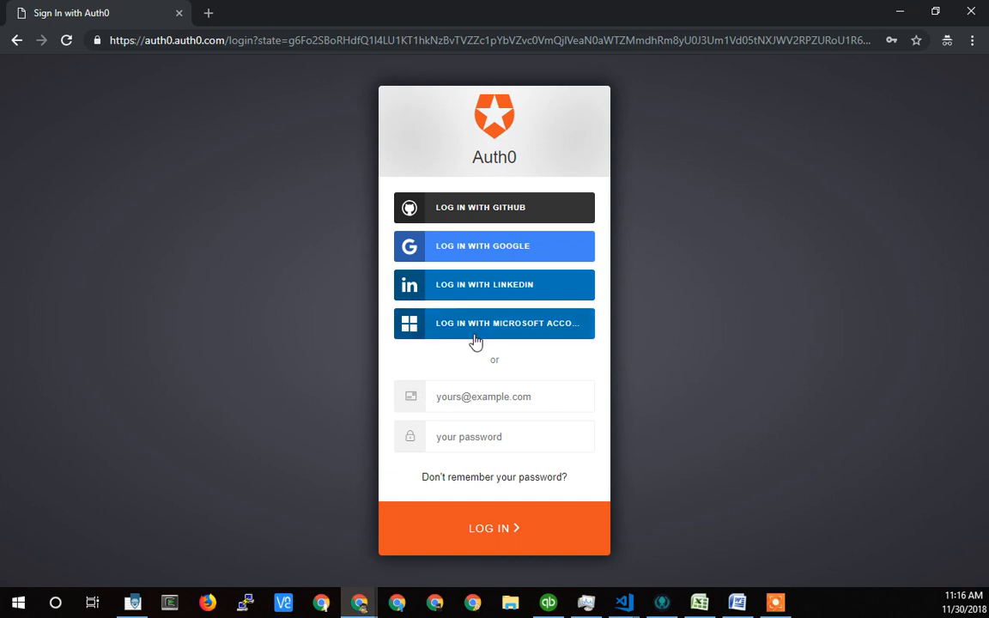
{"action": "mouse_move", "coordinate": [471, 467]}
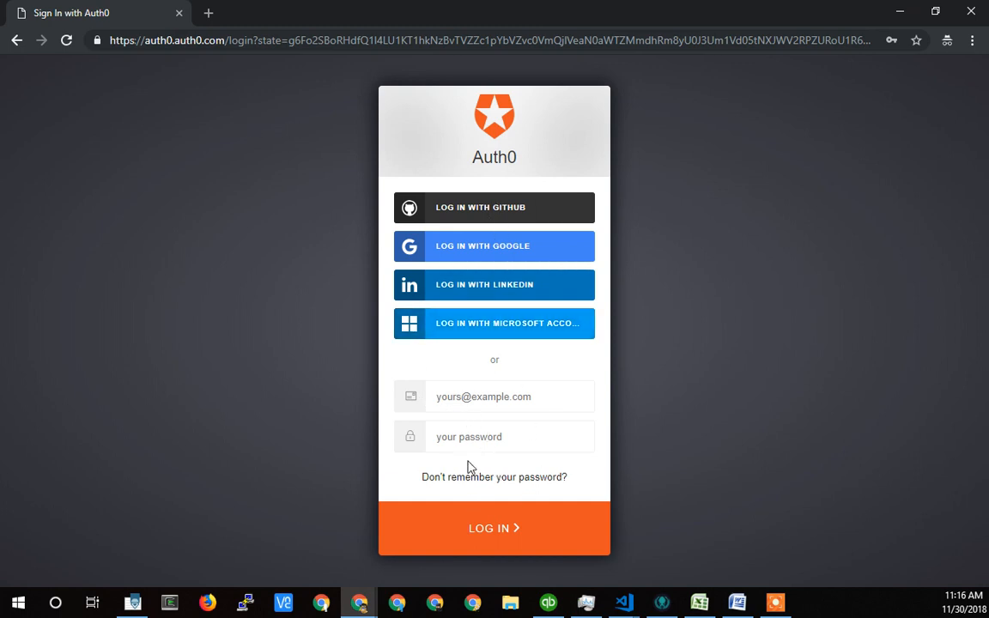
{"action": "mouse_move", "coordinate": [70, 192]}
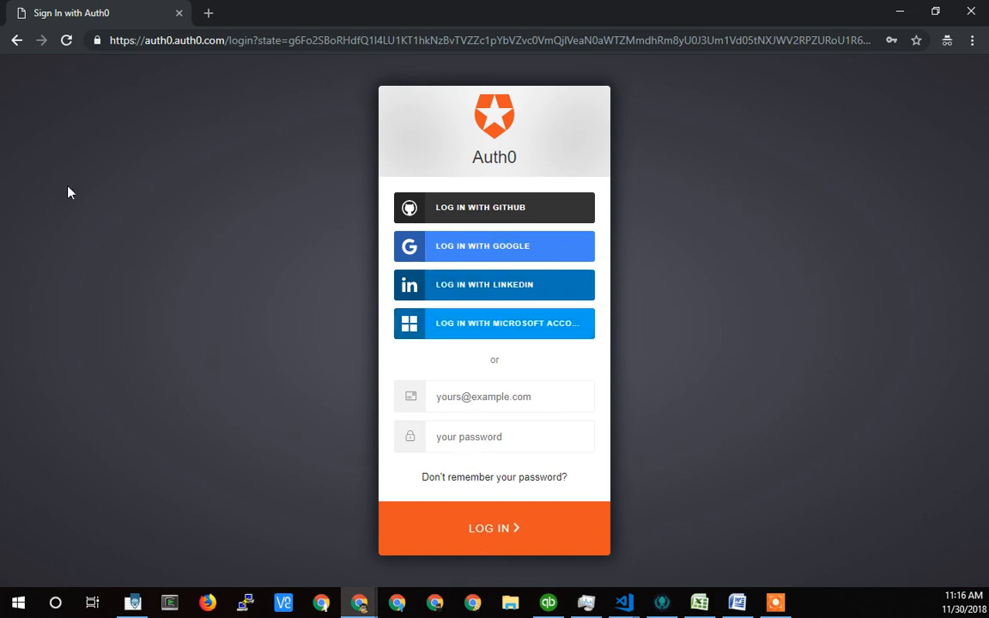
{"action": "mouse_move", "coordinate": [15, 42]}
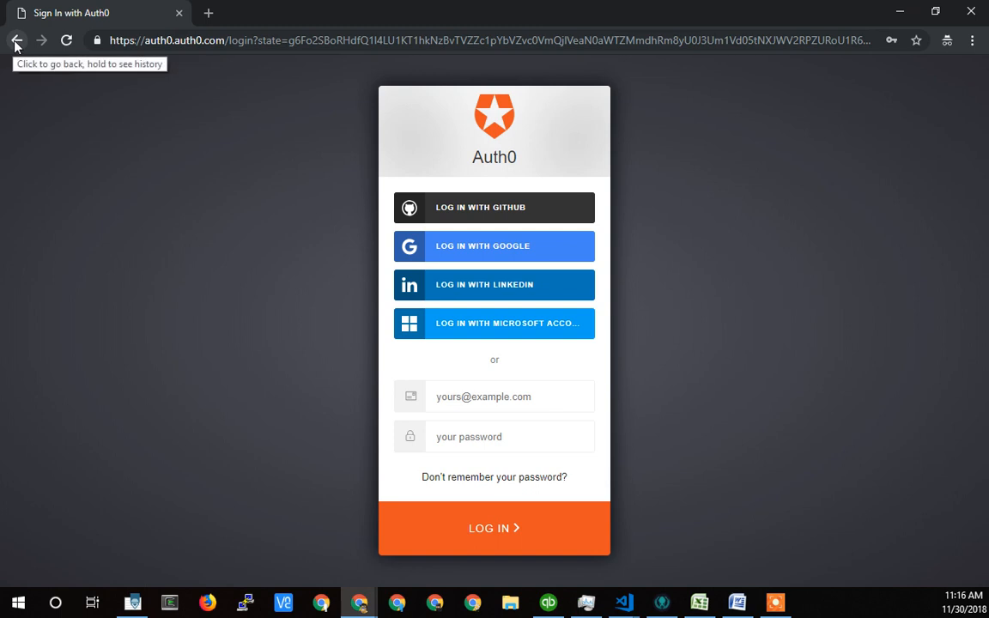
{"action": "left_click", "coordinate": [16, 42]}
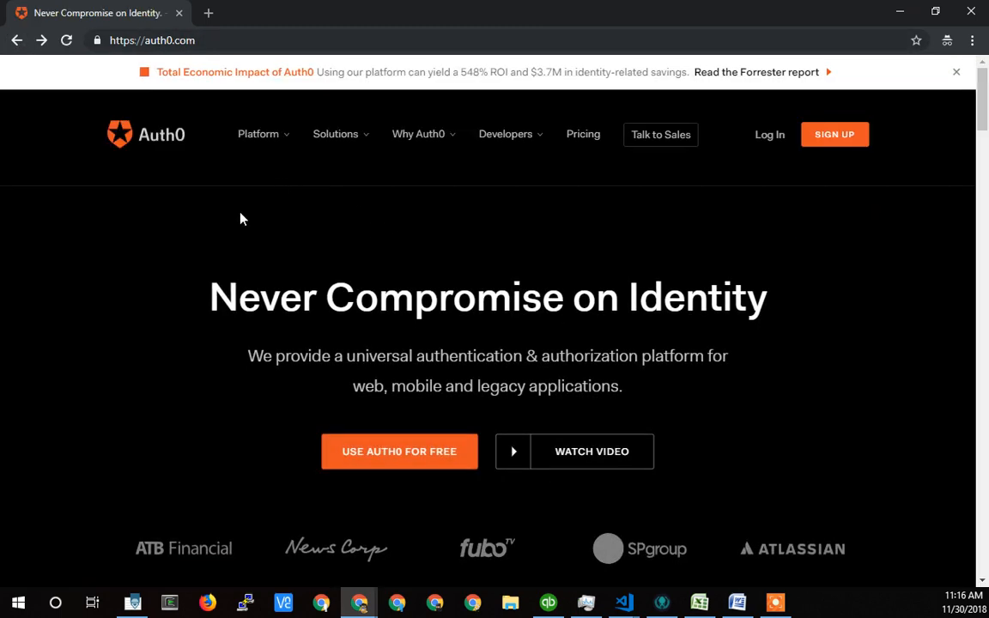
{"action": "mouse_move", "coordinate": [508, 297]}
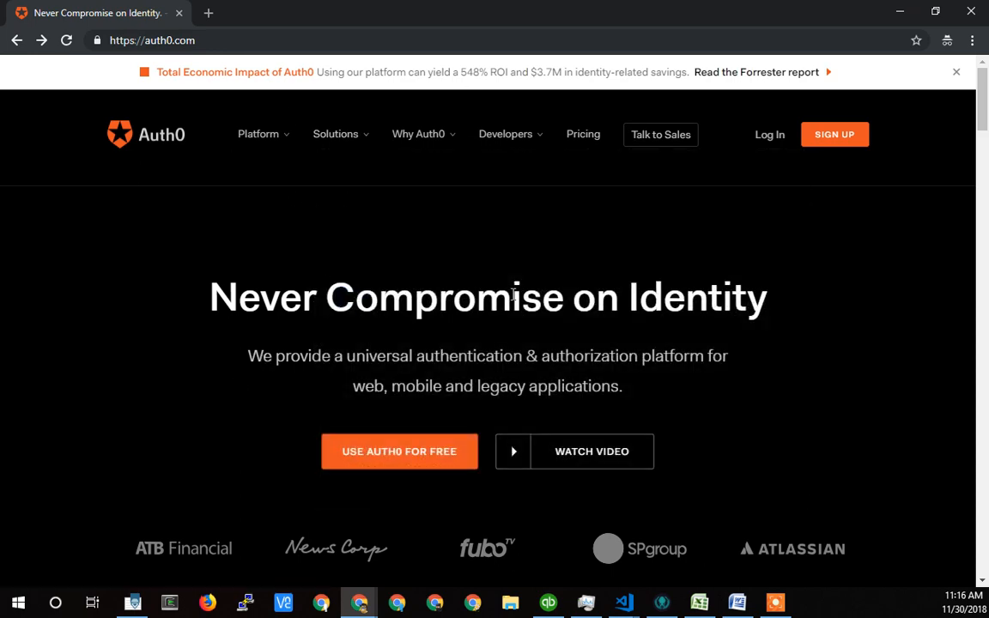
{"action": "mouse_move", "coordinate": [769, 134]}
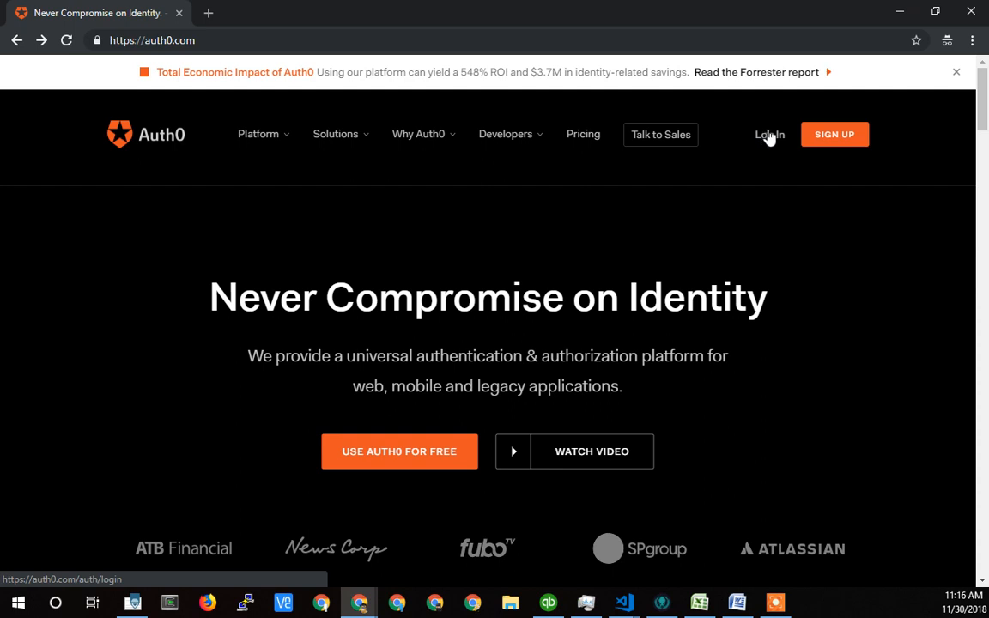
{"action": "mouse_move", "coordinate": [488, 312]}
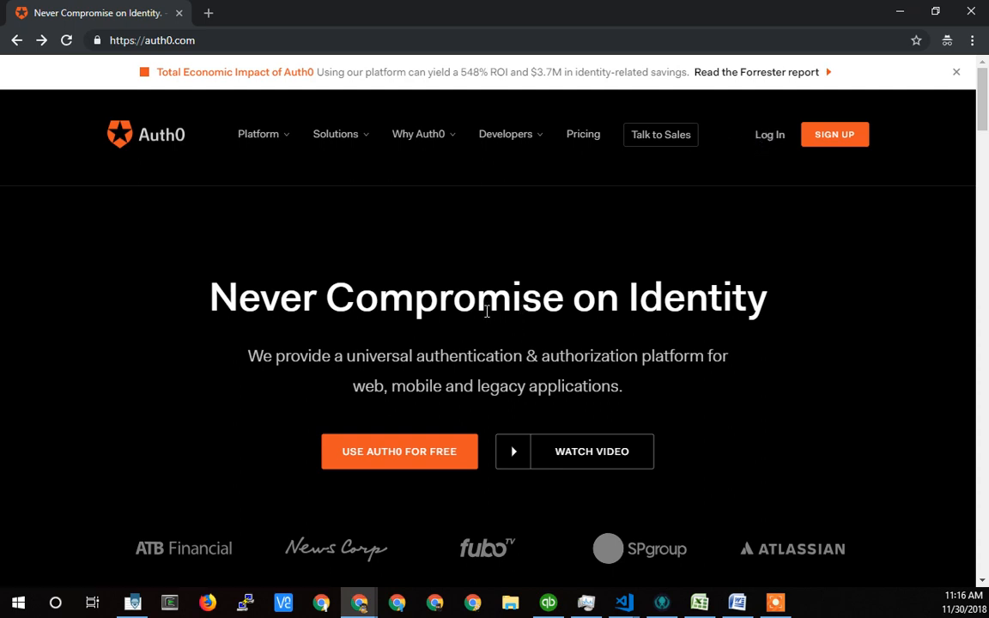
{"action": "mouse_move", "coordinate": [214, 304]}
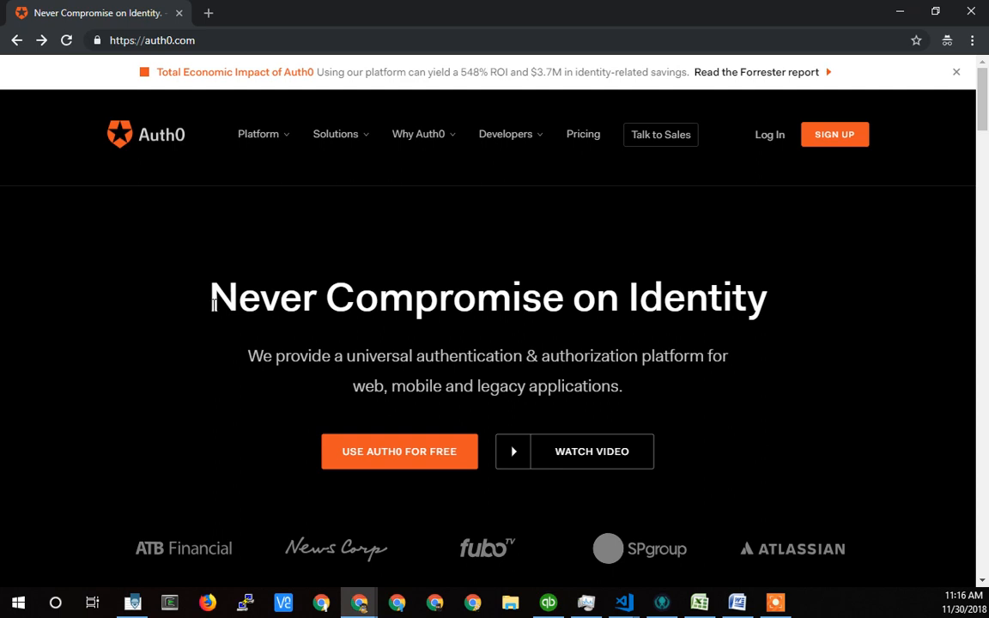
{"action": "mouse_move", "coordinate": [431, 335]}
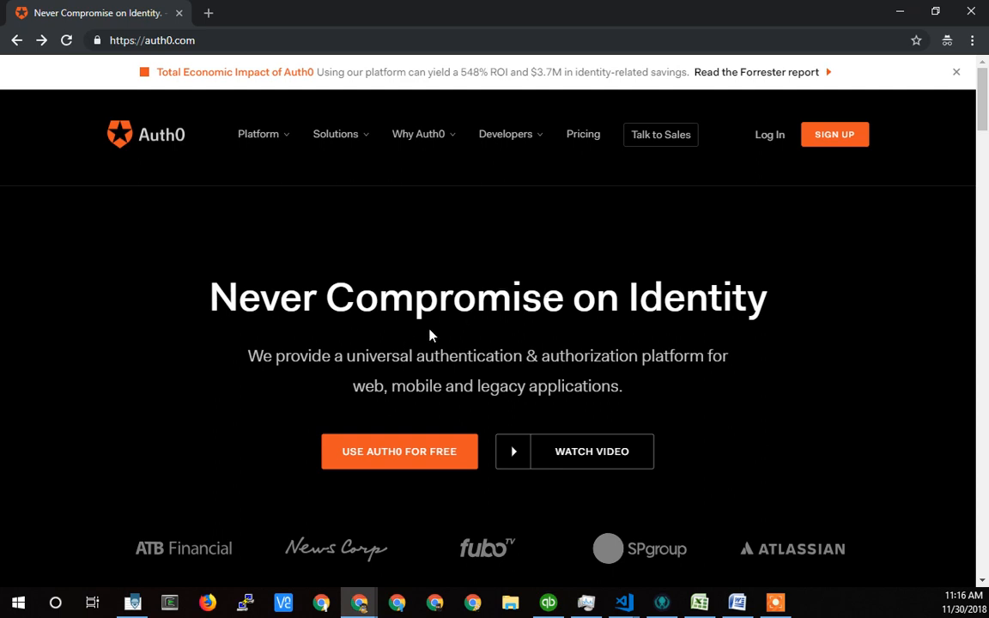
{"action": "mouse_move", "coordinate": [539, 311]}
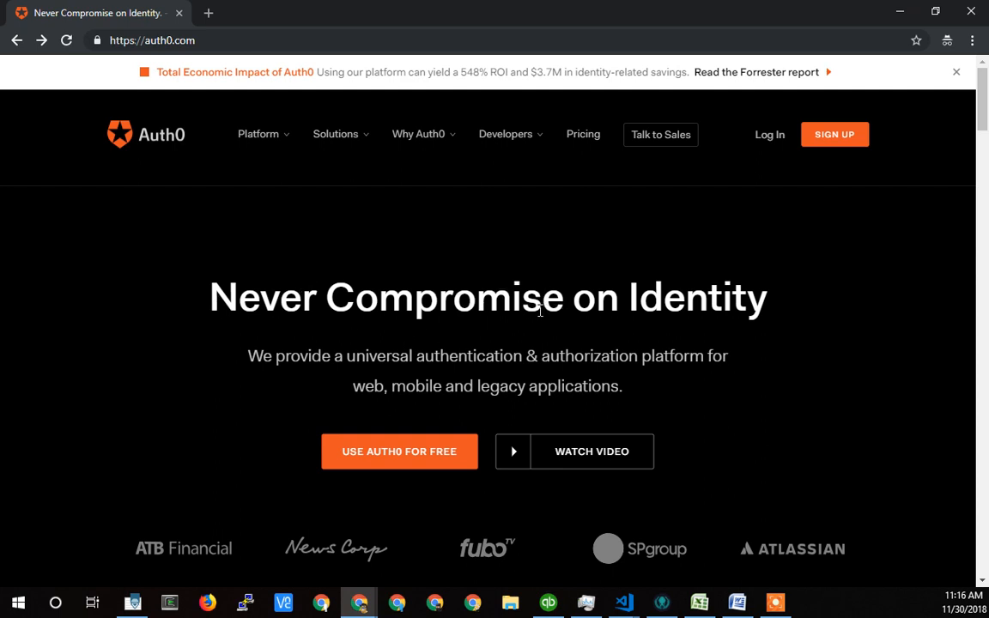
{"action": "mouse_move", "coordinate": [764, 241]}
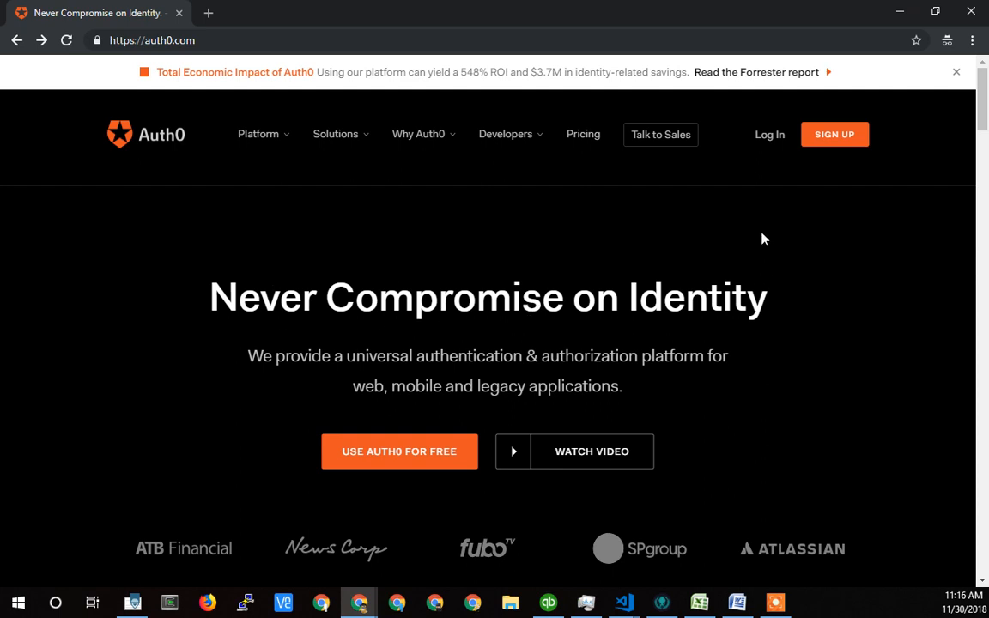
{"action": "mouse_move", "coordinate": [251, 346]}
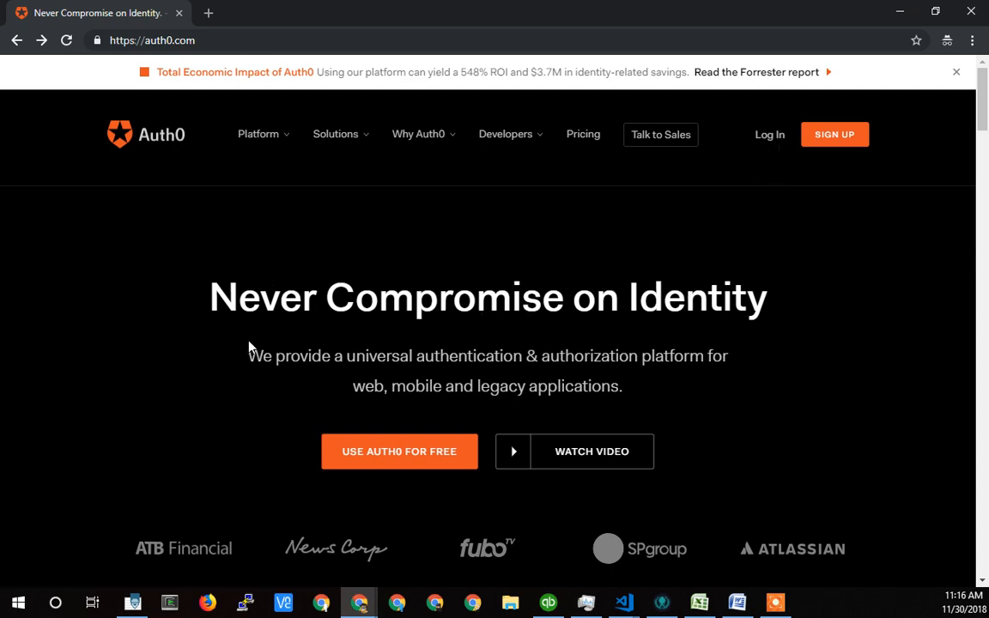
{"action": "mouse_move", "coordinate": [343, 285]}
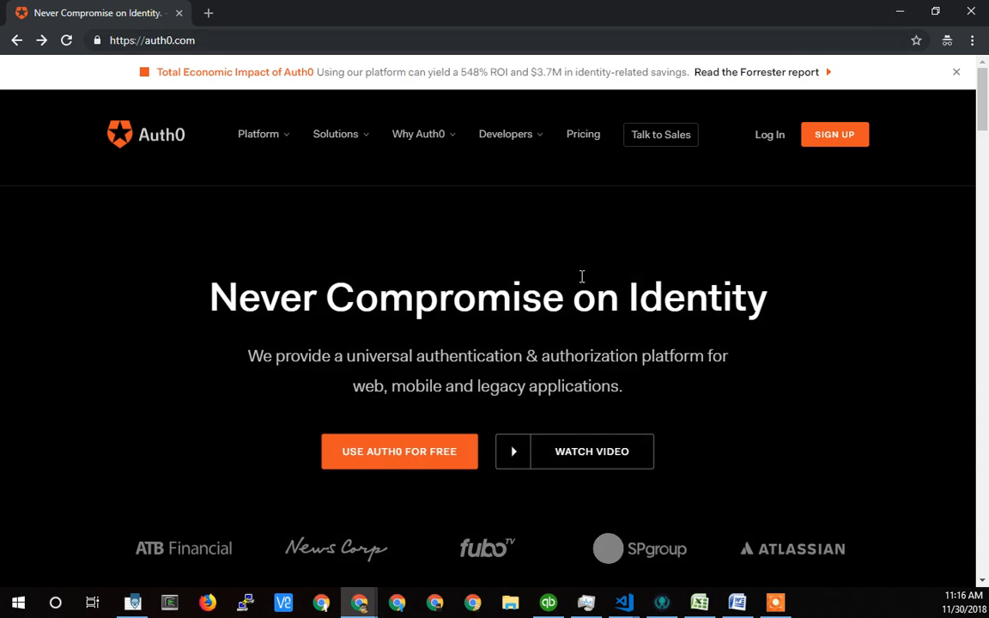
{"action": "mouse_move", "coordinate": [566, 292]}
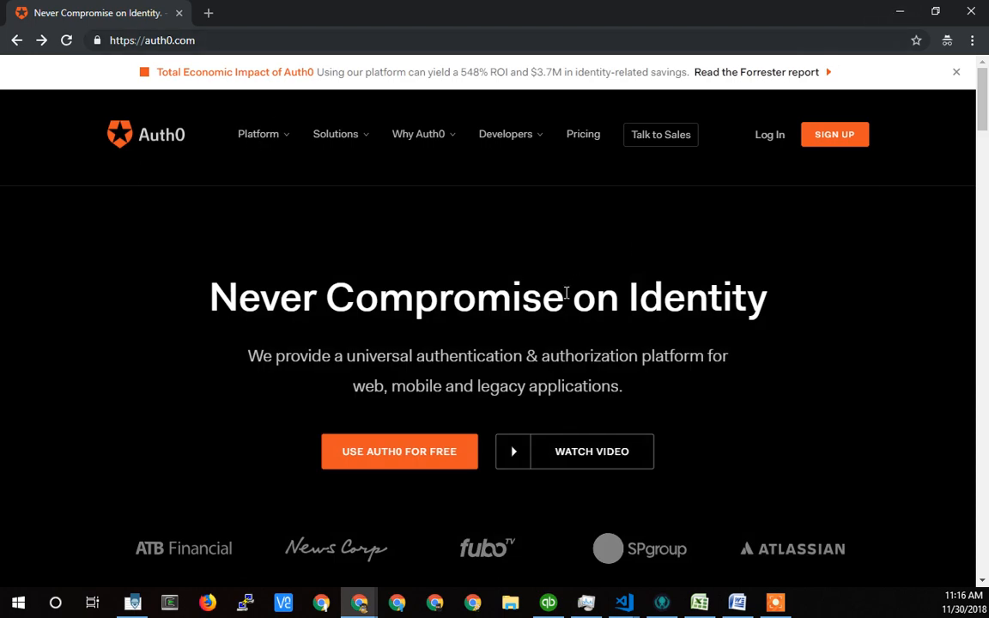
{"action": "mouse_move", "coordinate": [474, 315]}
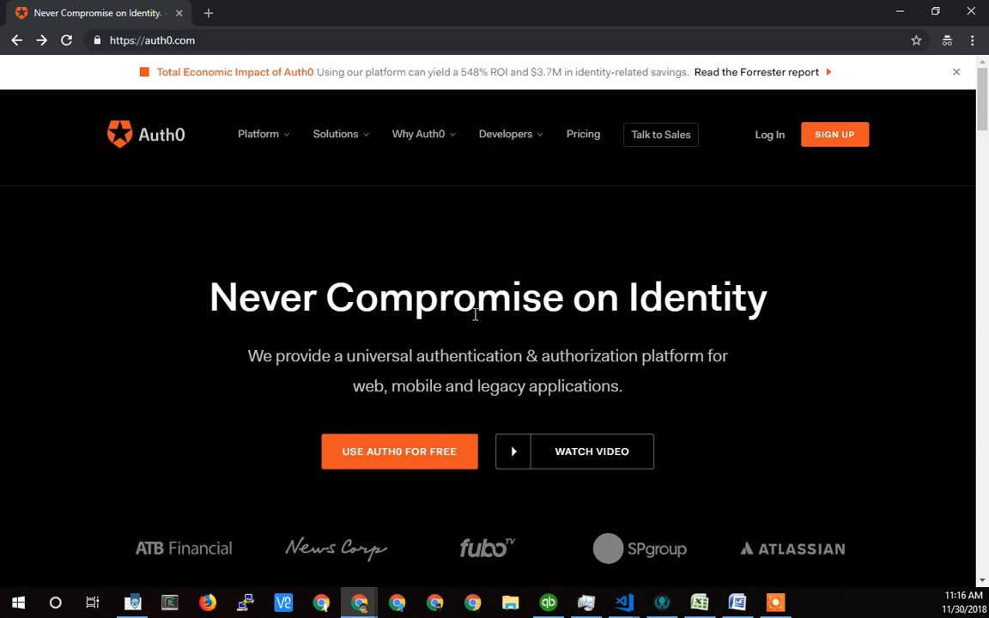
{"action": "mouse_move", "coordinate": [209, 13]}
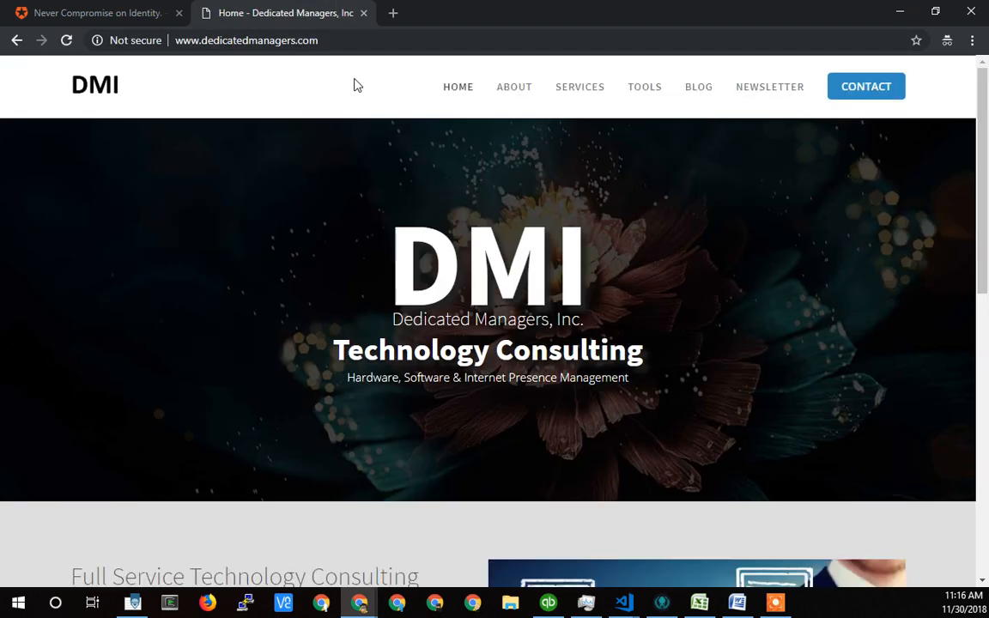
{"action": "mouse_move", "coordinate": [419, 237]}
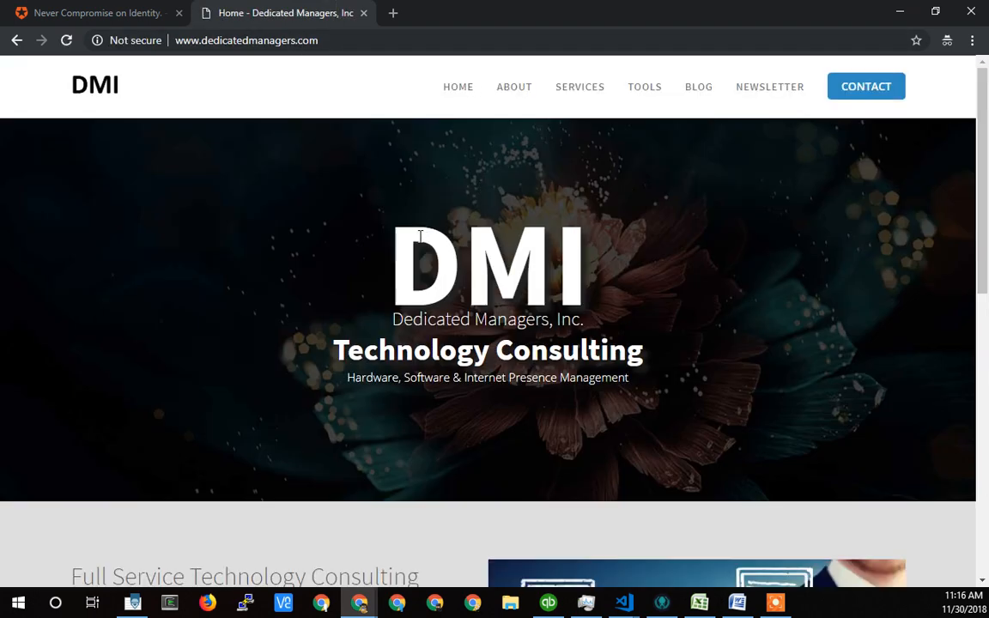
{"action": "mouse_move", "coordinate": [865, 86]}
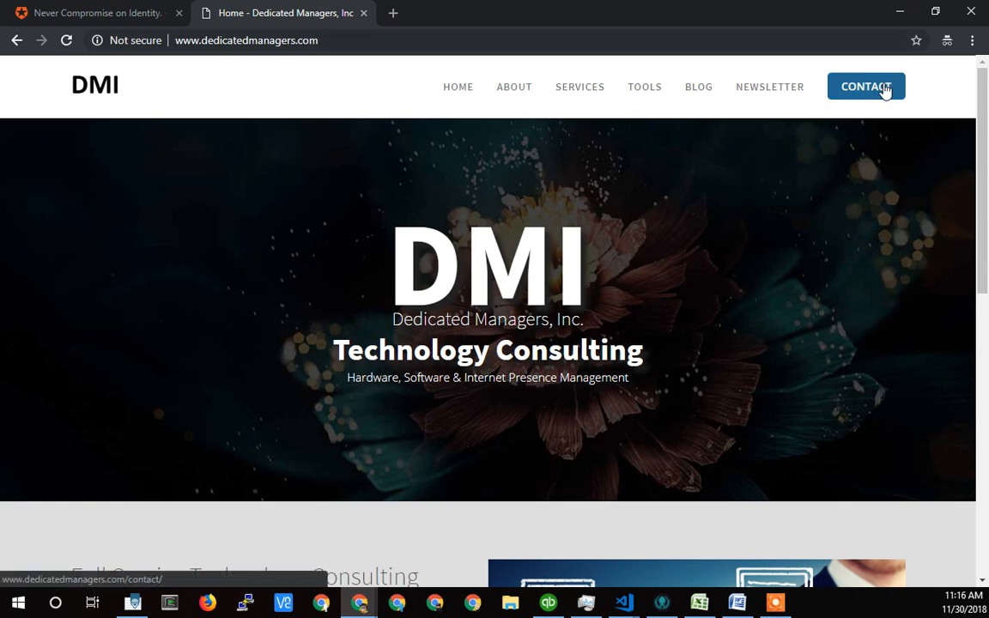
{"action": "mouse_move", "coordinate": [453, 350]}
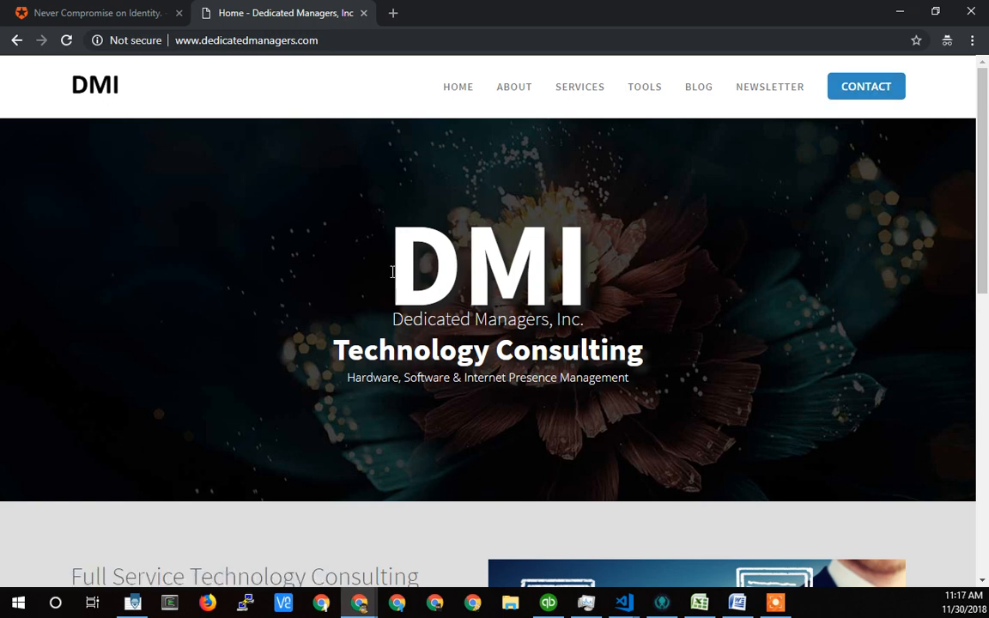
{"action": "mouse_move", "coordinate": [408, 284]}
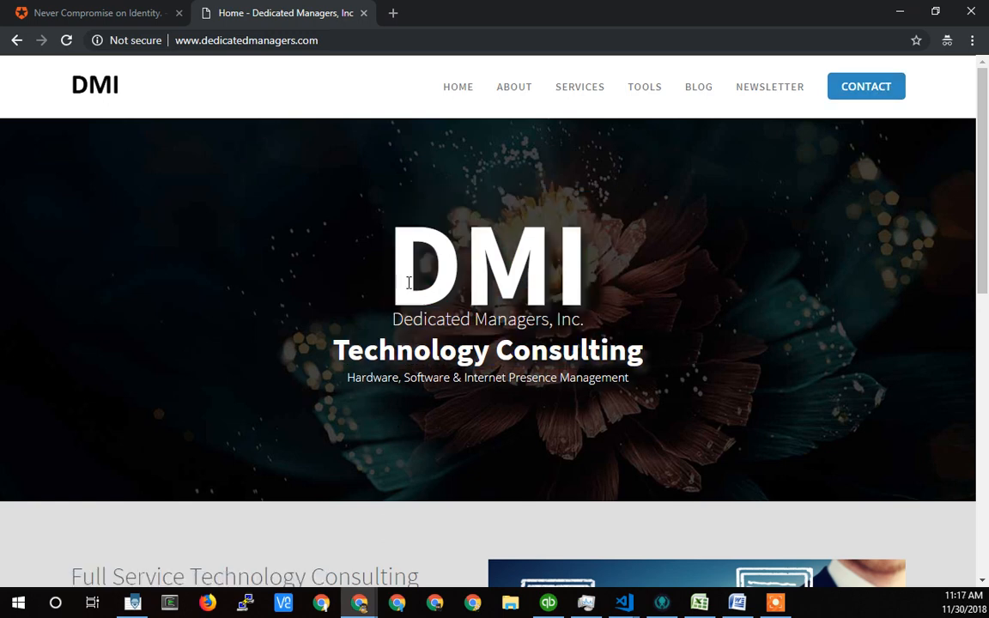
{"action": "mouse_move", "coordinate": [565, 261]}
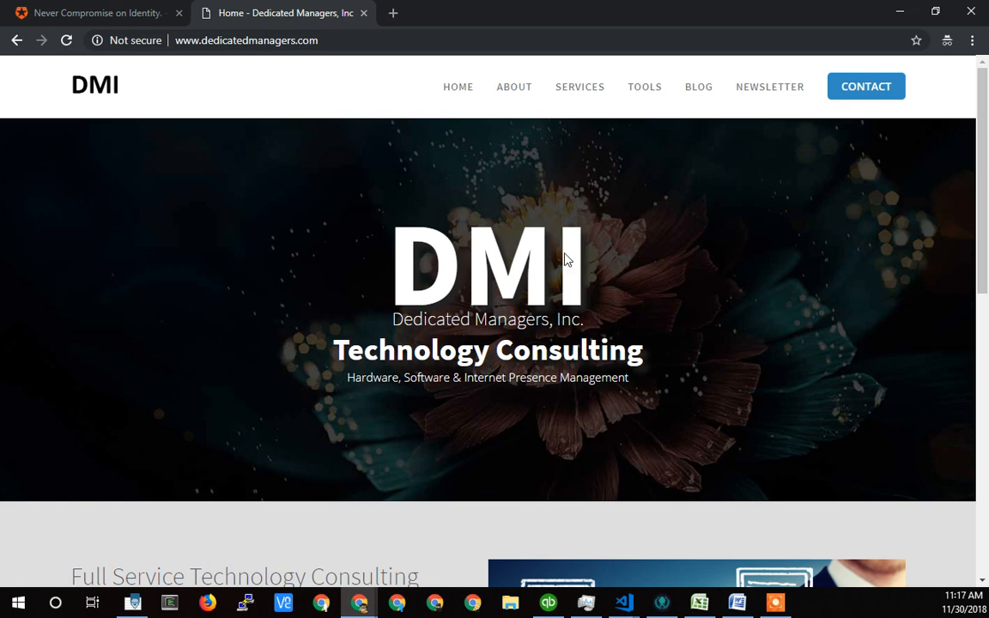
{"action": "mouse_move", "coordinate": [453, 298]}
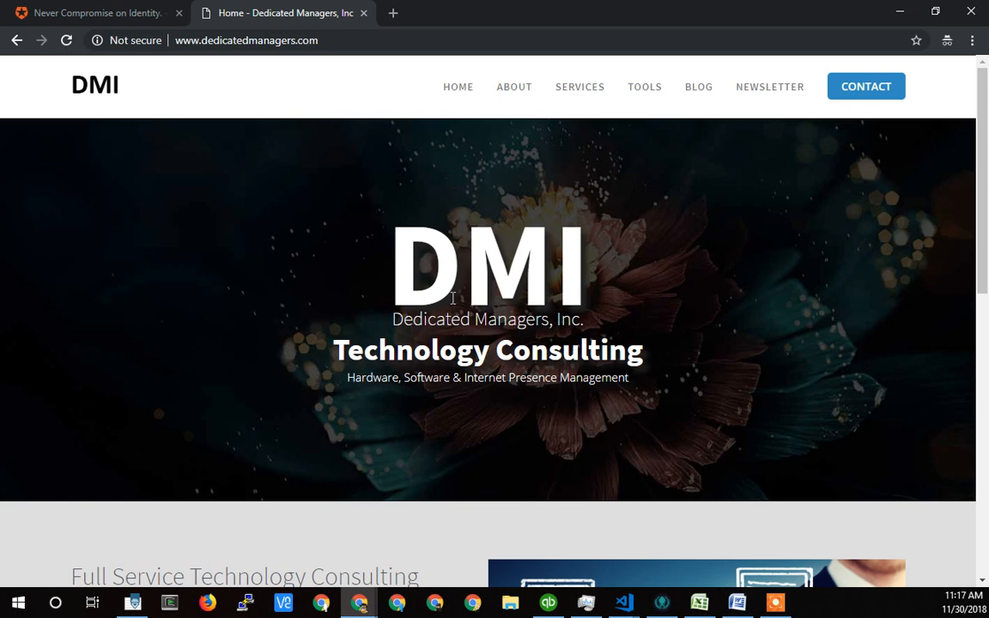
{"action": "mouse_move", "coordinate": [542, 301]}
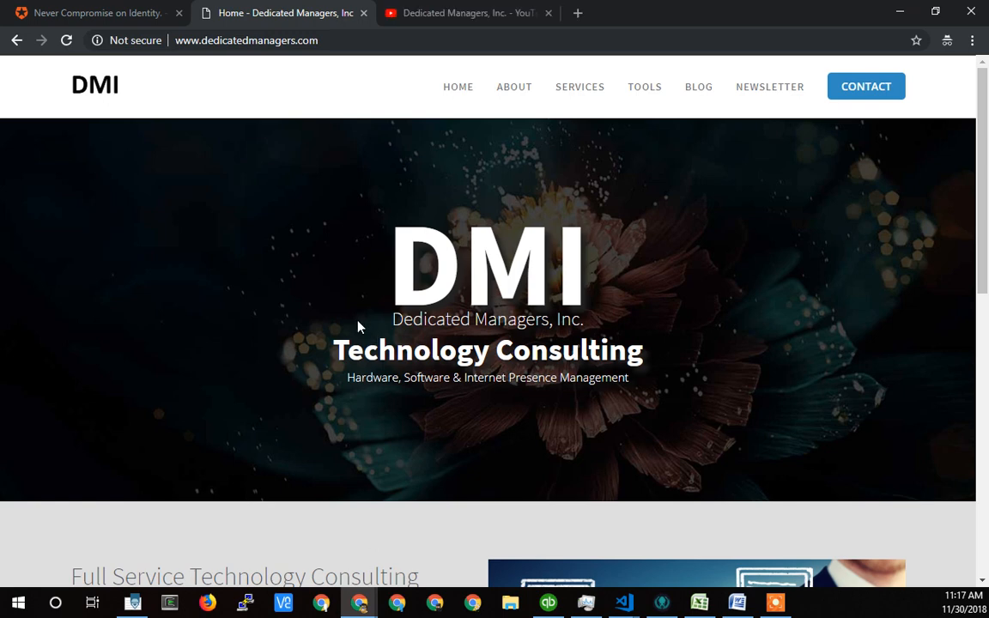
Switch to the Dedicated Managers, Inc. YouTube channel tab opened from the DMI website
{"action": "left_click", "coordinate": [466, 14]}
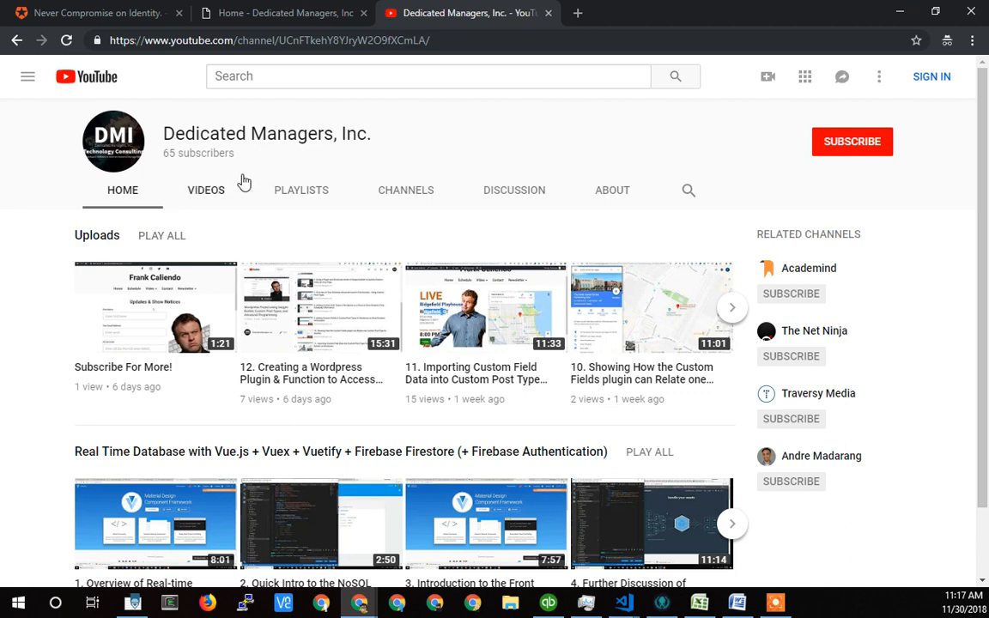
{"action": "mouse_move", "coordinate": [208, 156]}
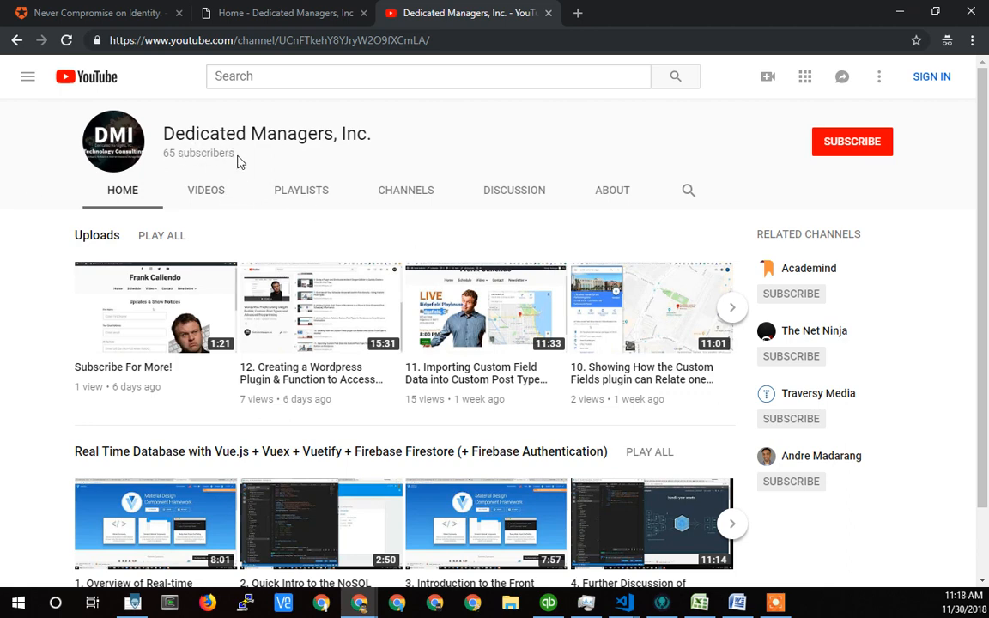
{"action": "double_click", "coordinate": [199, 153]}
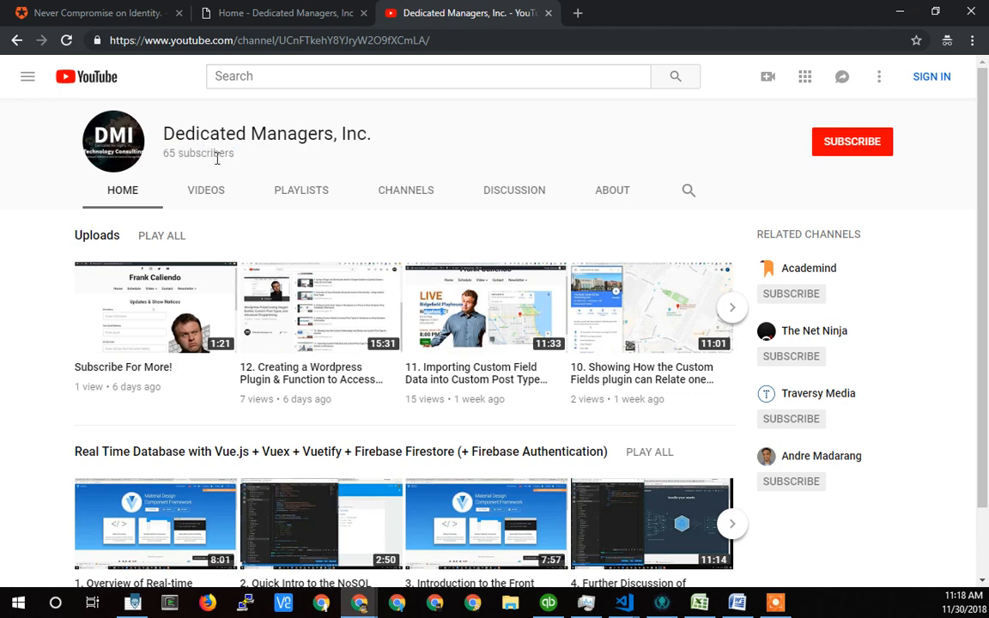
{"action": "mouse_move", "coordinate": [206, 171]}
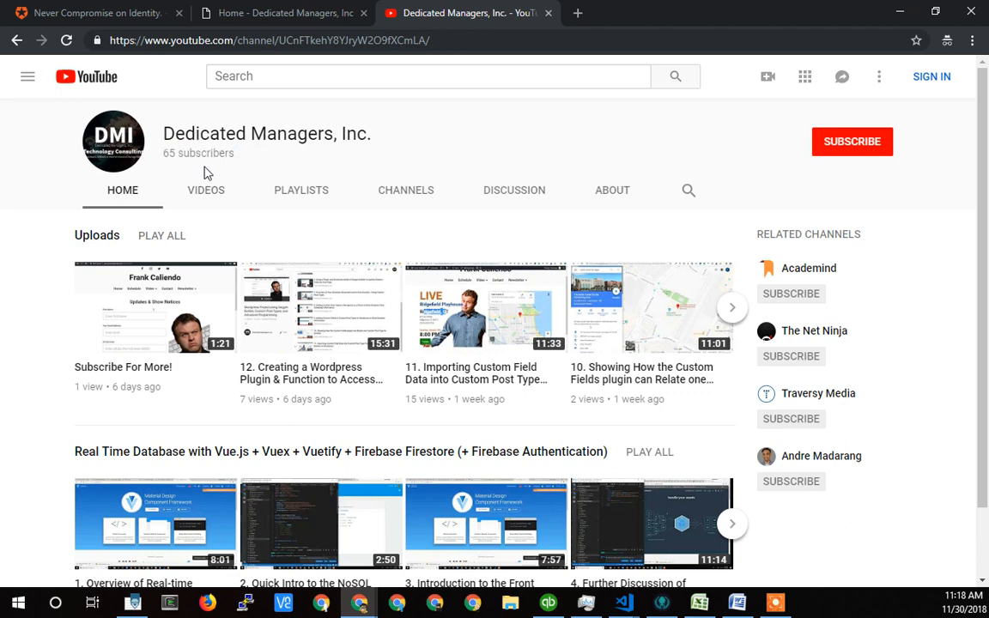
{"action": "mouse_move", "coordinate": [553, 225]}
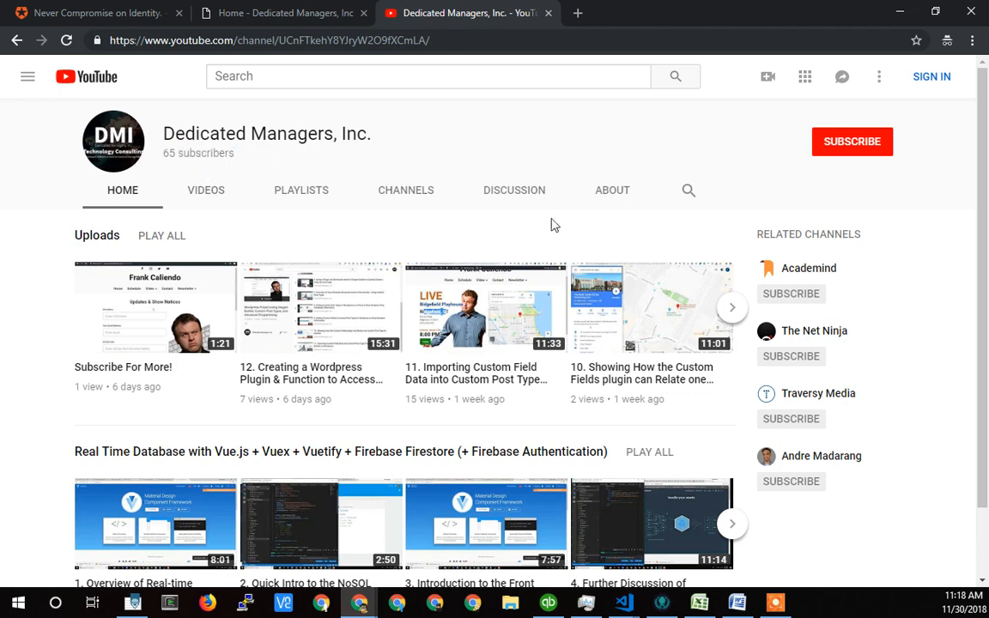
{"action": "mouse_move", "coordinate": [844, 175]}
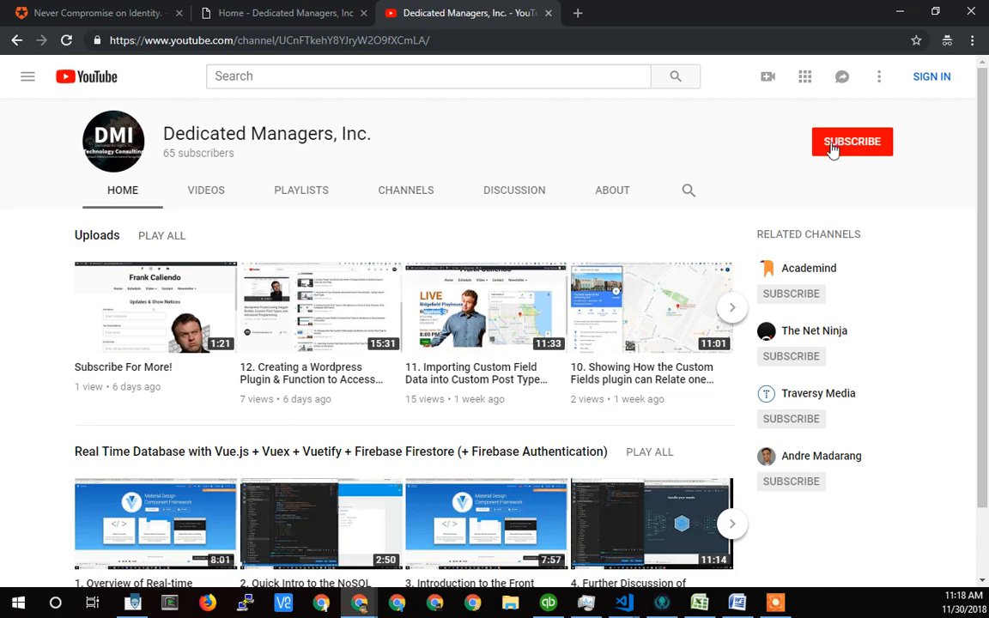
{"action": "mouse_move", "coordinate": [301, 112]}
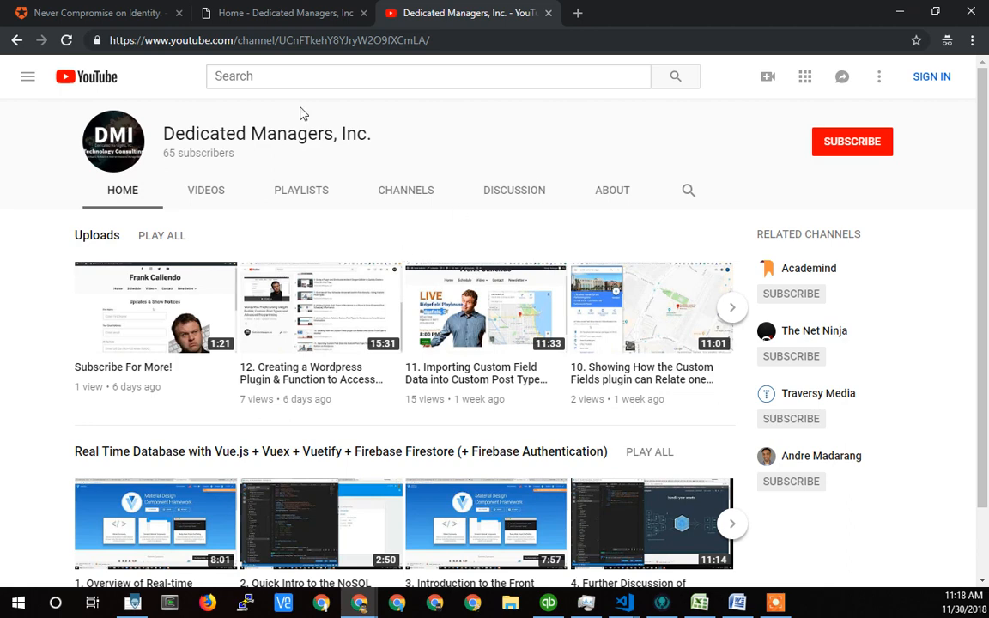
{"action": "mouse_move", "coordinate": [387, 117]}
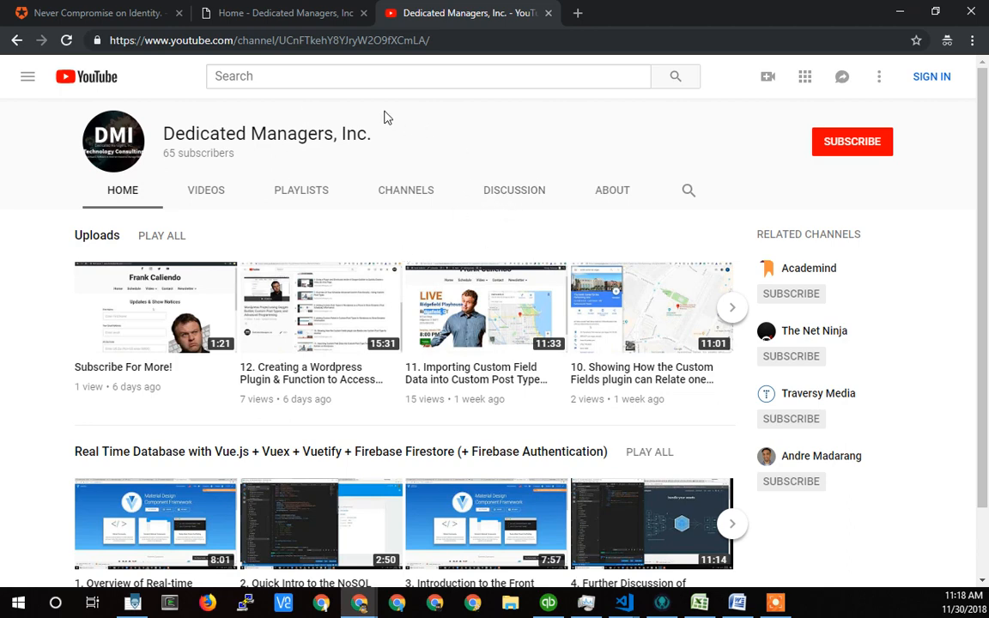